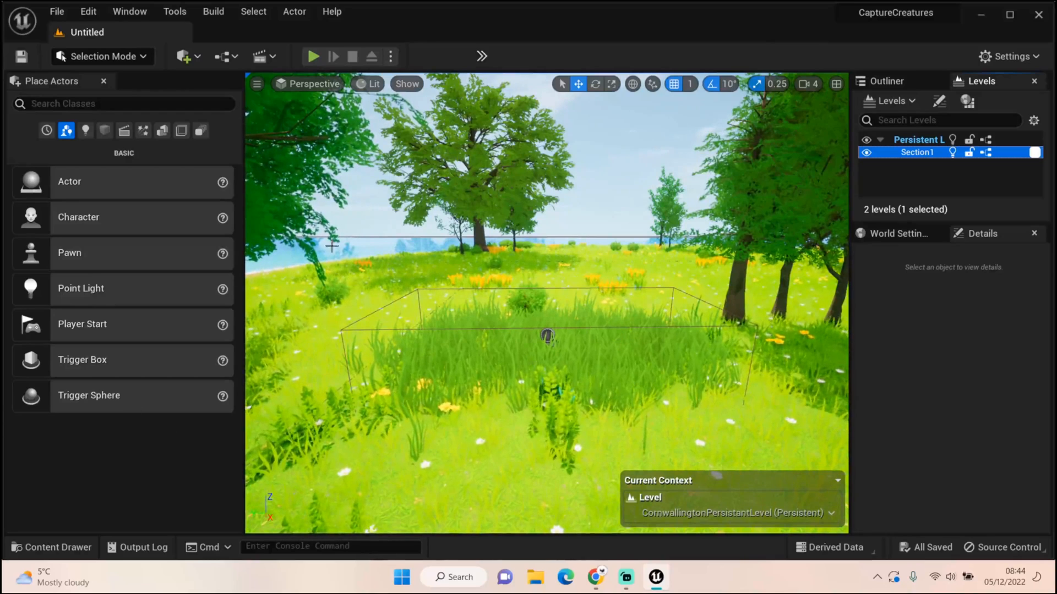
# Locate Encounter_BP in Content > Creatures and open it in the Blueprint editor.
pyautogui.click(52, 547)
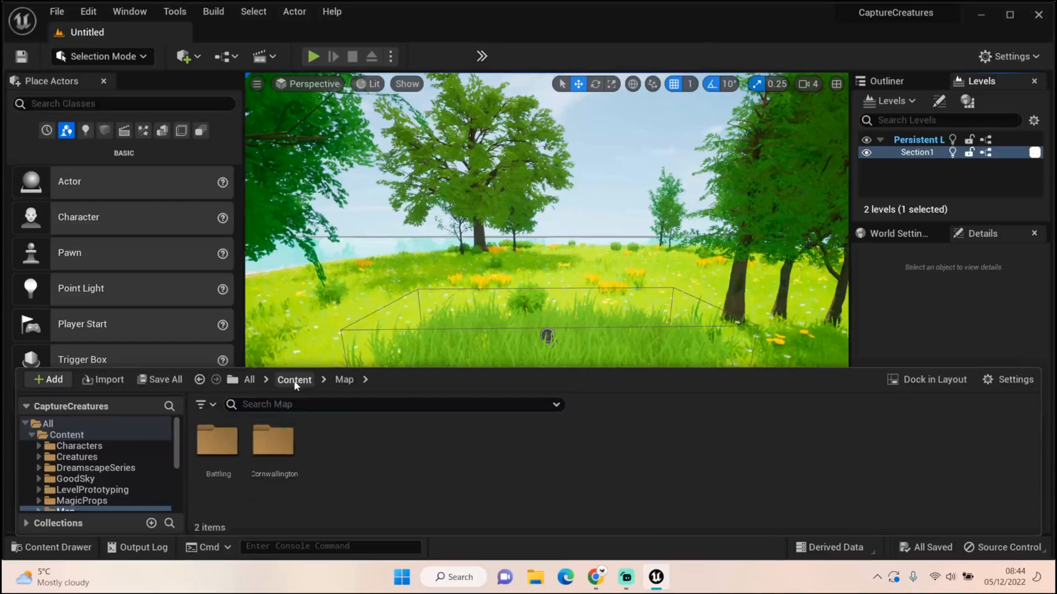
pyautogui.click(294, 380)
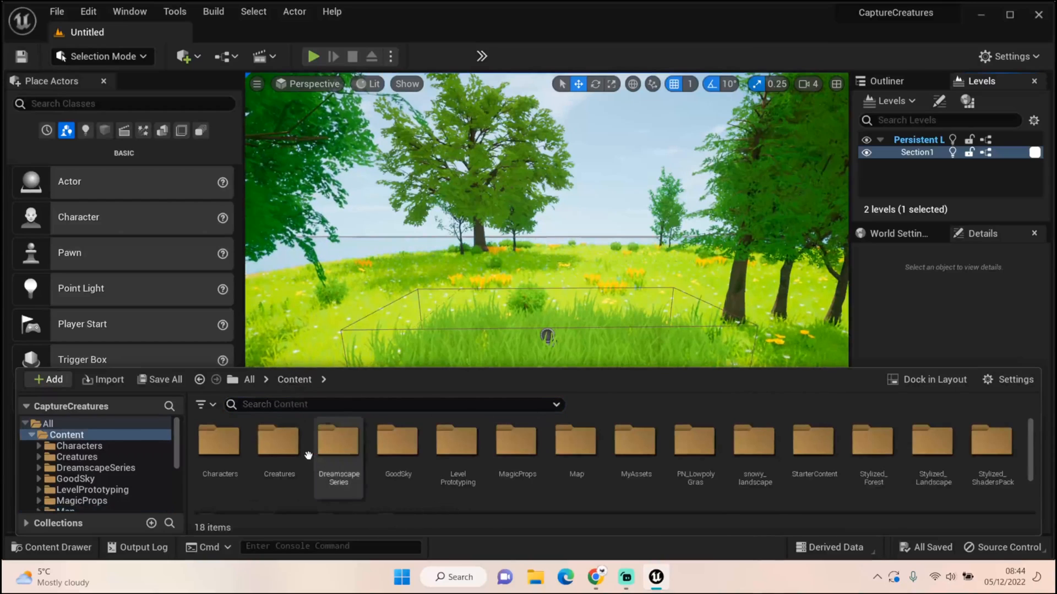
pyautogui.click(278, 441)
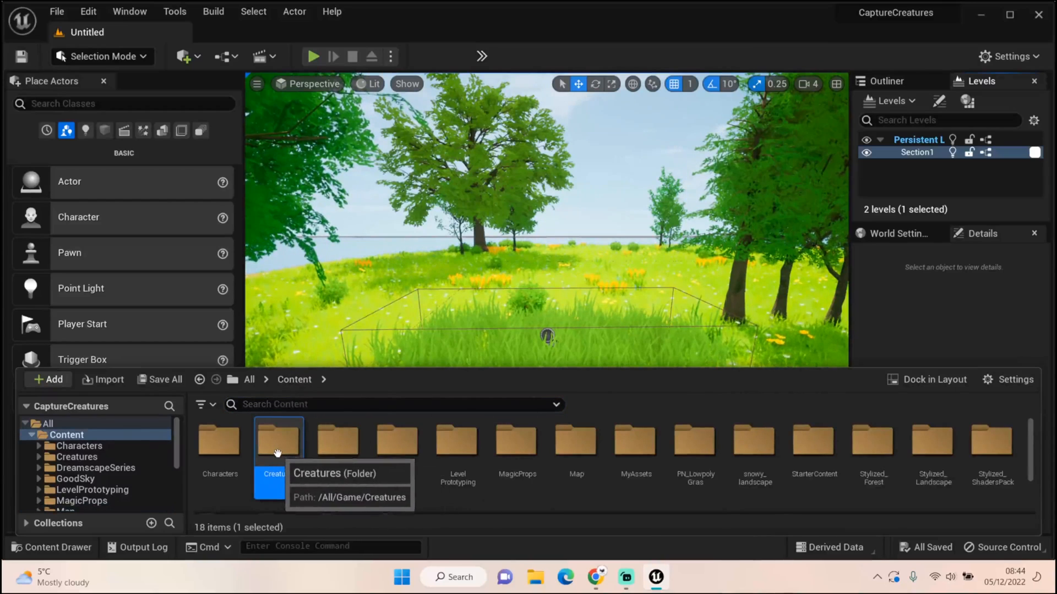
pyautogui.doubleClick(277, 439)
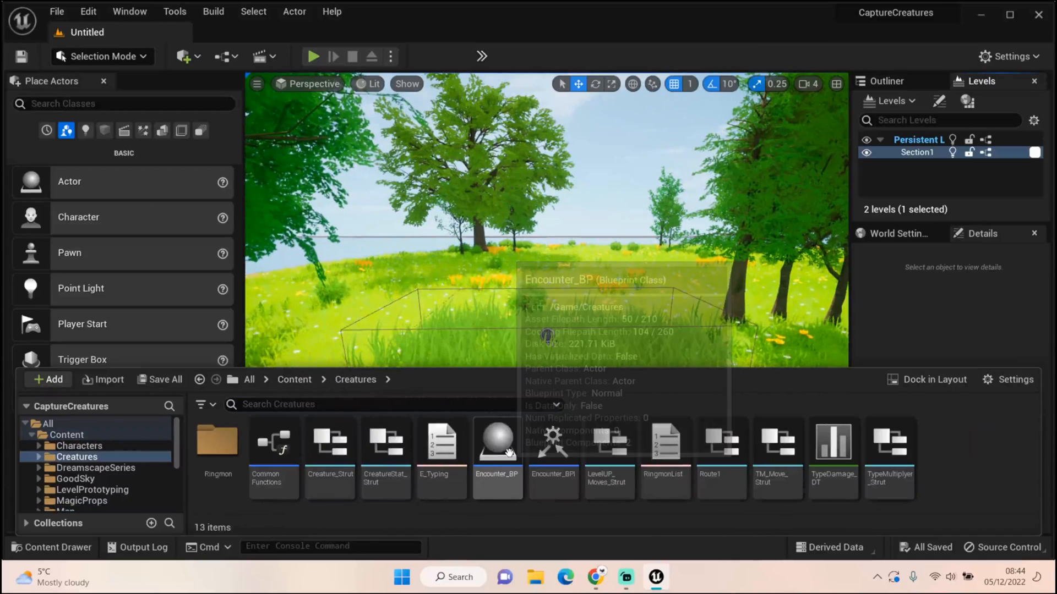
pyautogui.click(496, 441)
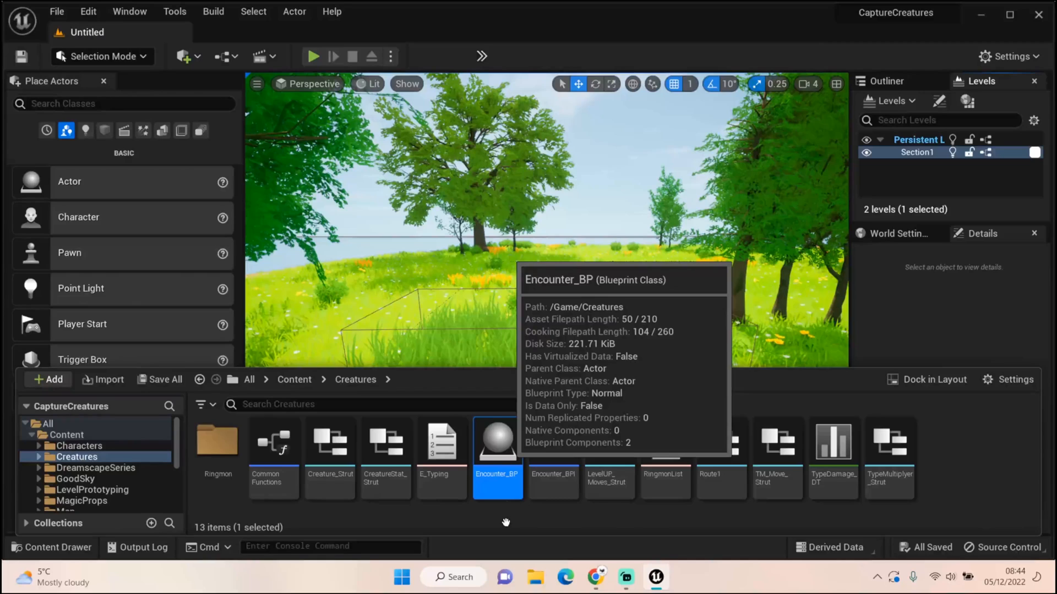
pyautogui.doubleClick(497, 441)
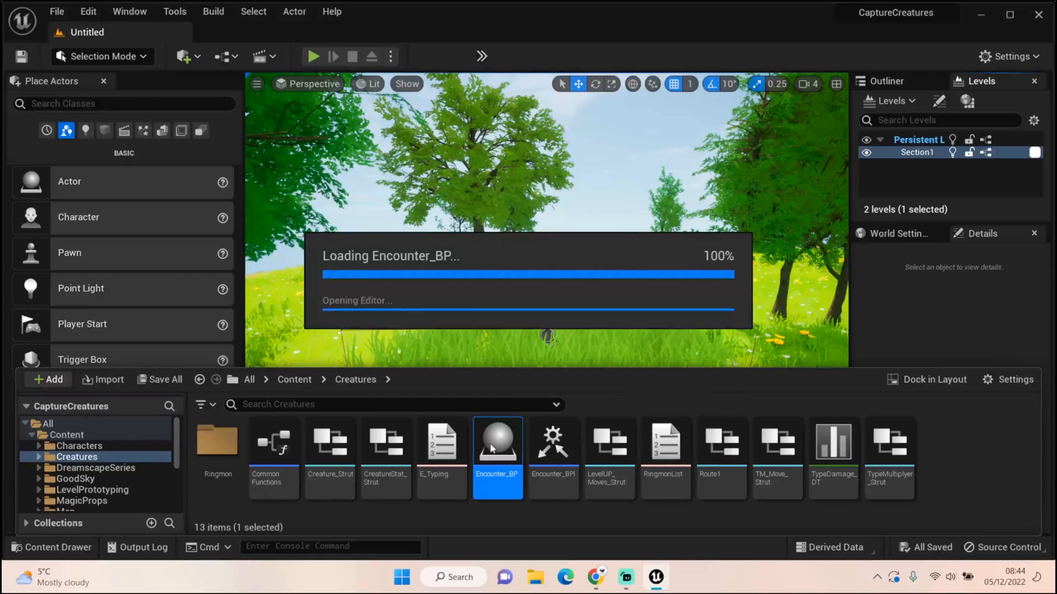
# Pan and zoom around Encounter_BP's Event Graph to review the encounter logic.
pyautogui.doubleClick(496, 441)
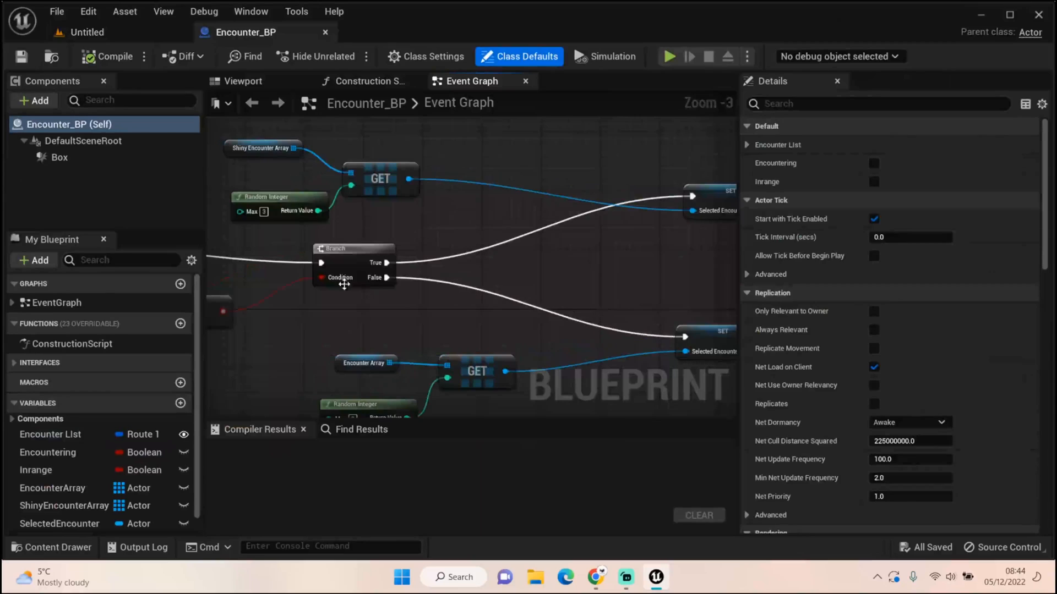
pyautogui.scroll(-3)
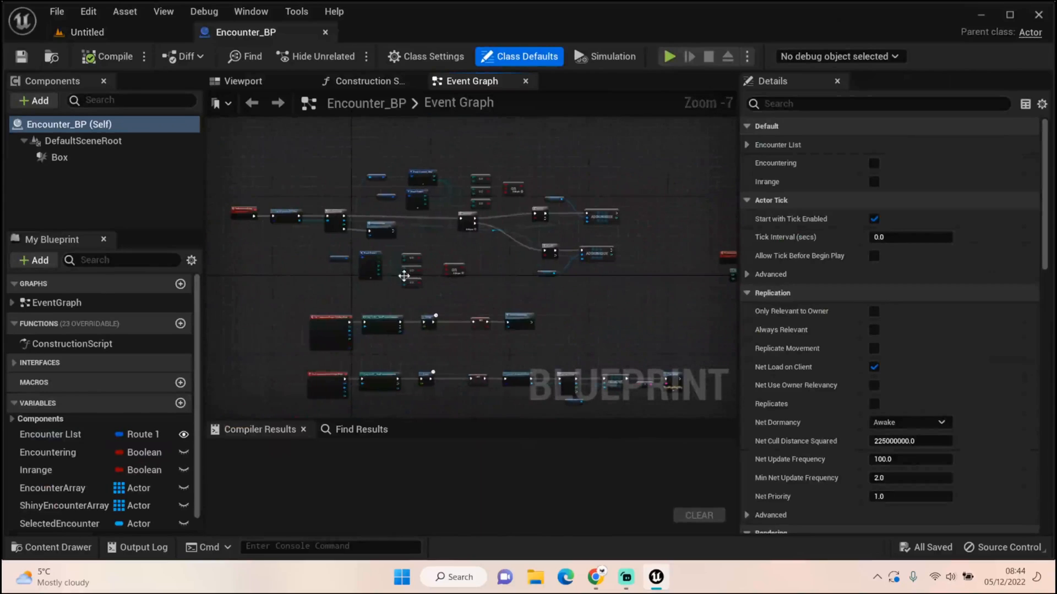
pyautogui.scroll(3)
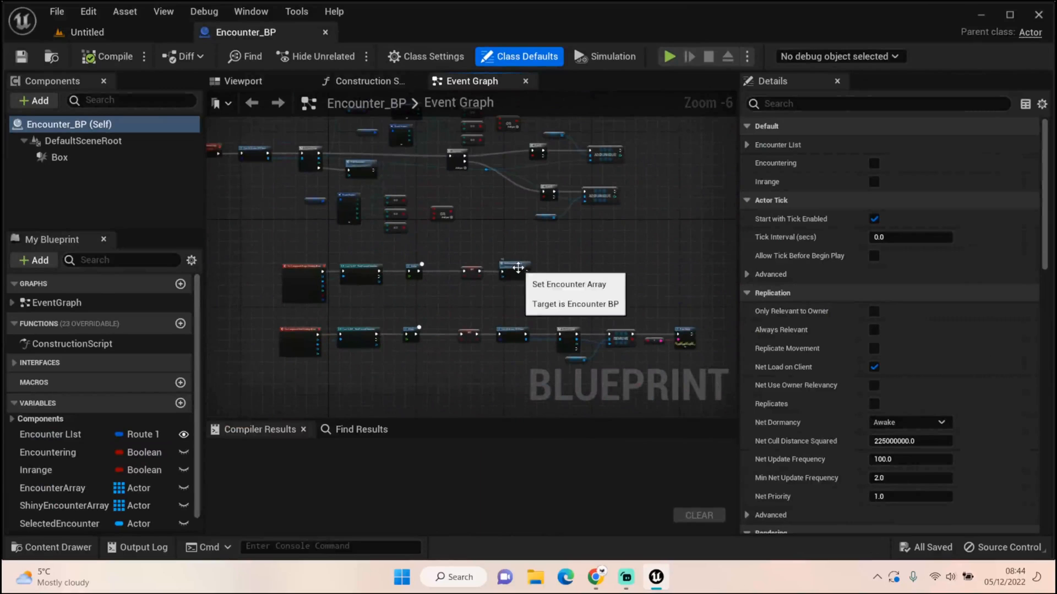
pyautogui.scroll(3)
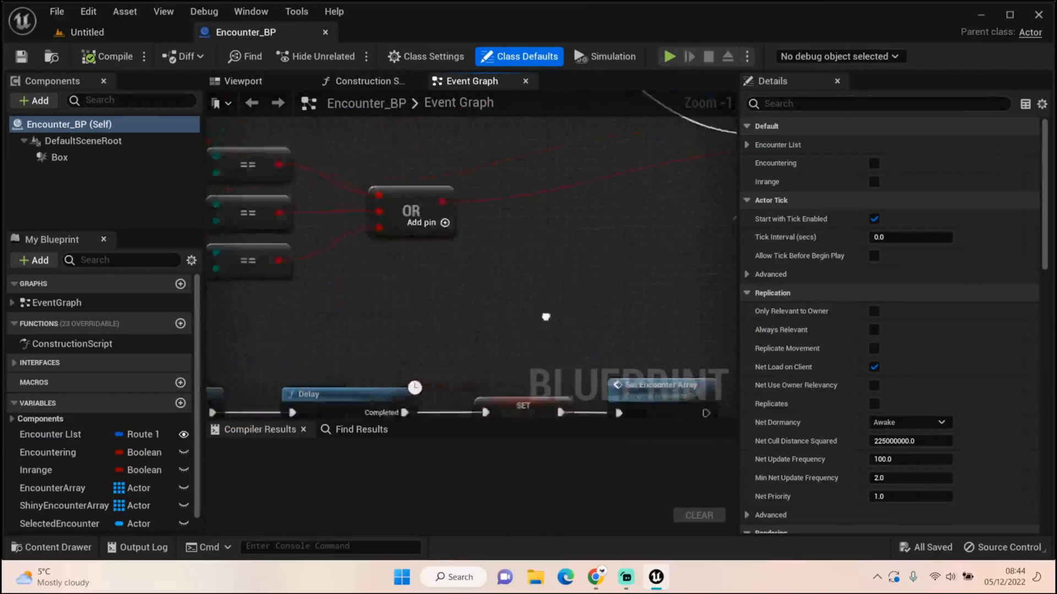
pyautogui.scroll(-3)
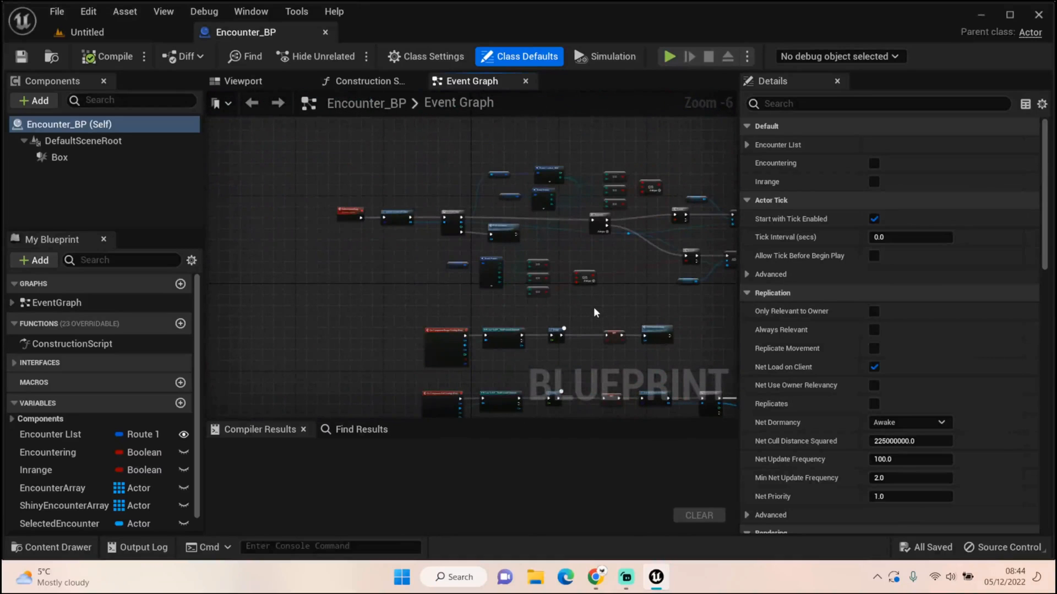
pyautogui.scroll(3)
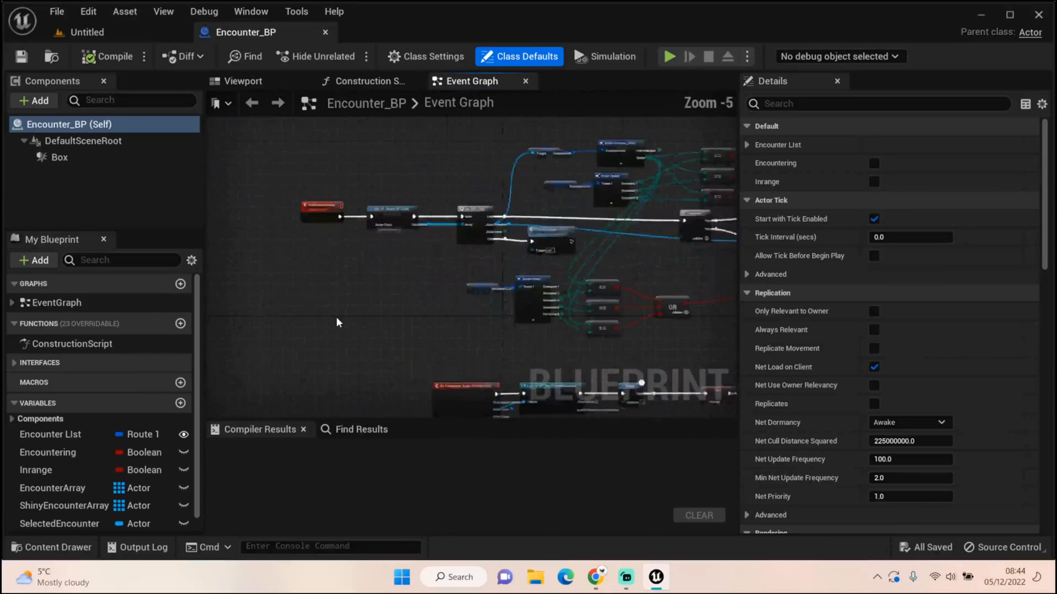
pyautogui.scroll(3)
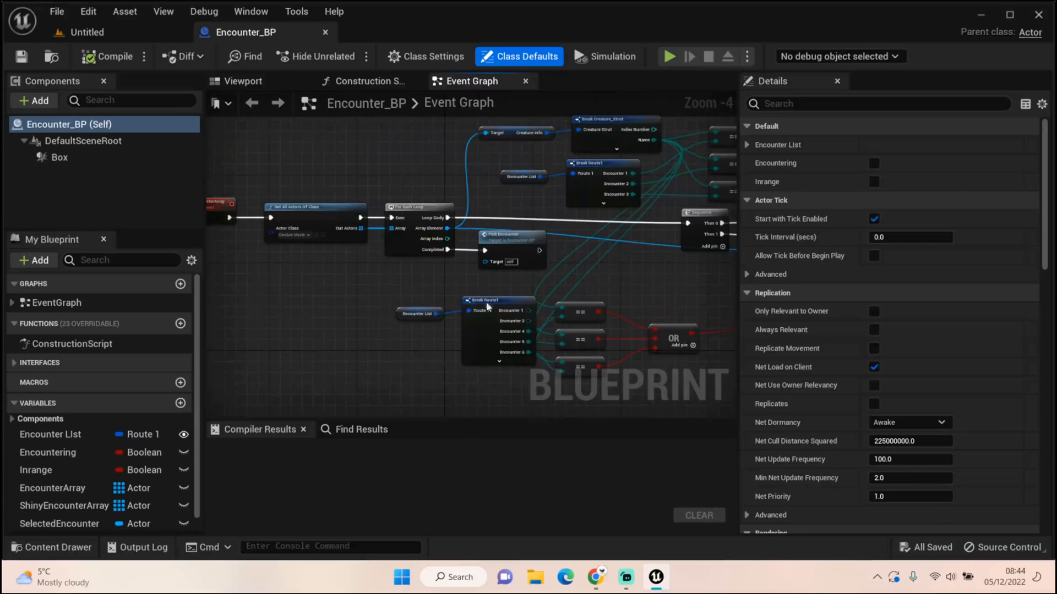
pyautogui.scroll(-3)
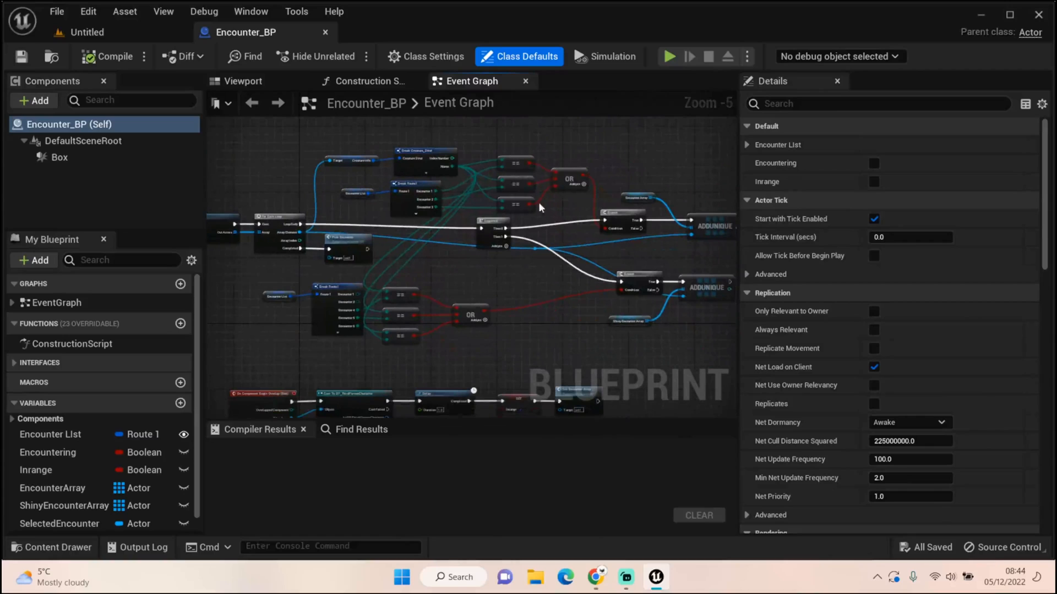
# Inspect the Encounter List variable defaults and select the lower ADDUNIQUE node.
pyautogui.click(50, 434)
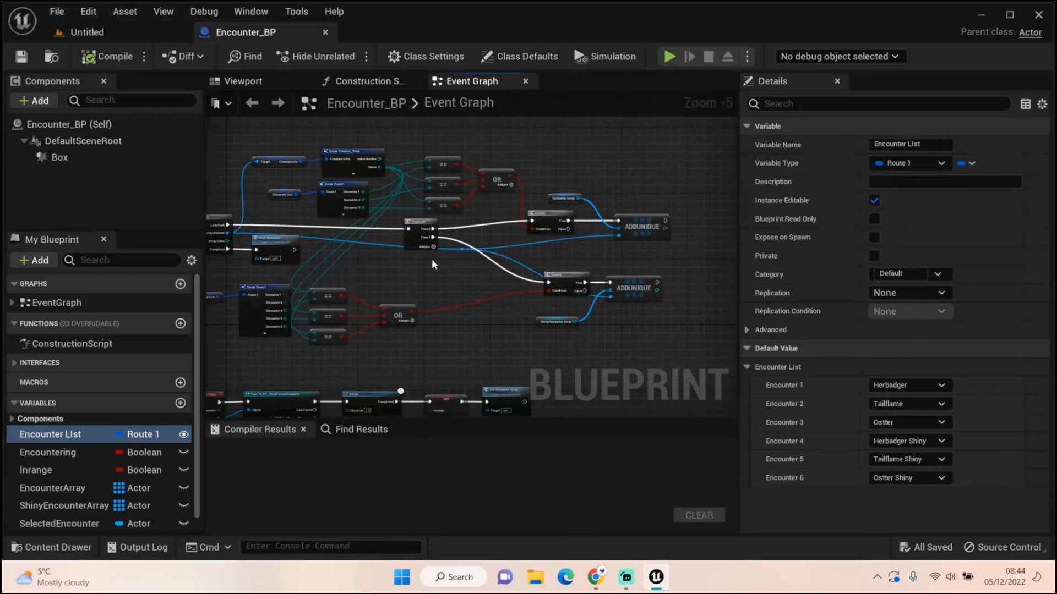
pyautogui.moveTo(634, 280)
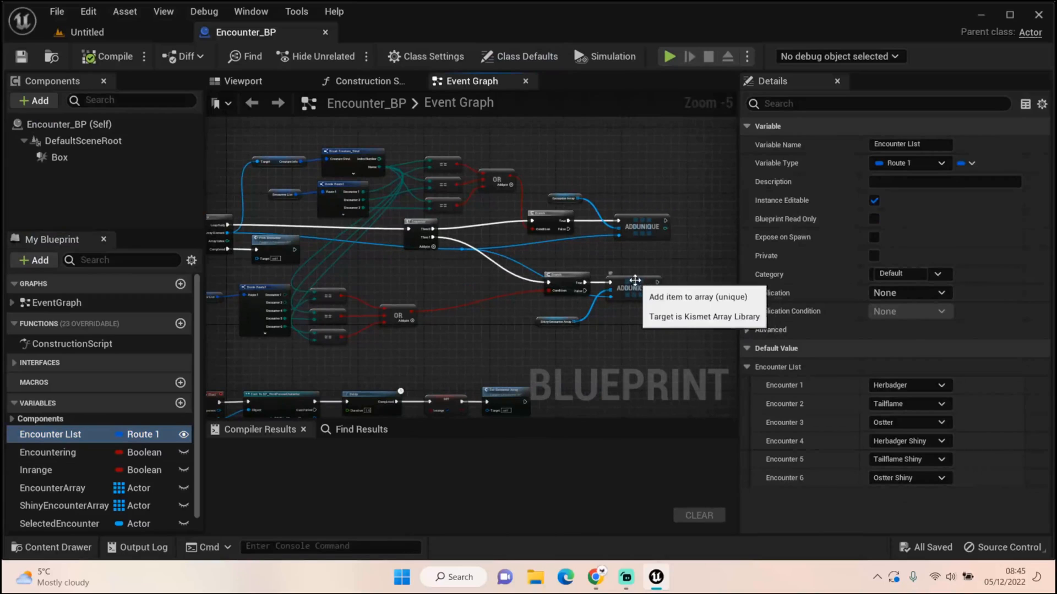
pyautogui.click(638, 287)
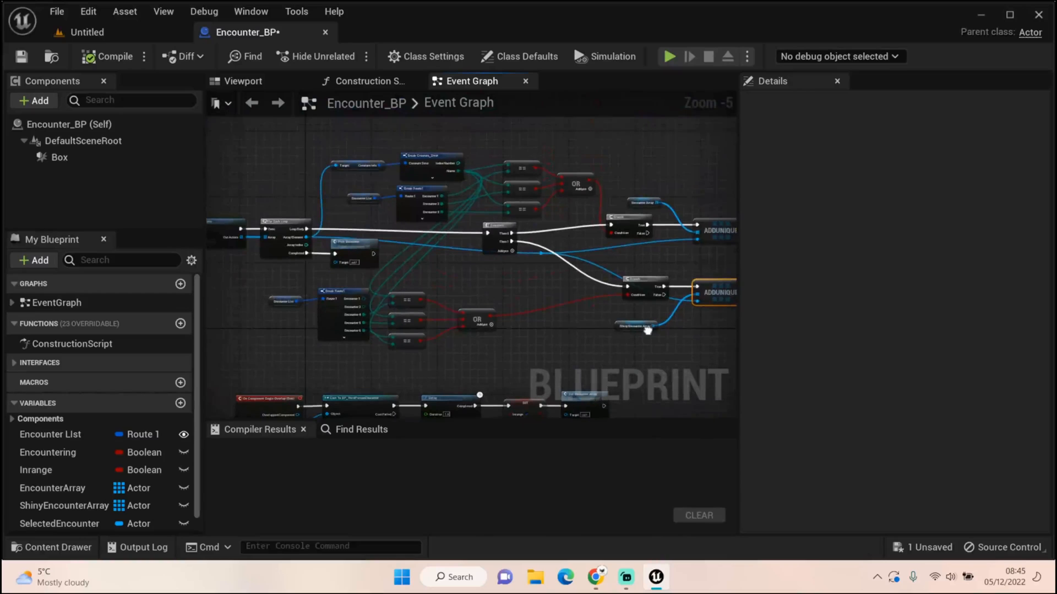
pyautogui.scroll(3)
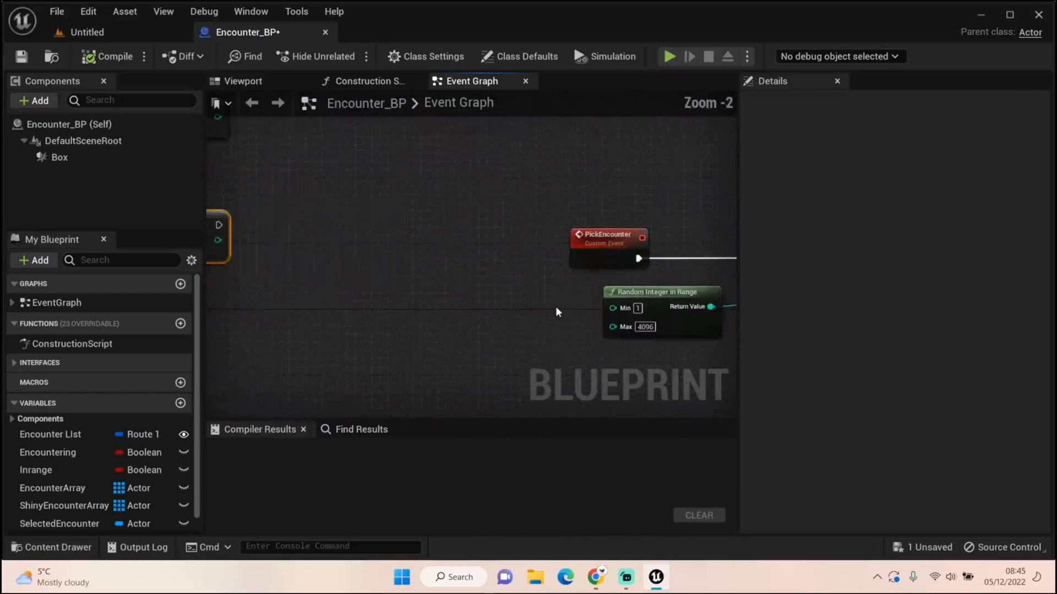
pyautogui.scroll(-3)
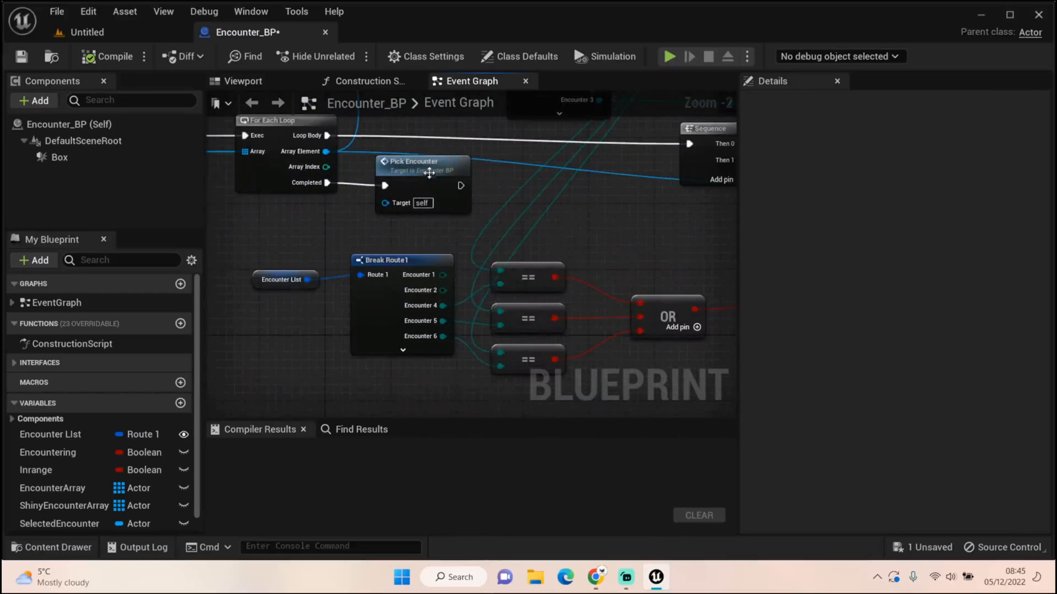
pyautogui.scroll(-3)
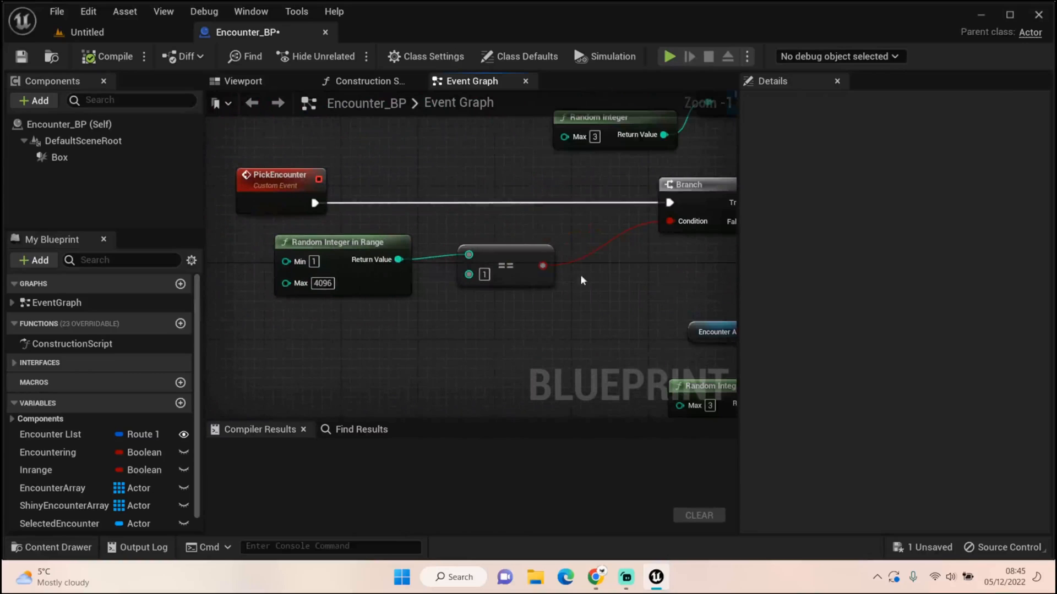
pyautogui.scroll(-3)
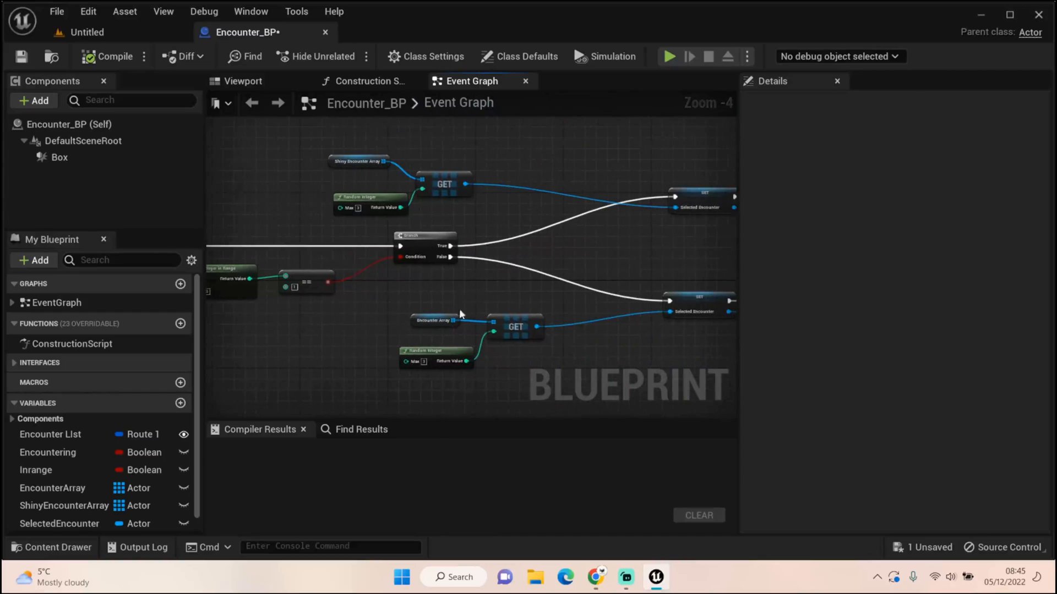
pyautogui.click(515, 327)
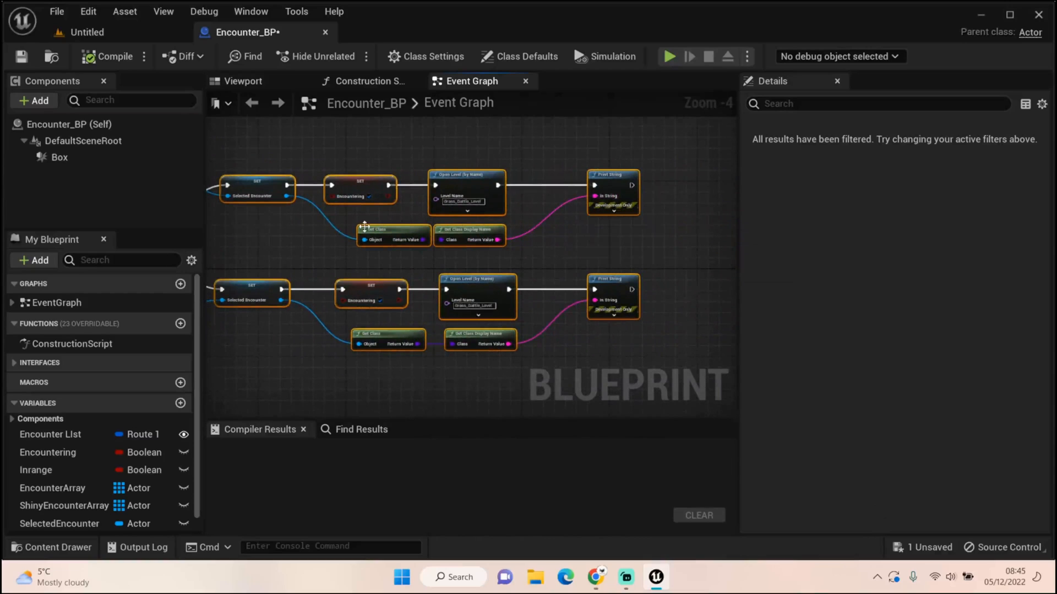
pyautogui.scroll(3)
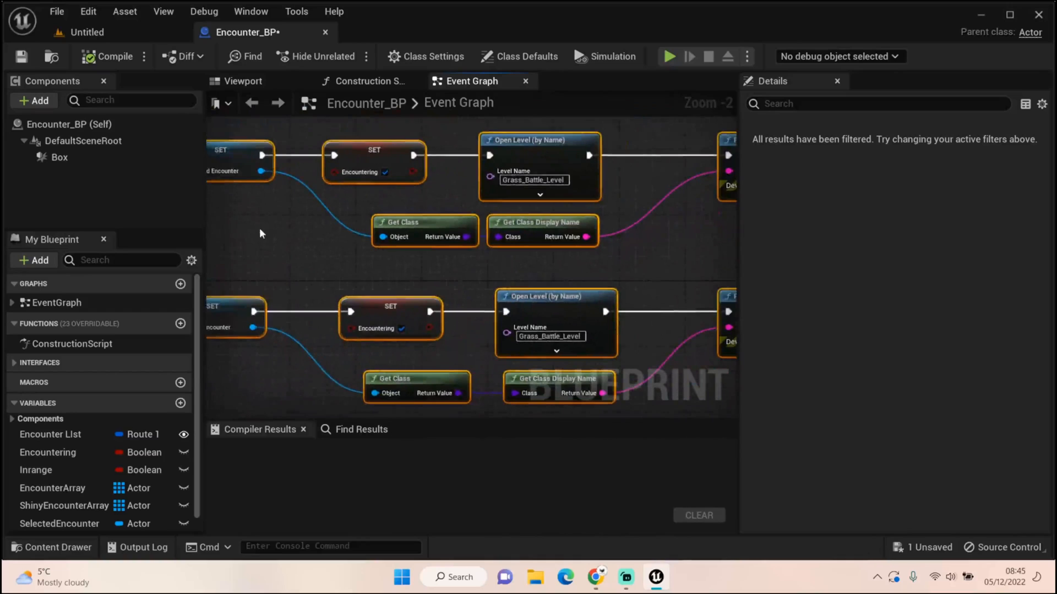
pyautogui.scroll(-3)
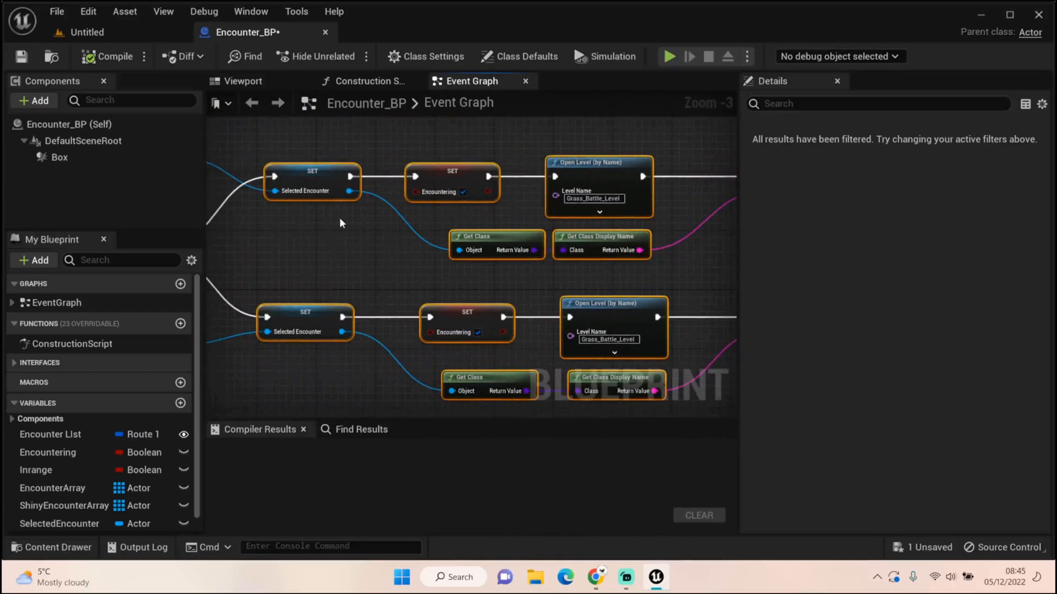
pyautogui.moveTo(371, 279)
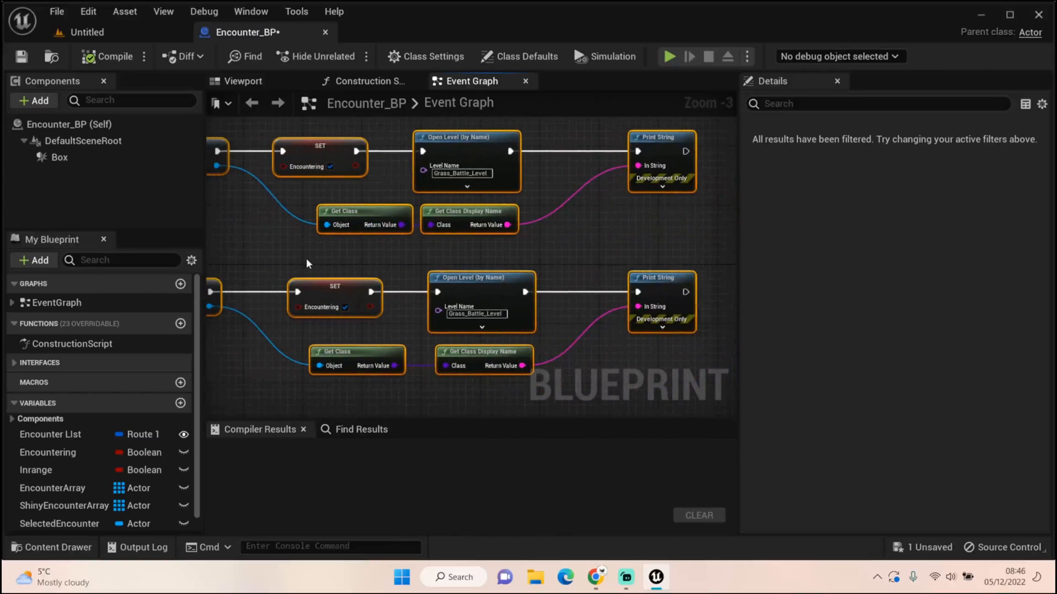
pyautogui.moveTo(358, 299)
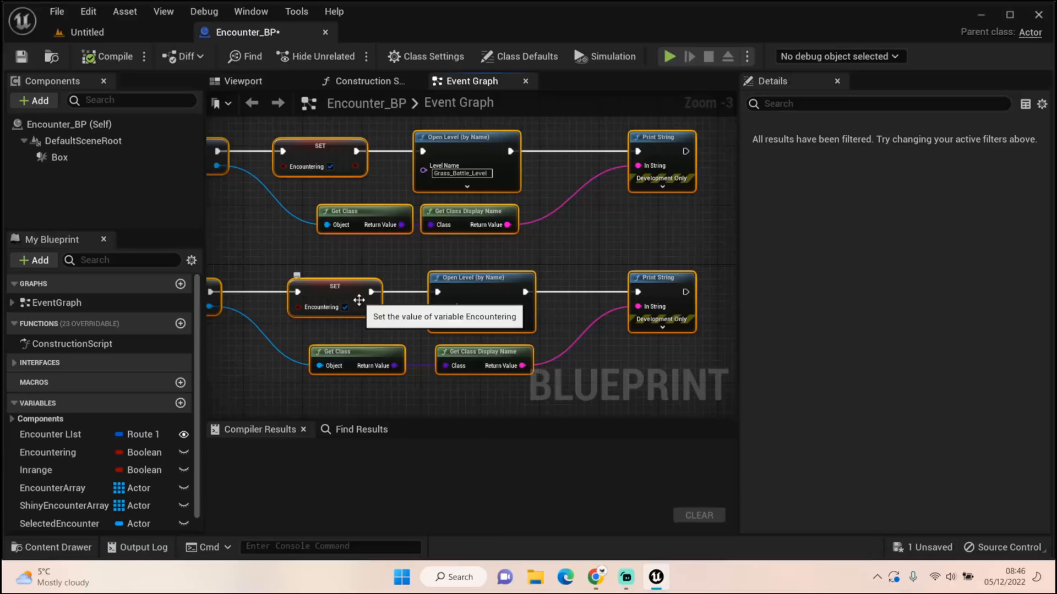
pyautogui.moveTo(464, 180)
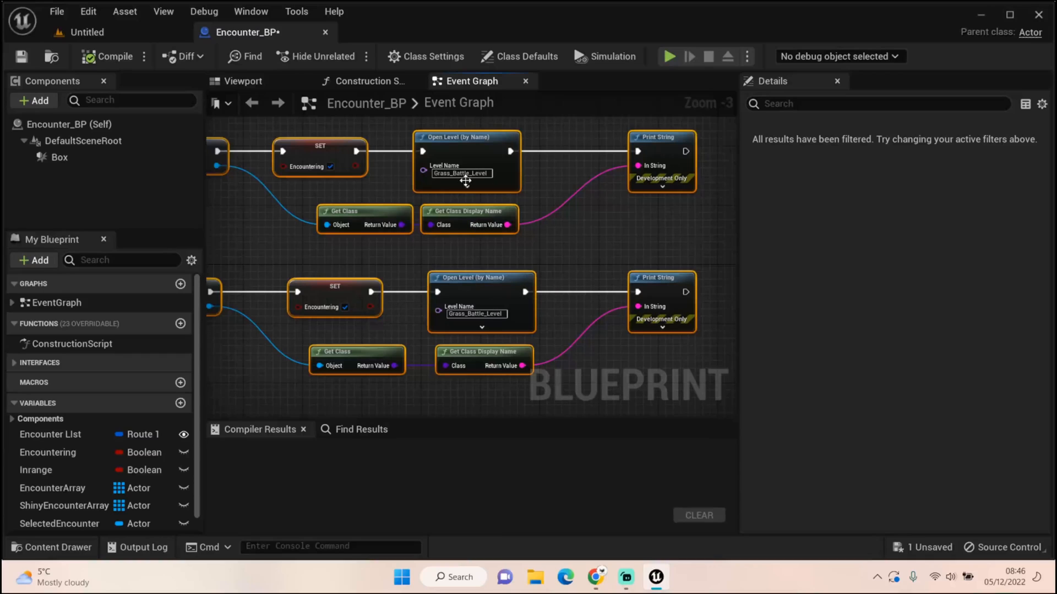
pyautogui.moveTo(572, 232)
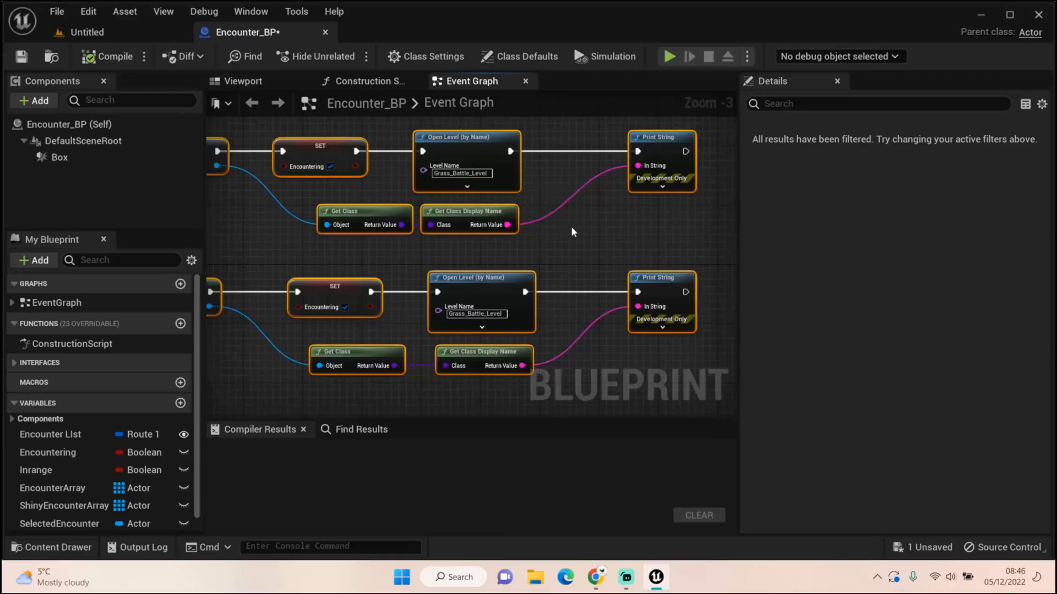
pyautogui.moveTo(86, 32)
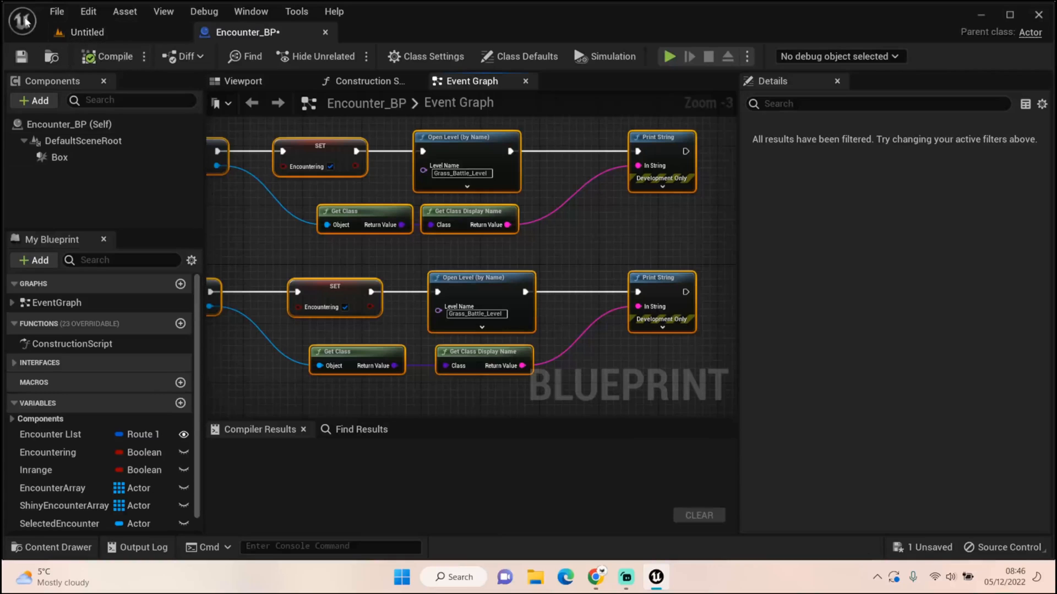
pyautogui.scroll(-3)
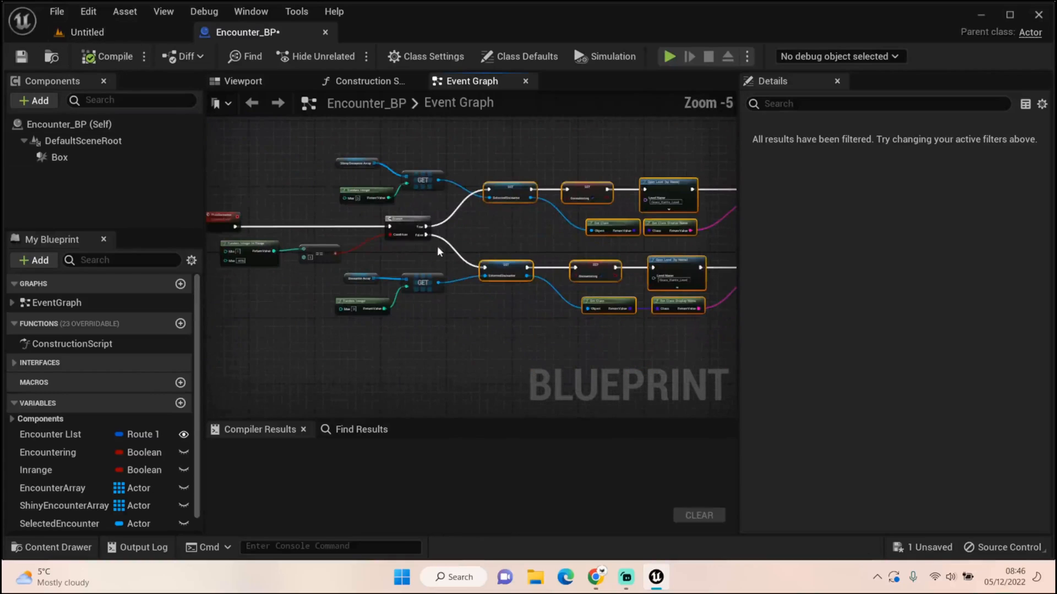
pyautogui.moveTo(668, 56)
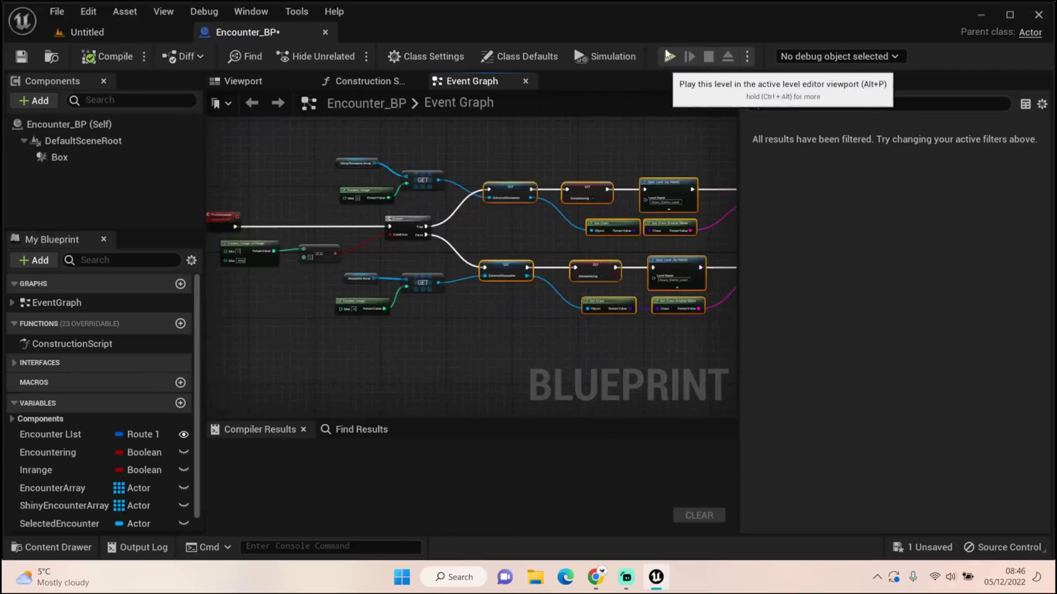
pyautogui.moveTo(667, 61)
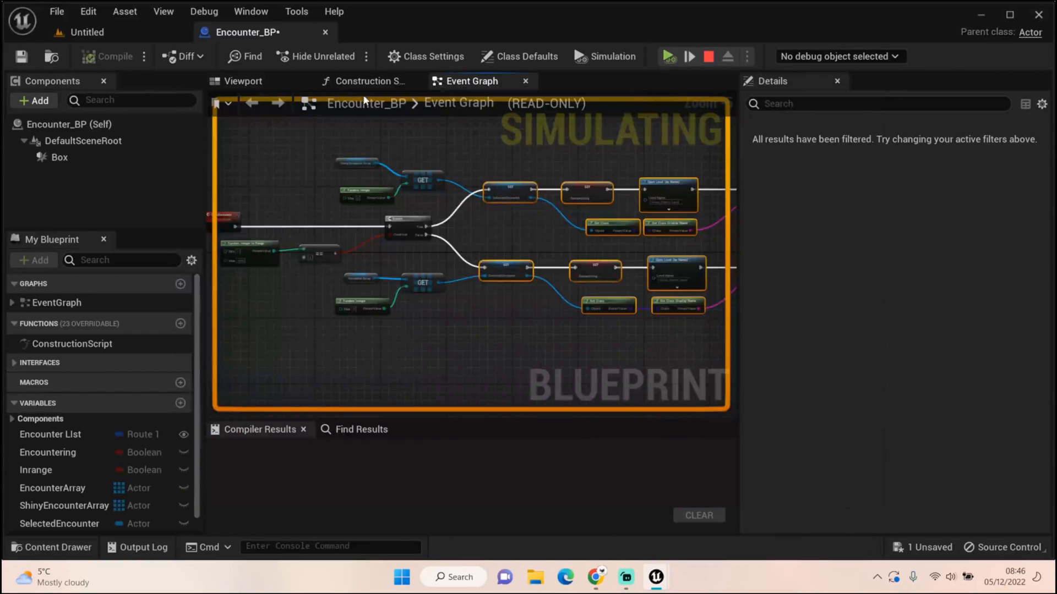
# Return to the Cornwallington level editor and run a play test of the encounter.
pyautogui.click(86, 32)
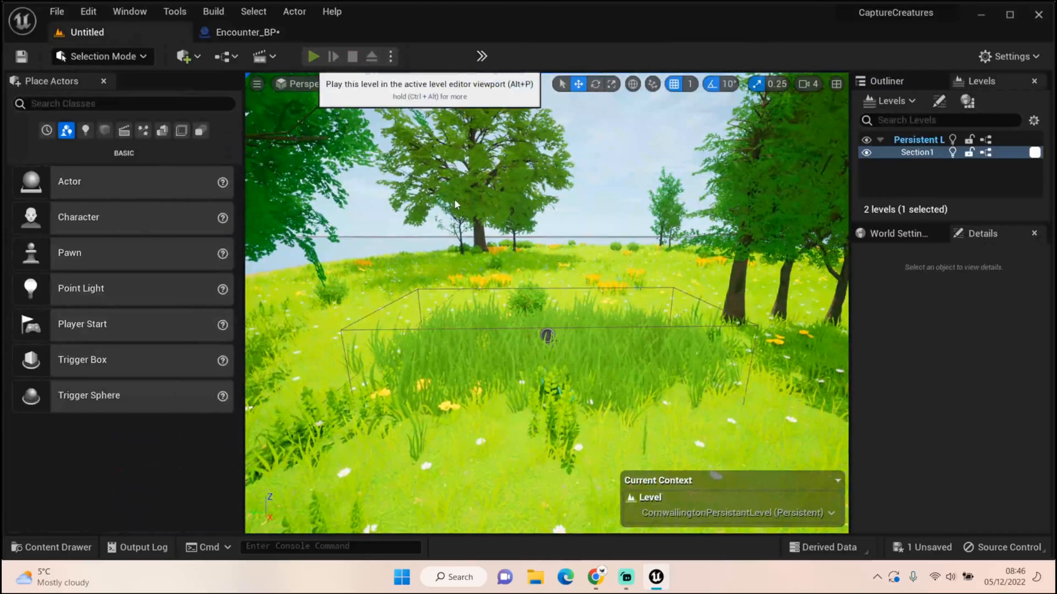
pyautogui.click(311, 56)
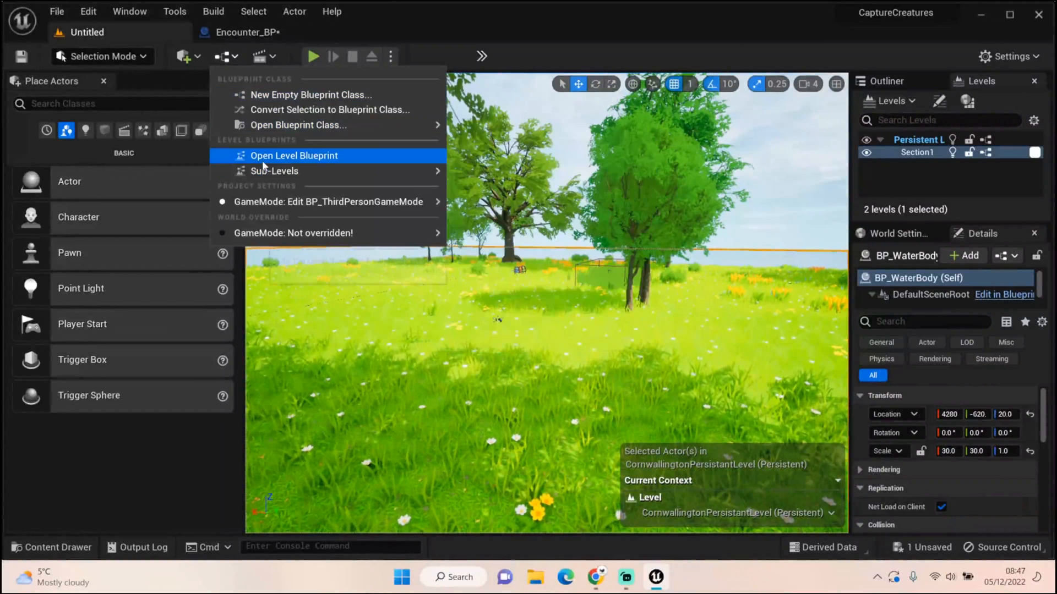
# Open Grass_Battle_Level from the content drawer, saving Encounter_BP on the way.
pyautogui.click(51, 547)
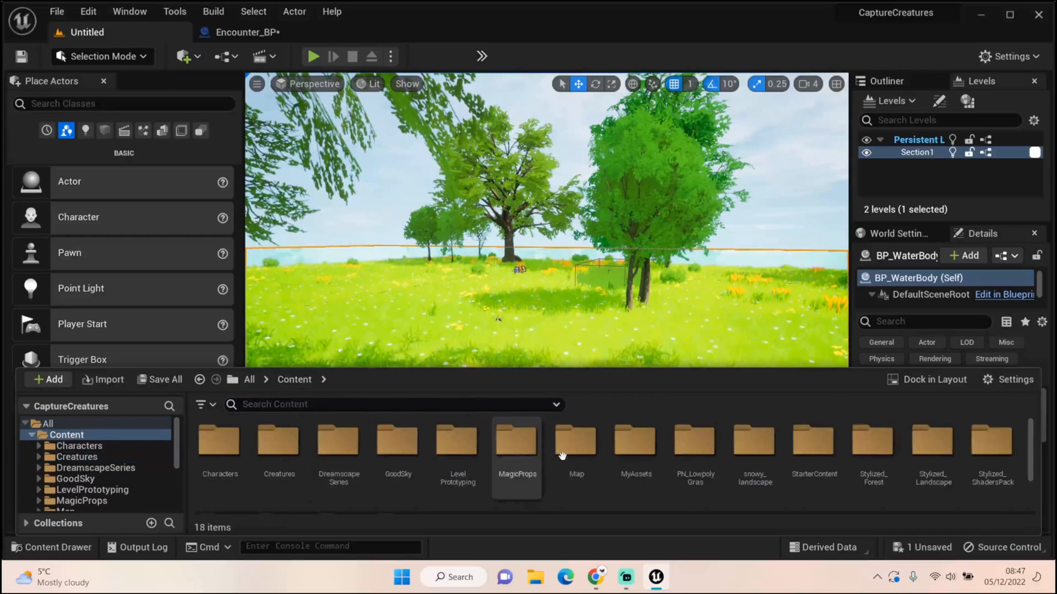
pyautogui.doubleClick(576, 442)
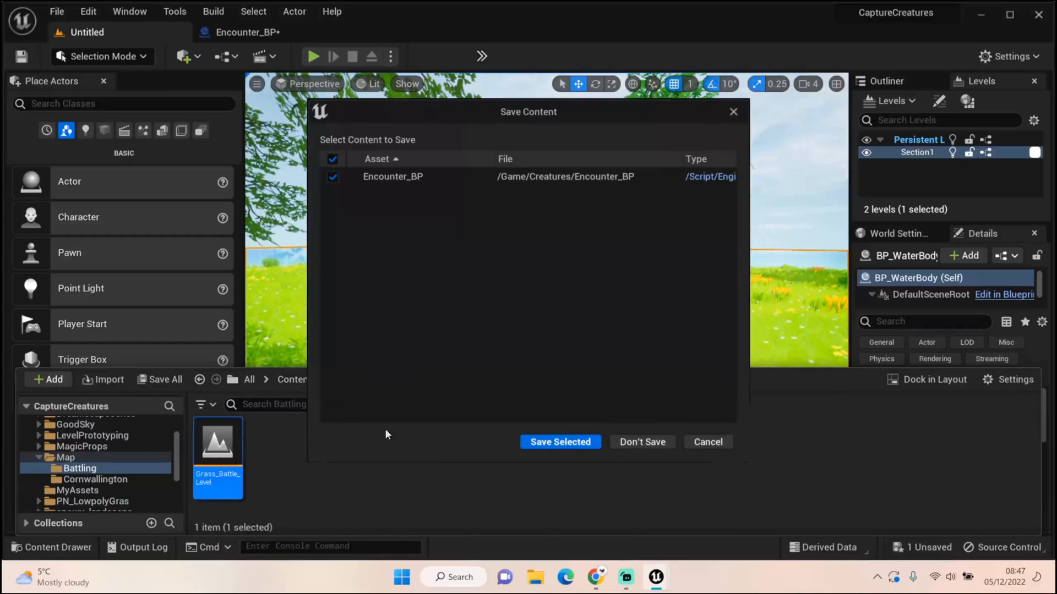
pyautogui.moveTo(559, 442)
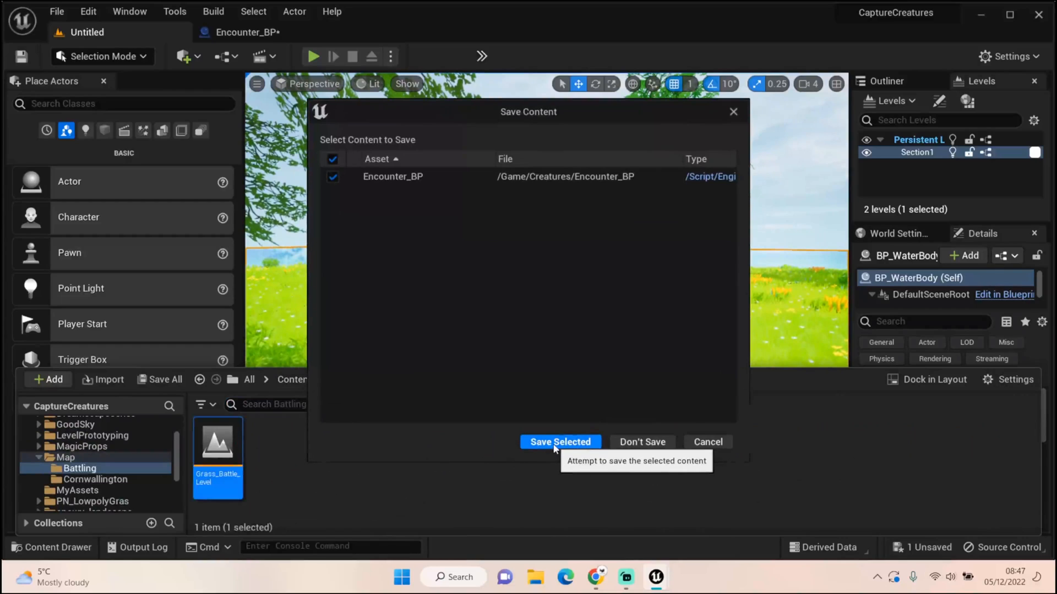
pyautogui.click(559, 441)
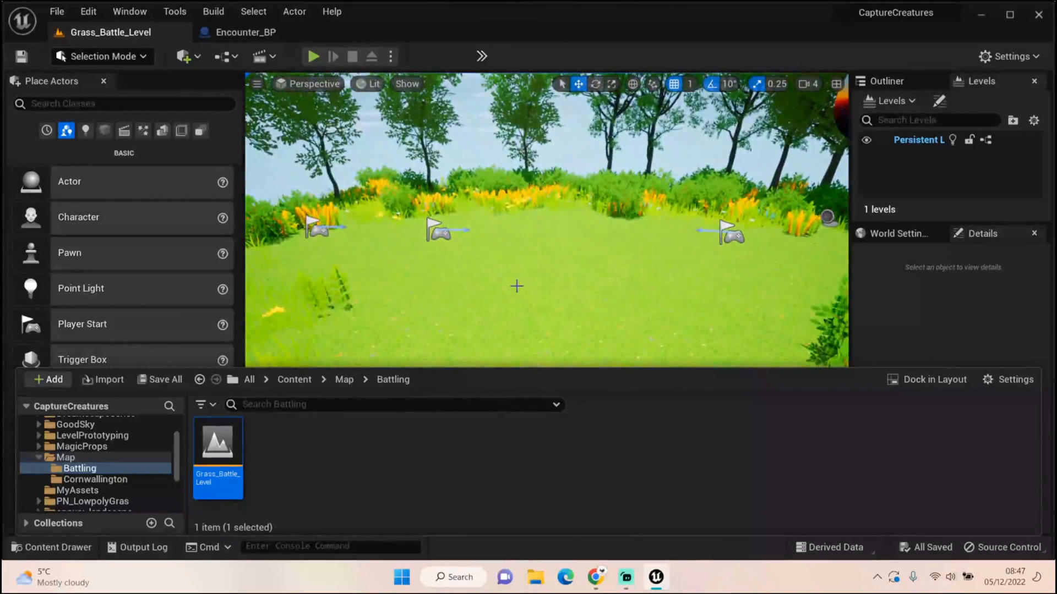
# Inspect the battle level's spawn markers, RingmonSpawn point and player start.
pyautogui.click(316, 227)
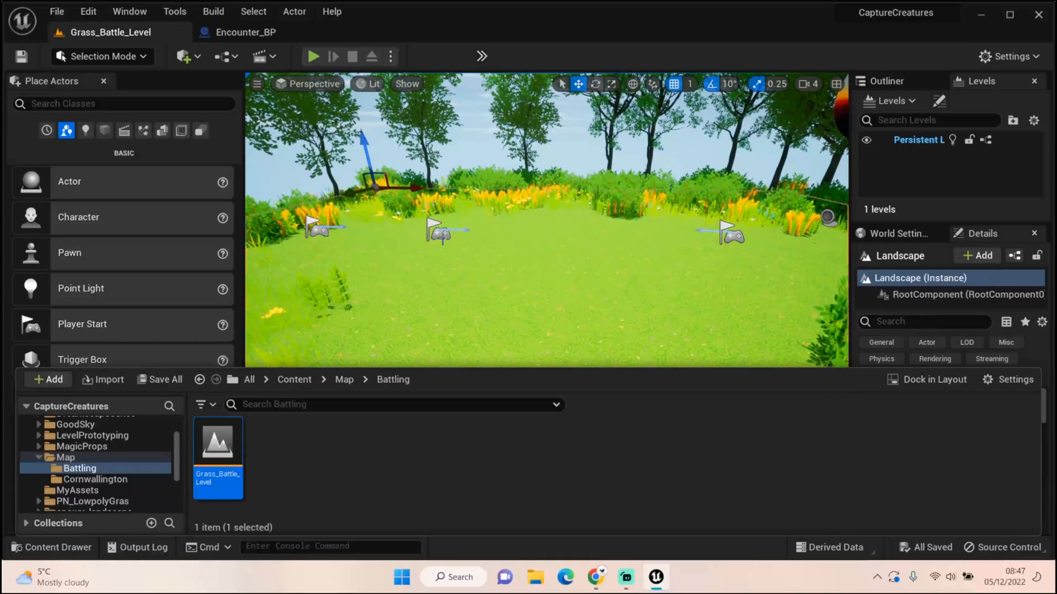
pyautogui.click(439, 232)
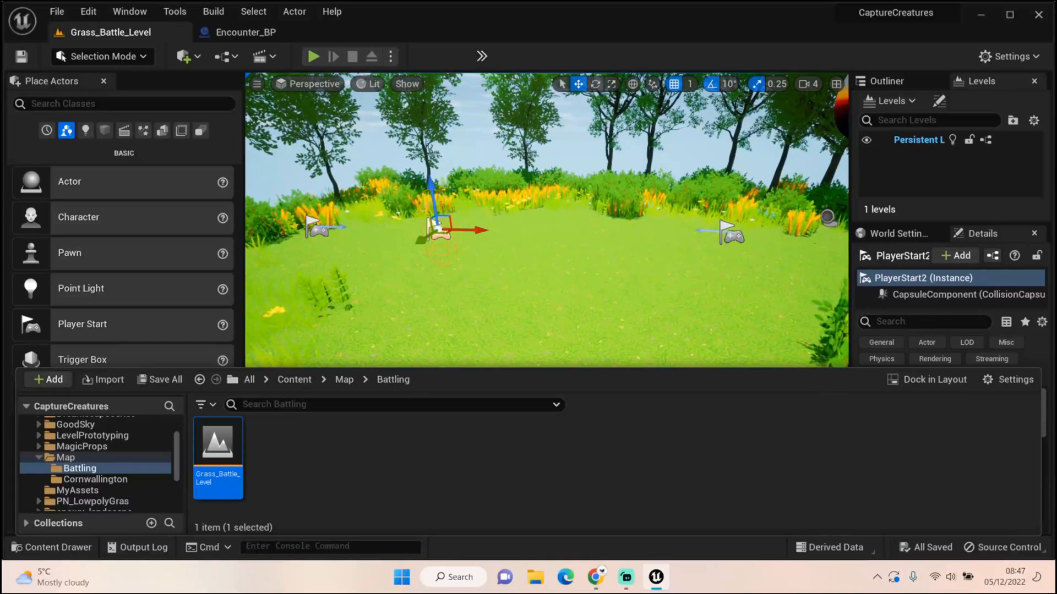
pyautogui.click(725, 232)
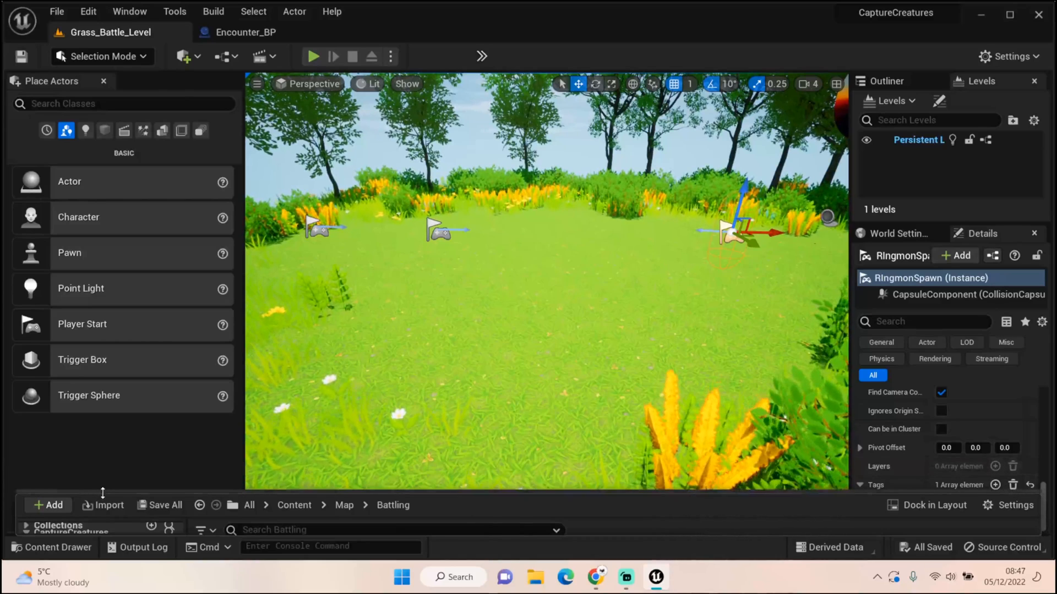
pyautogui.click(52, 548)
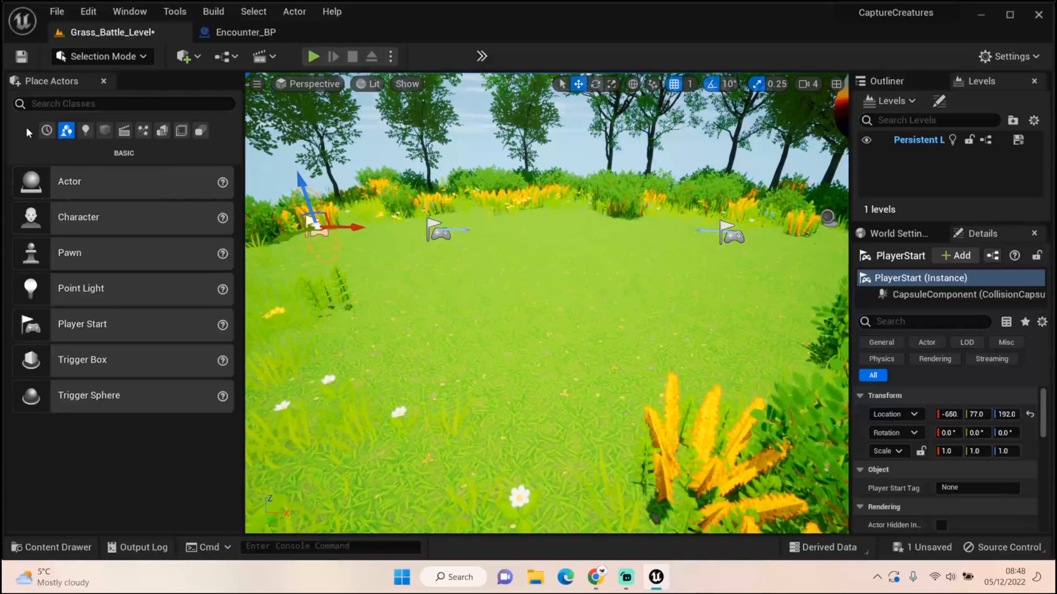
pyautogui.moveTo(223, 56)
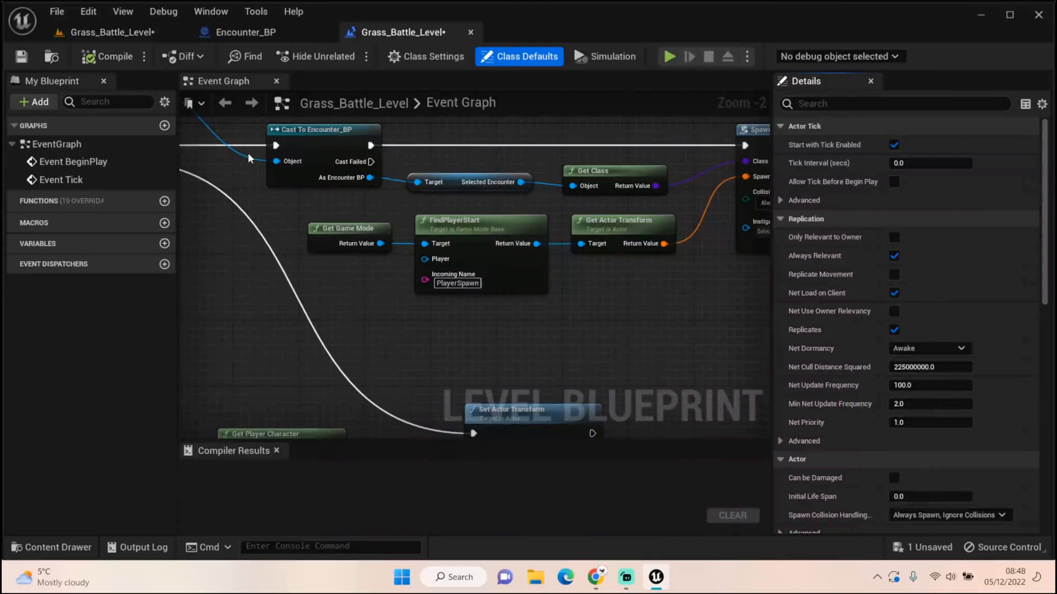
pyautogui.moveTo(260, 229)
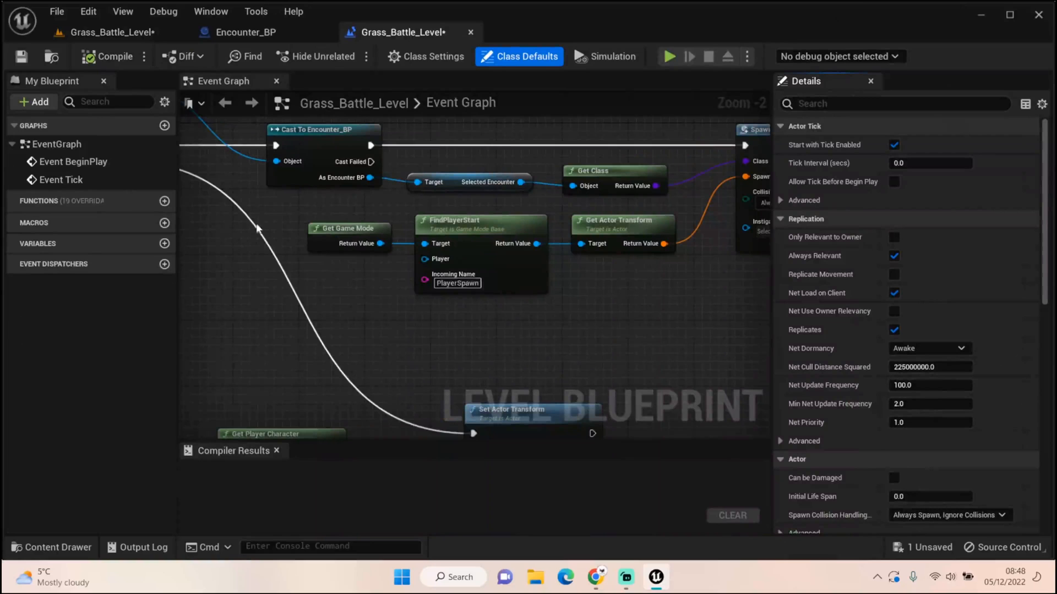
# Scroll the level blueprint graph around the SpawnActor's FindPlayerStart node.
pyautogui.scroll(-3)
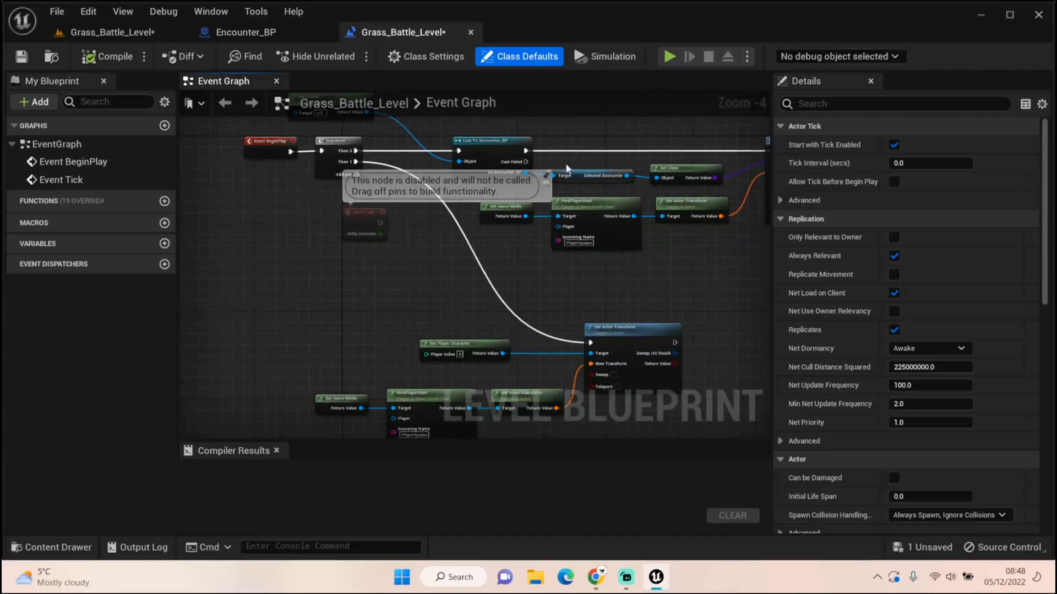
pyautogui.scroll(3)
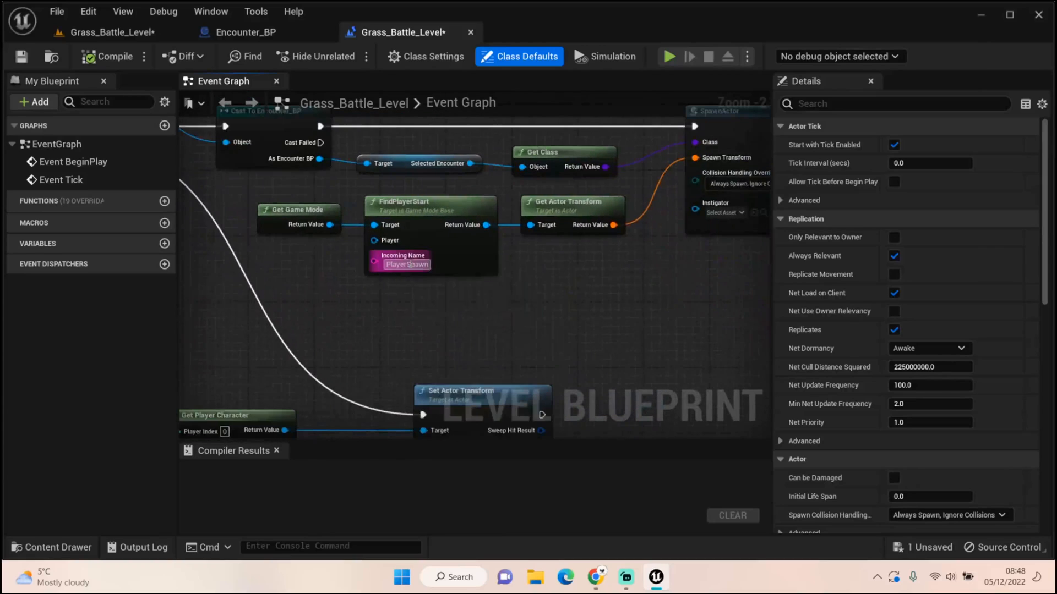
pyautogui.moveTo(401, 263)
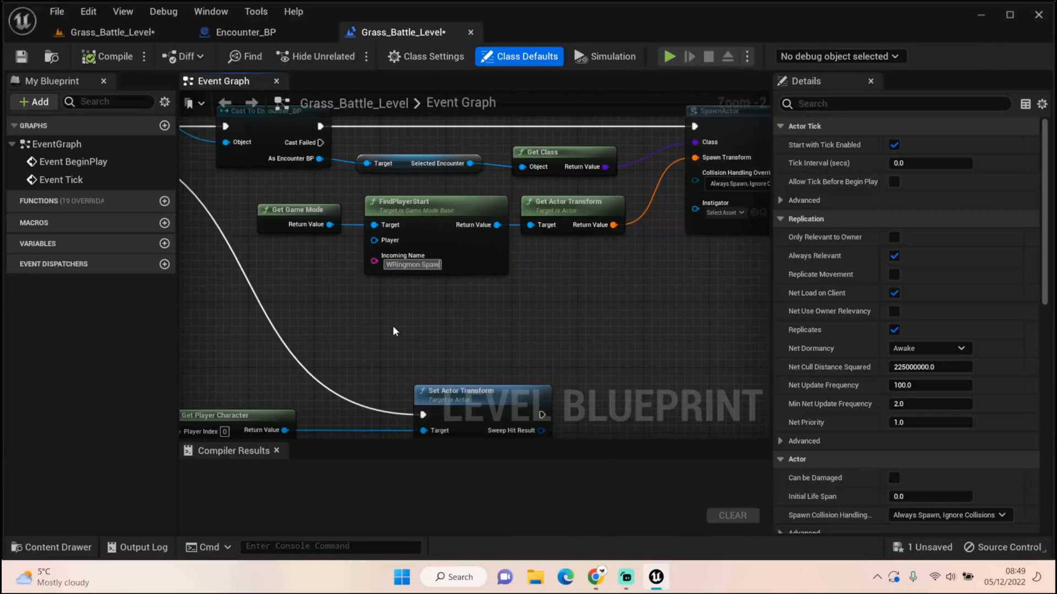
pyautogui.scroll(-3)
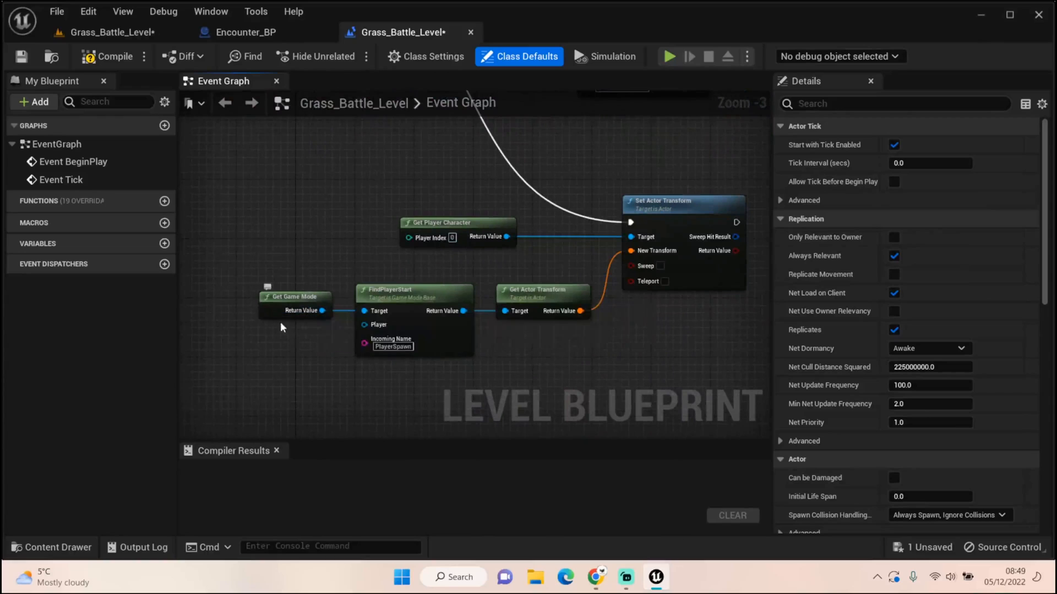
pyautogui.moveTo(369, 319)
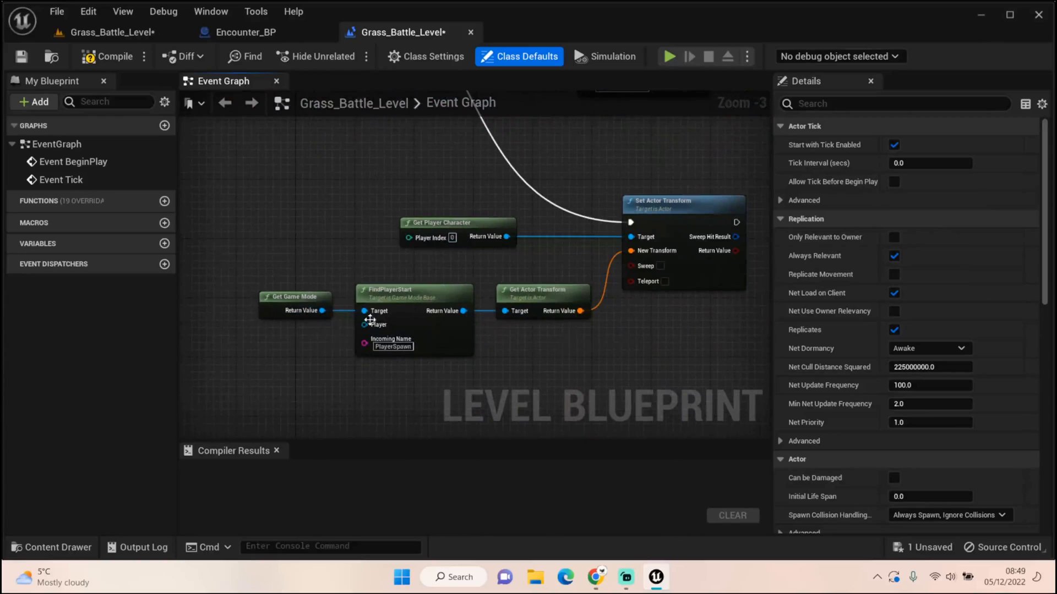
pyautogui.moveTo(410, 339)
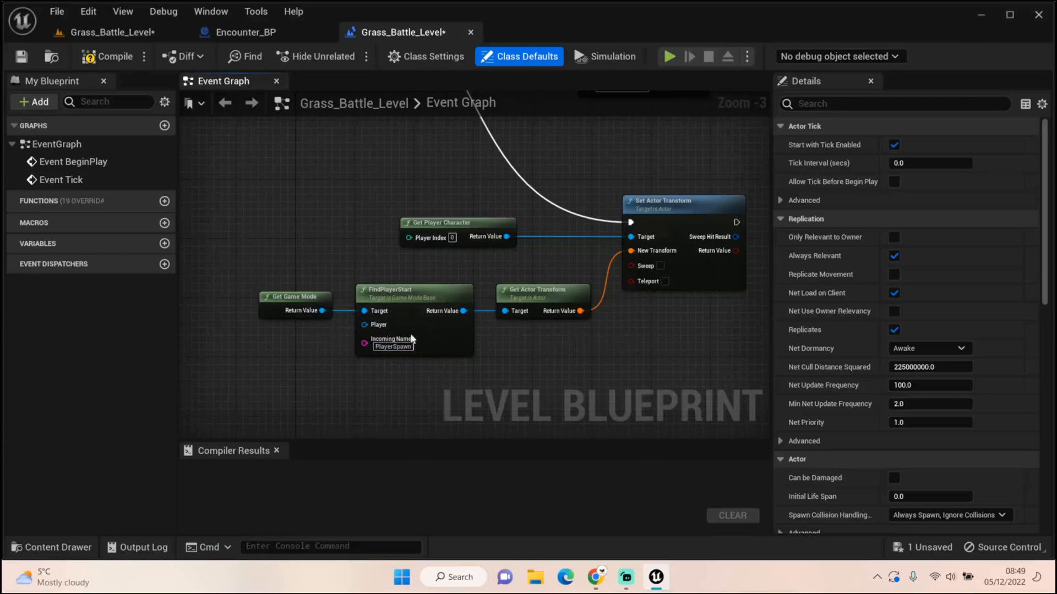
pyautogui.moveTo(549, 344)
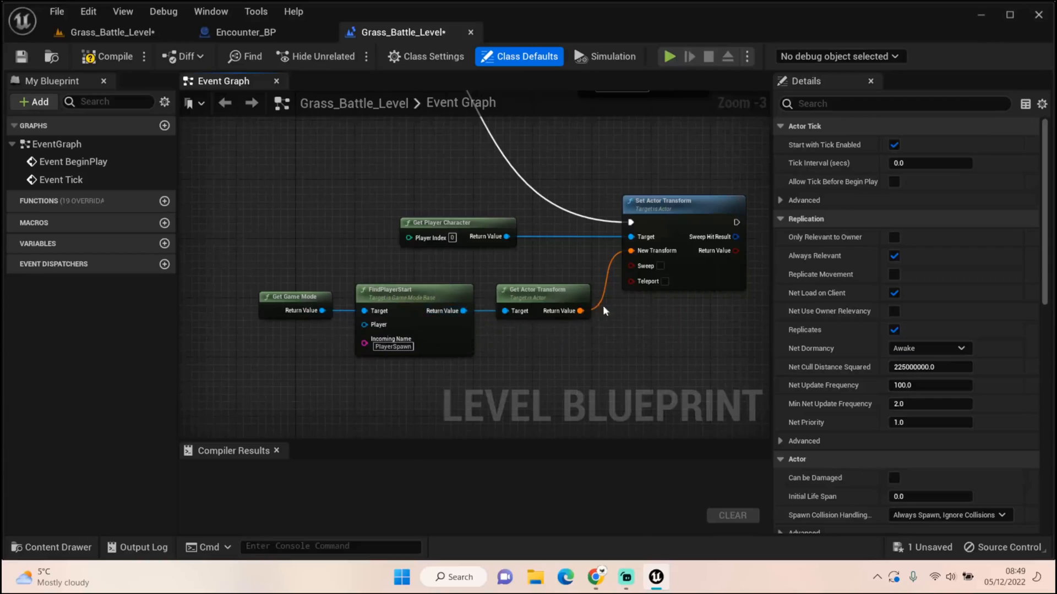
pyautogui.moveTo(617, 194)
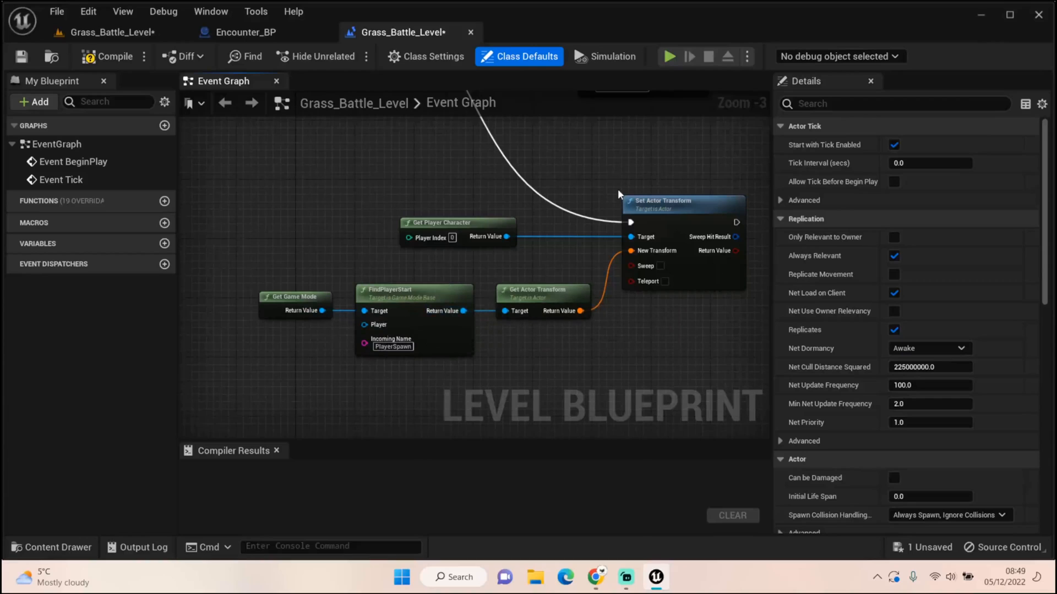
pyautogui.moveTo(663, 173)
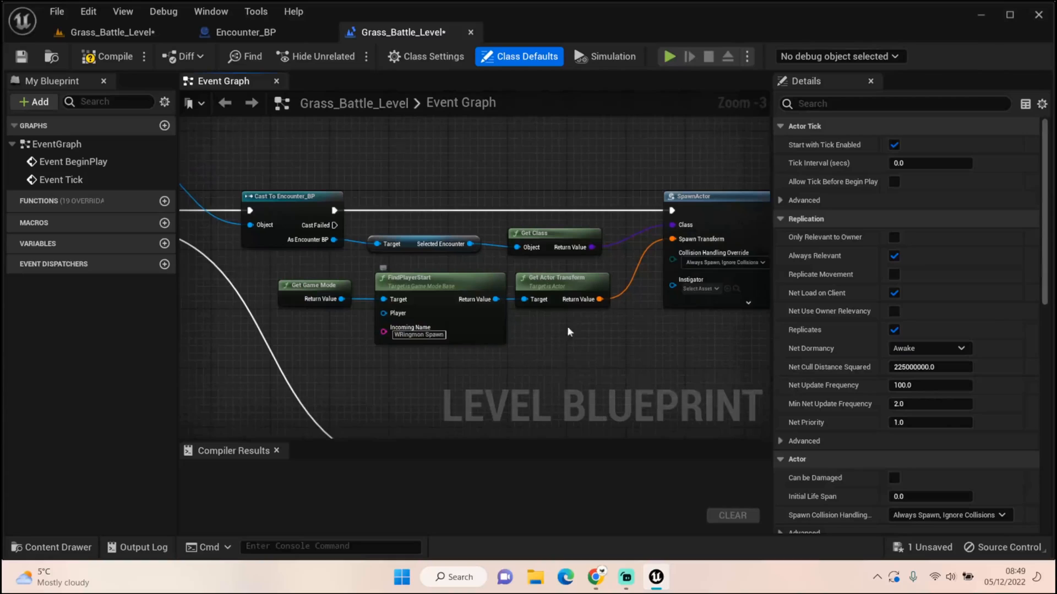
pyautogui.moveTo(325, 241)
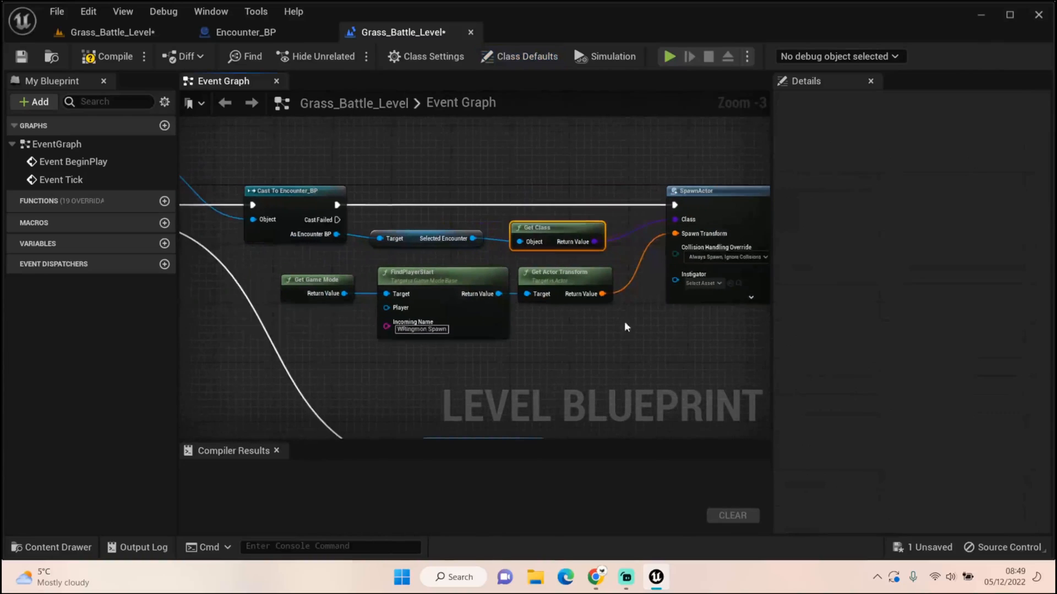
pyautogui.moveTo(114, 56)
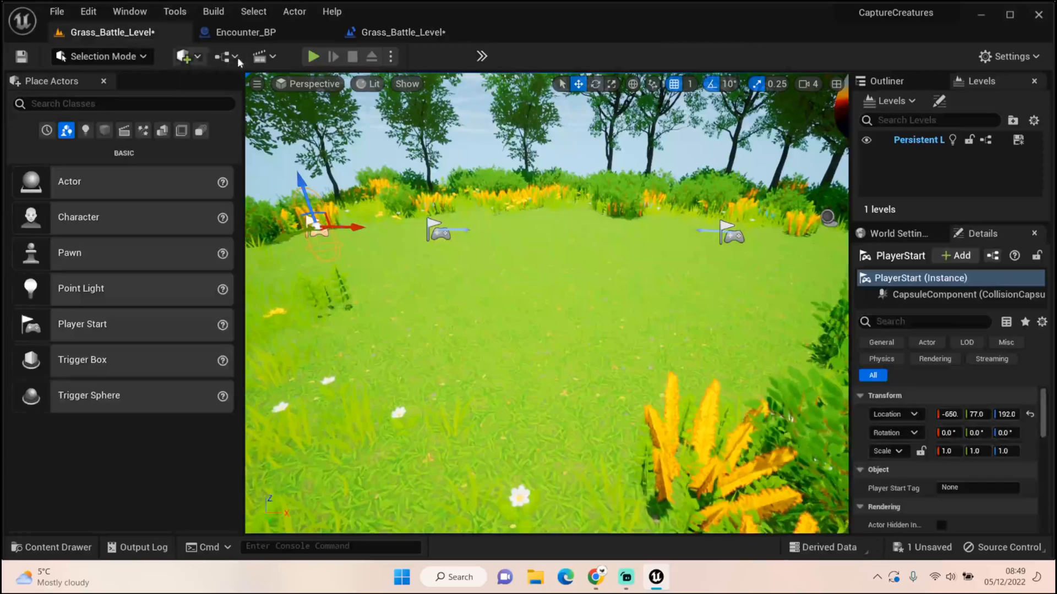
# Play-test Grass_Battle_Level, stop it, and return to the Encounter_BP graph.
pyautogui.click(312, 56)
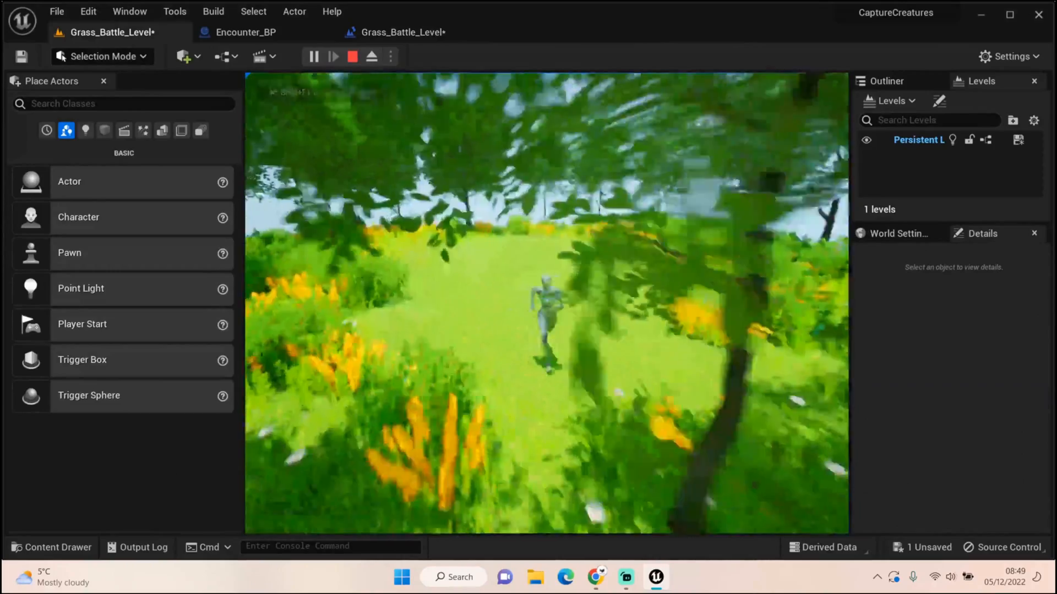
pyautogui.click(351, 56)
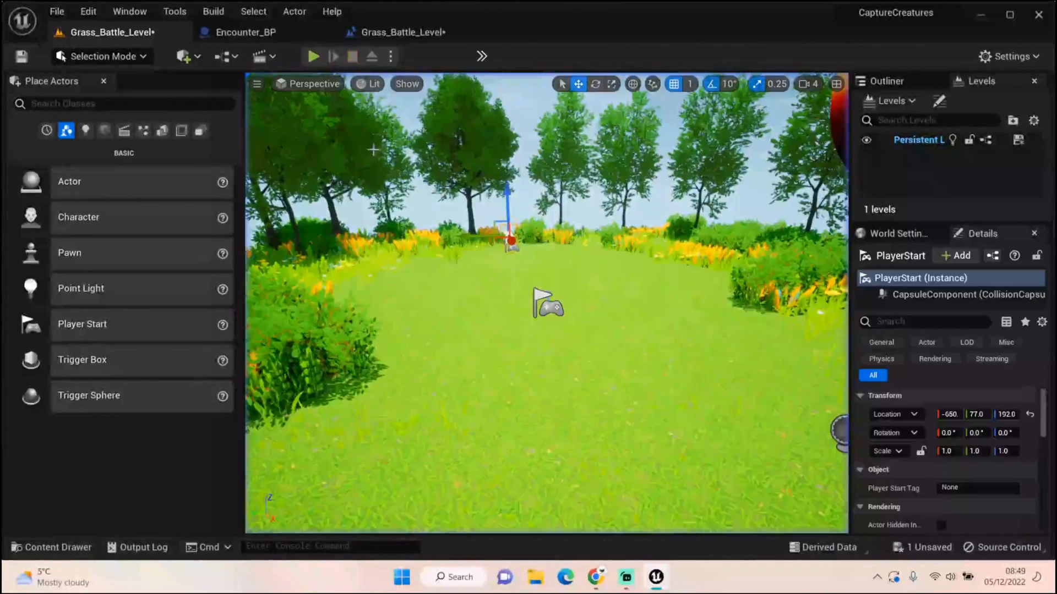
pyautogui.click(242, 32)
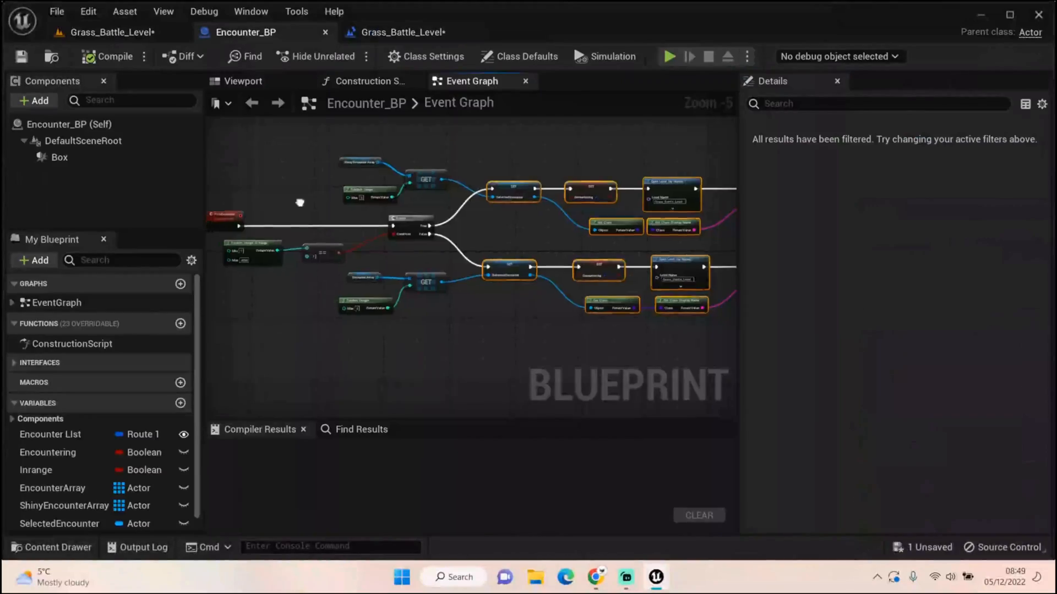
# Select the upper encounter chain's Print String and Get Class nodes for removal.
pyautogui.scroll(-3)
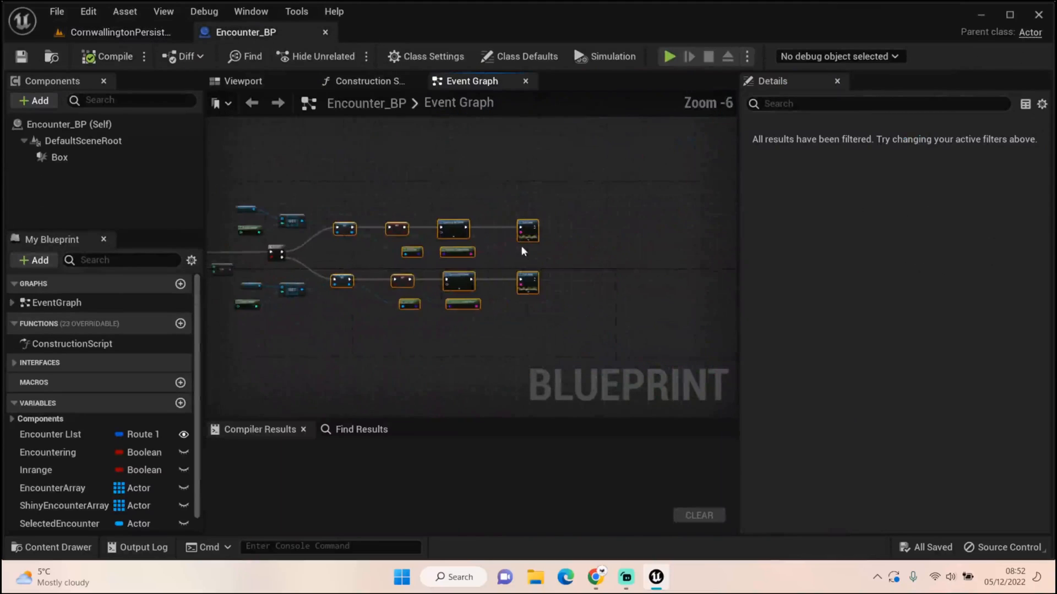
pyautogui.scroll(3)
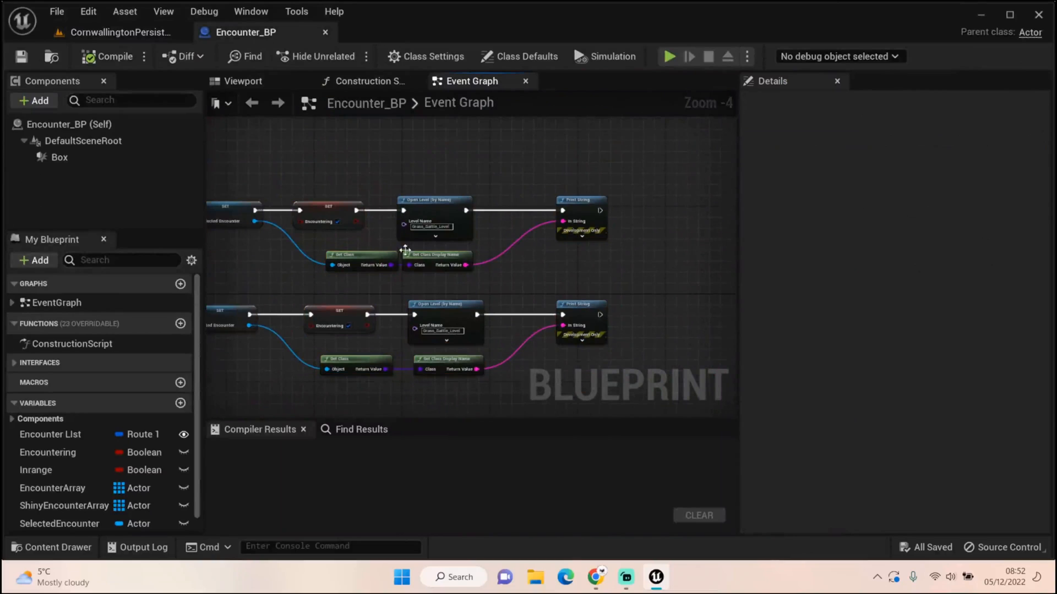
pyautogui.click(434, 217)
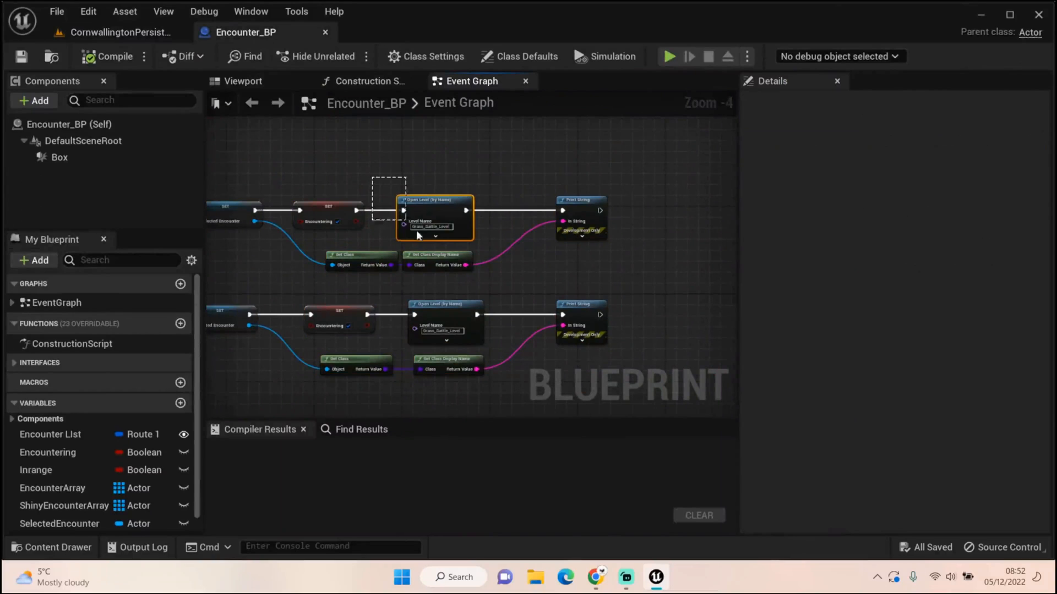
pyautogui.click(629, 182)
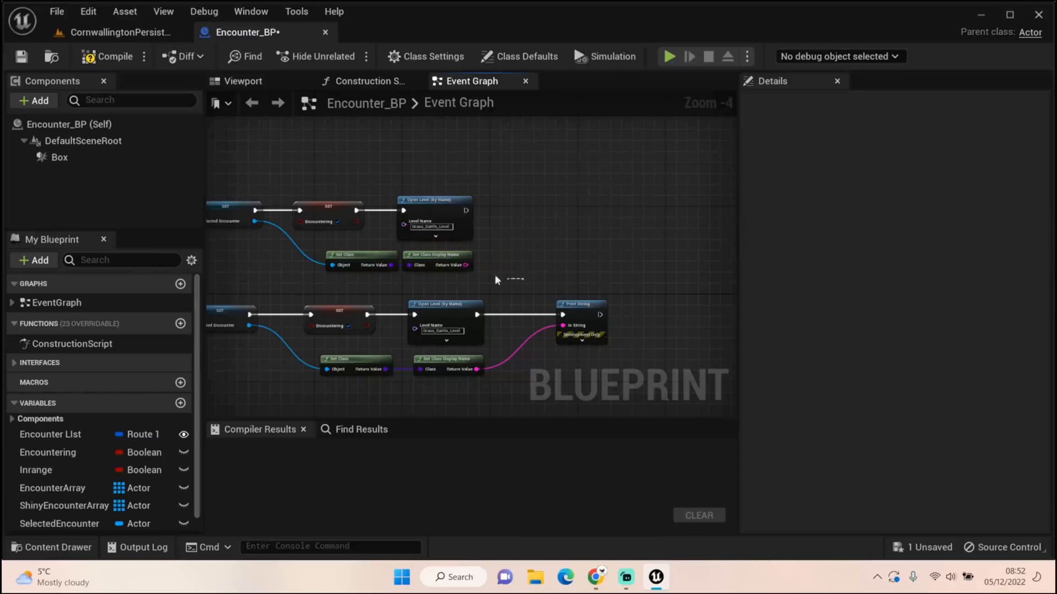
pyautogui.scroll(3)
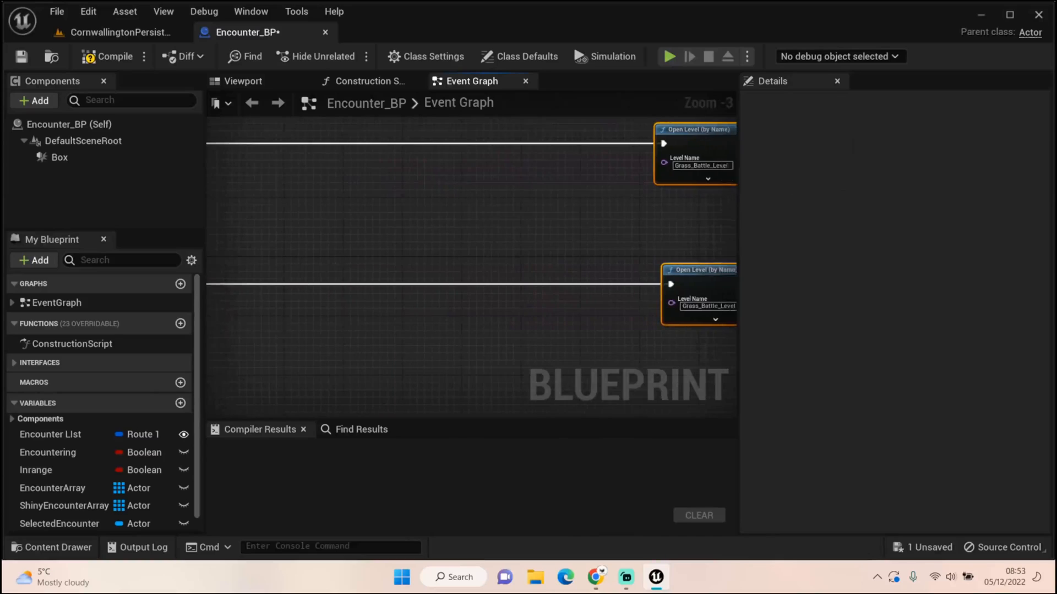
# Add Cast To BP_ThirdPersonCharacter nodes fed by Get Player Controller, then compile Encounter_BP.
pyautogui.scroll(-3)
pyautogui.write('cs')
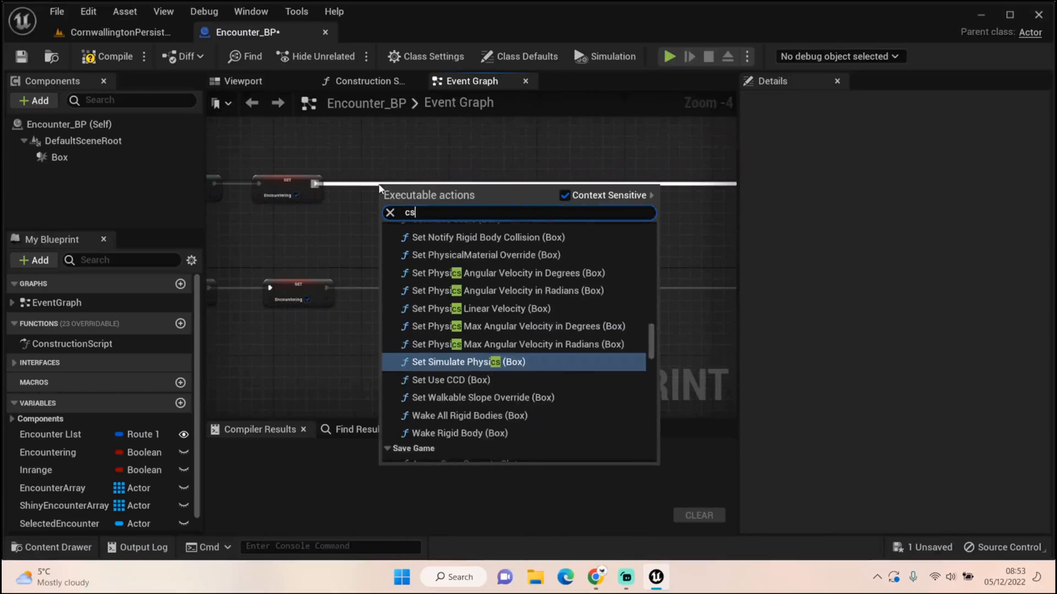
pyautogui.write('cast to thir')
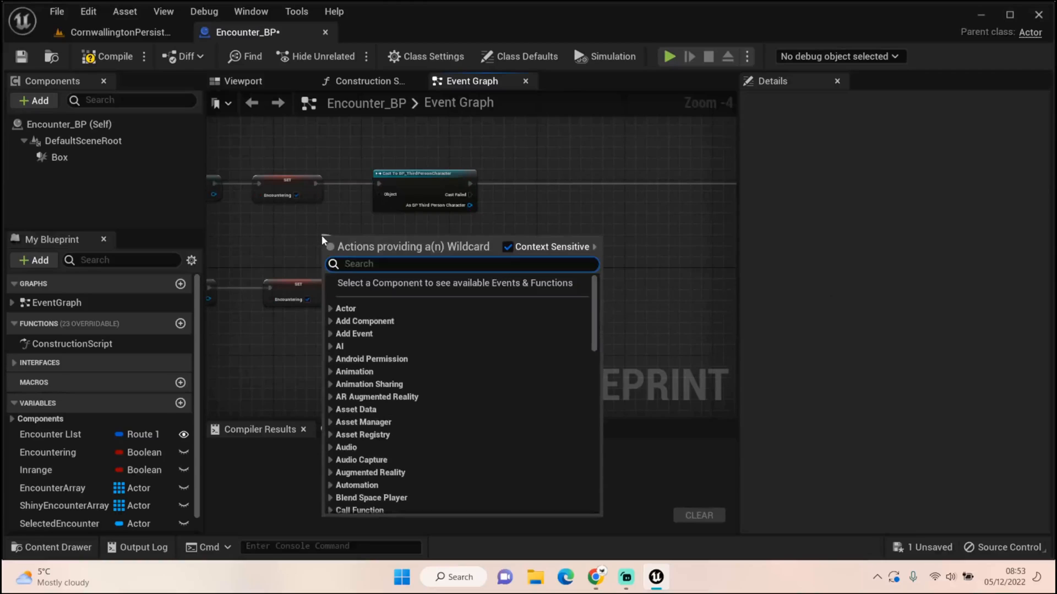
pyautogui.write('cast')
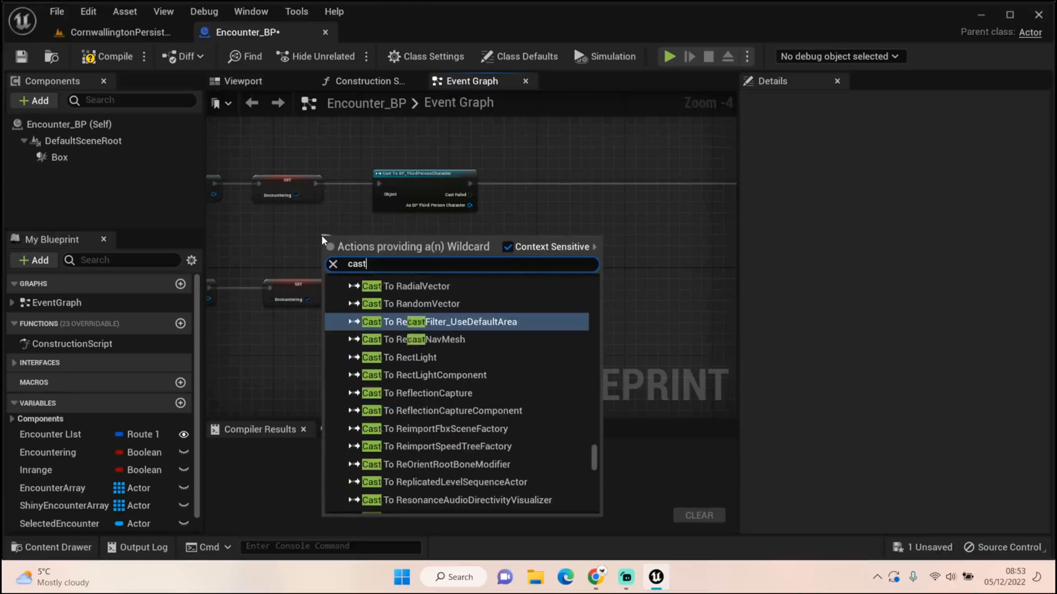
pyautogui.write('t player')
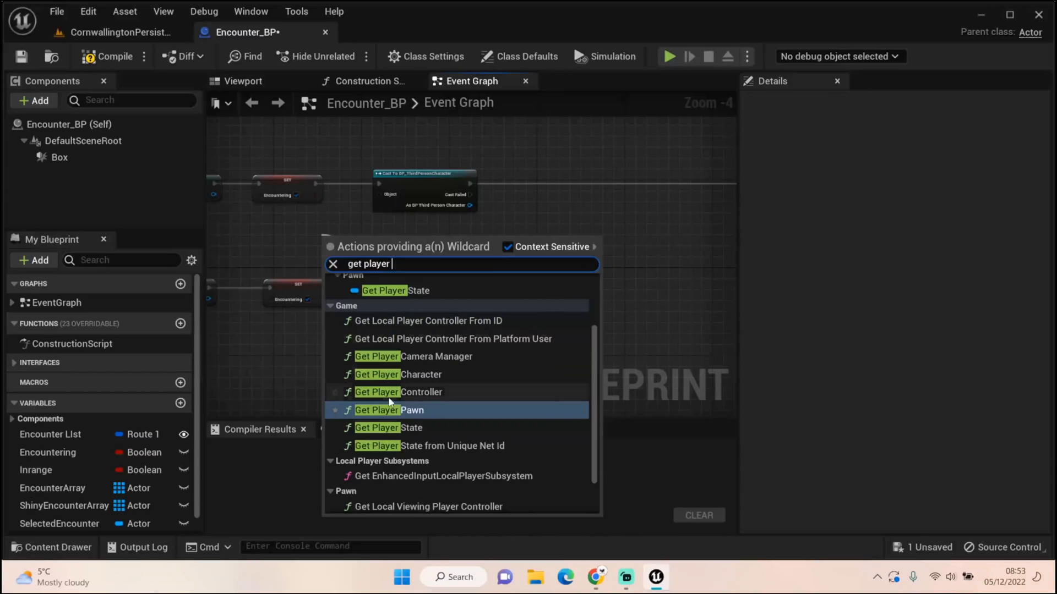
pyautogui.click(399, 392)
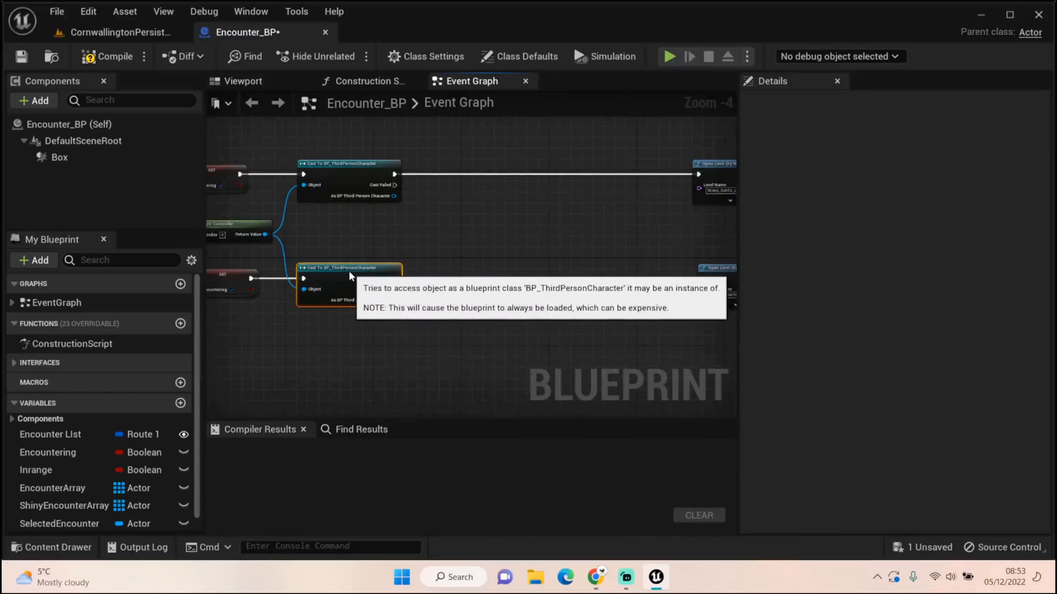
pyautogui.moveTo(415, 263)
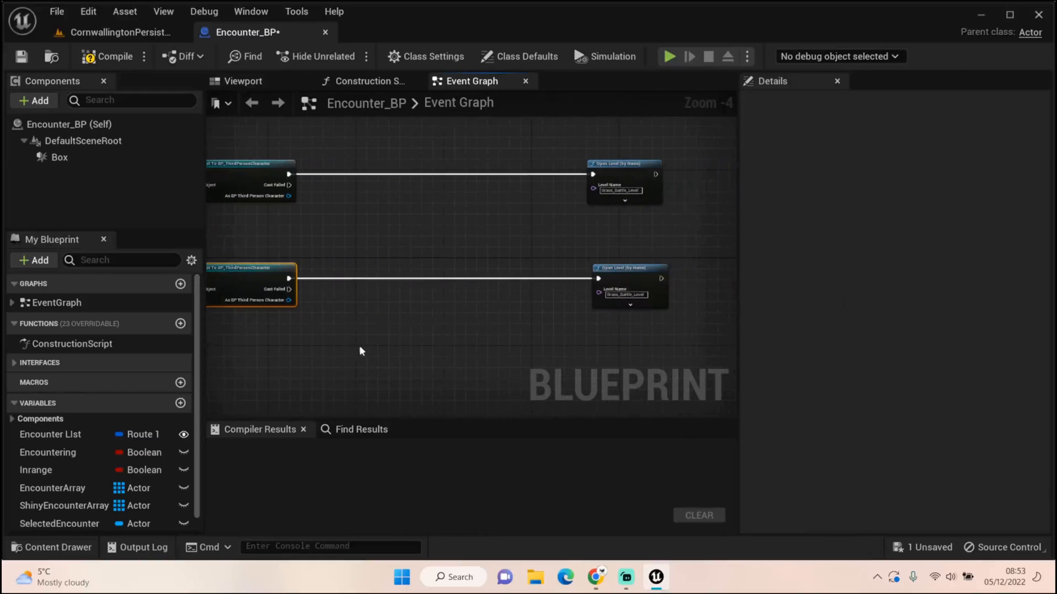
pyautogui.click(106, 56)
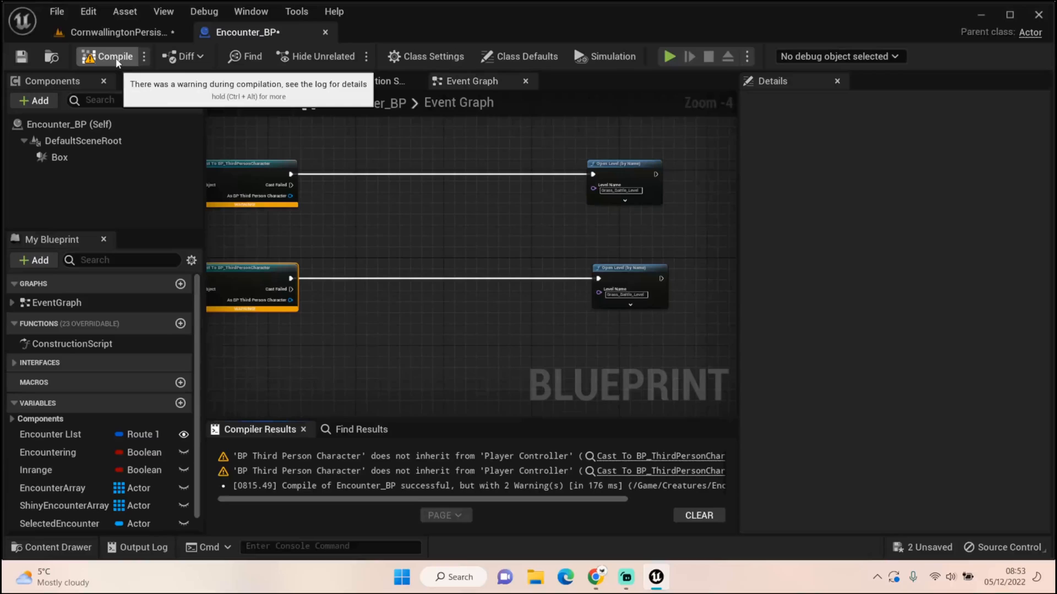
pyautogui.moveTo(364, 193)
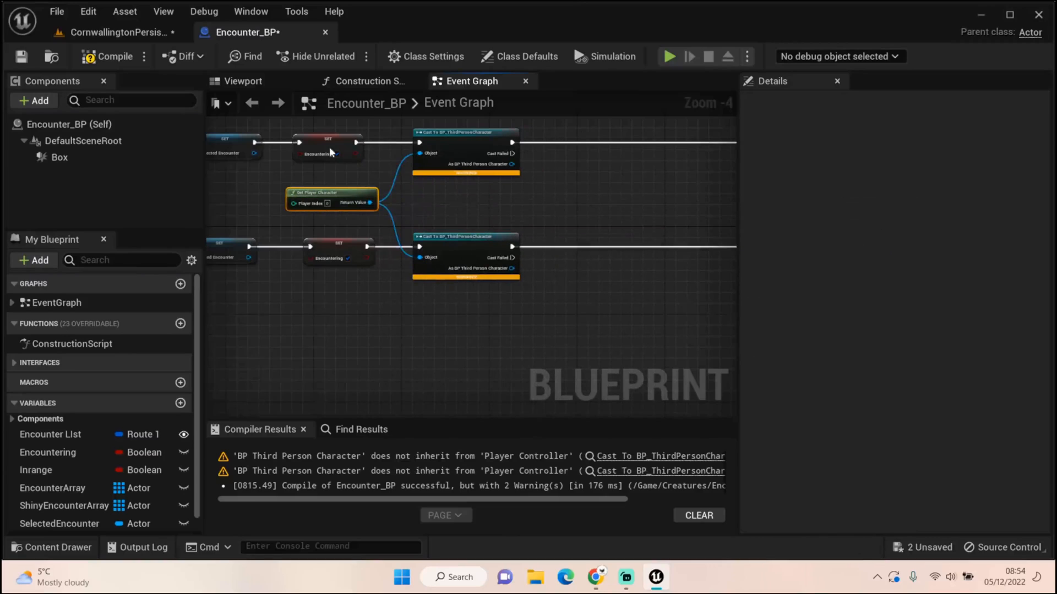
# Recompile Encounter_BP after feeding the casts with Get Player Character.
pyautogui.click(108, 57)
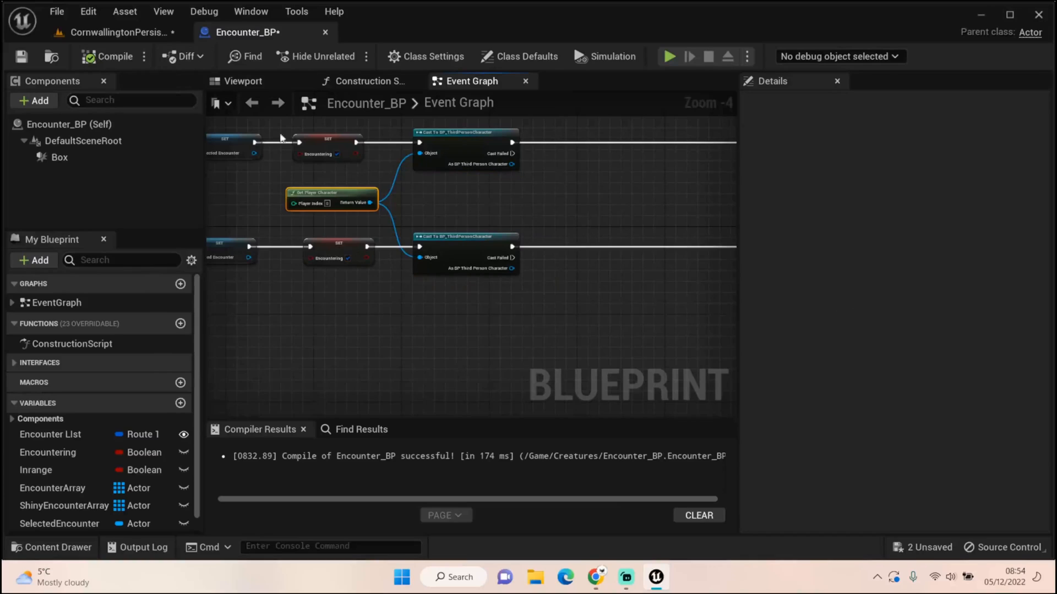
pyautogui.moveTo(118, 32)
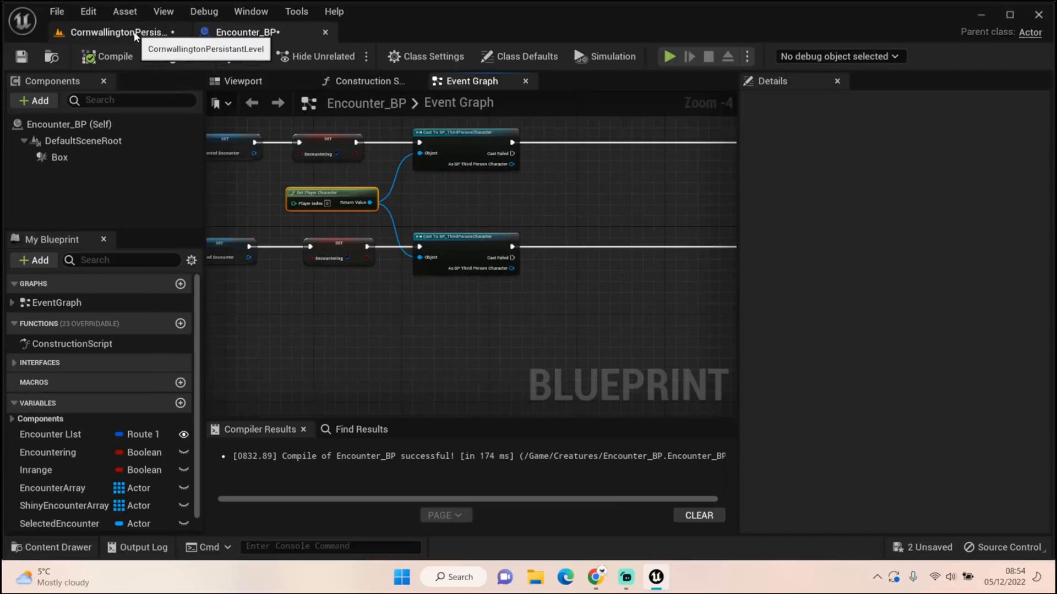
# Open BP_ThirdPersonCharacter from the ThirdPerson Blueprints content folder.
pyautogui.click(114, 32)
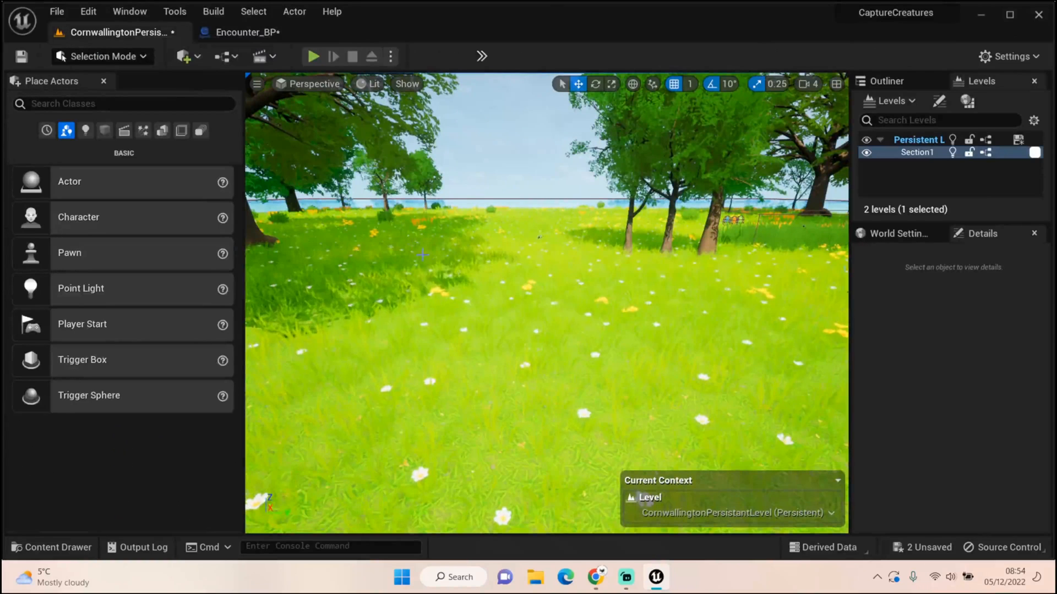
pyautogui.click(243, 32)
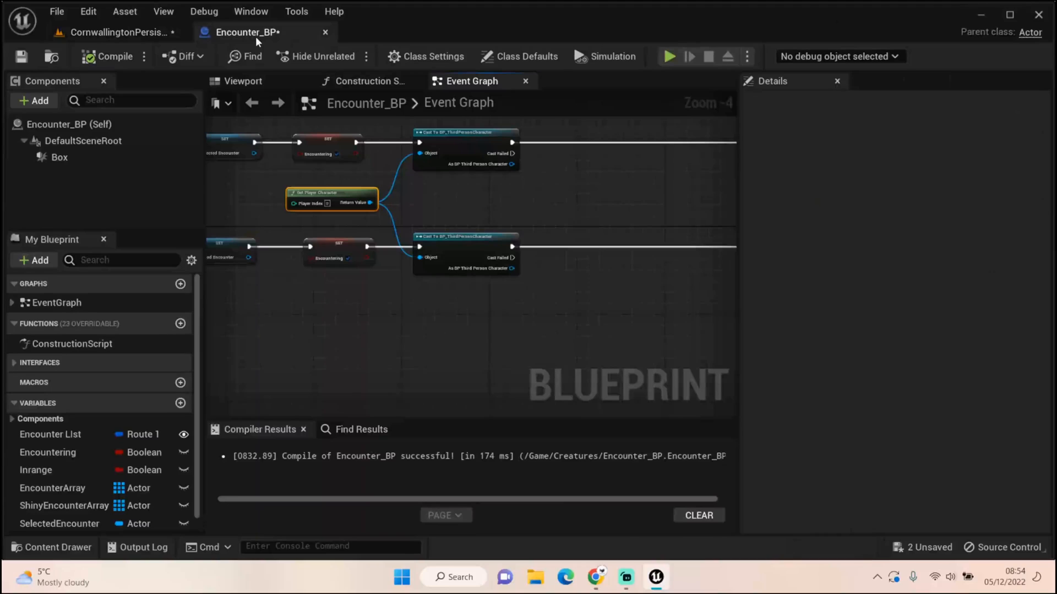
pyautogui.click(50, 547)
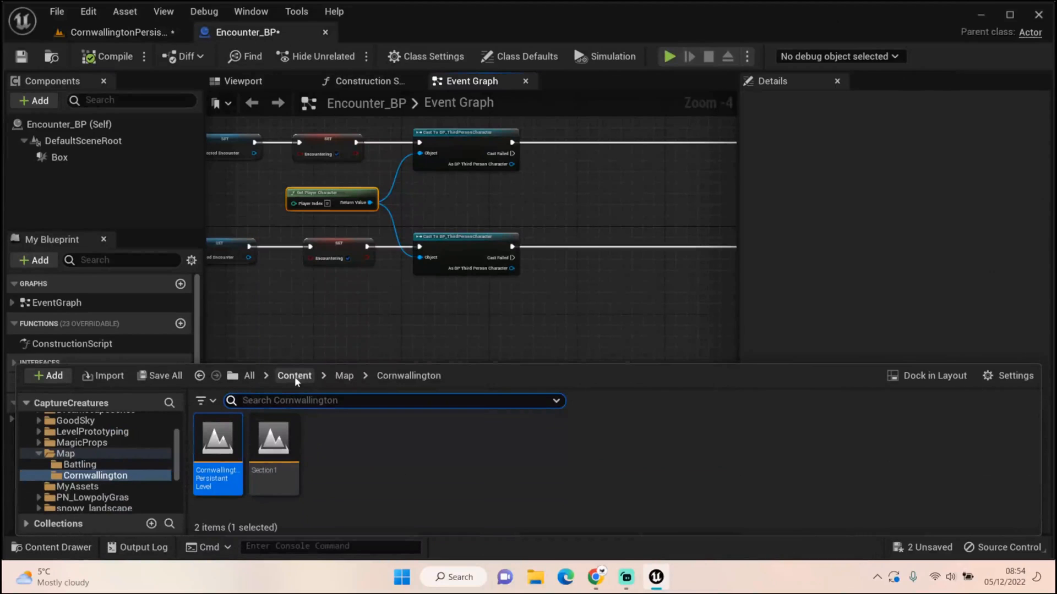
pyautogui.click(82, 494)
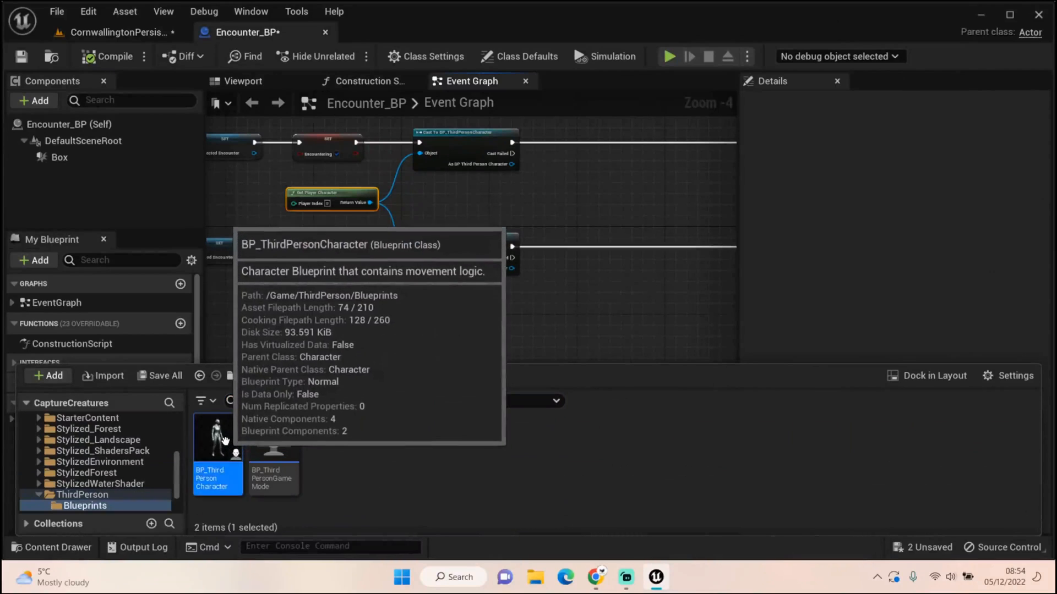
pyautogui.doubleClick(217, 437)
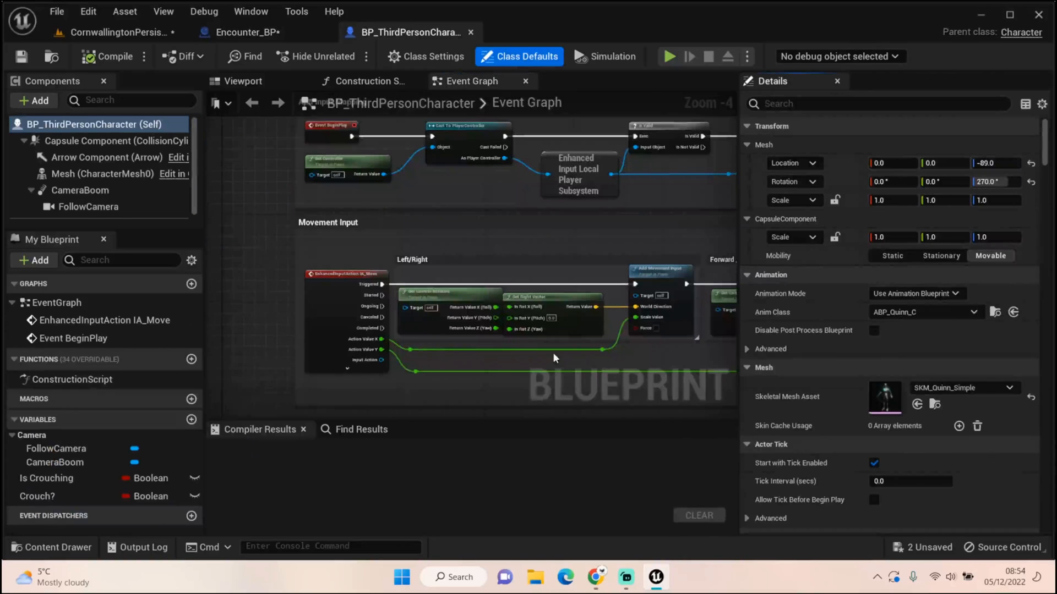
pyautogui.scroll(-3)
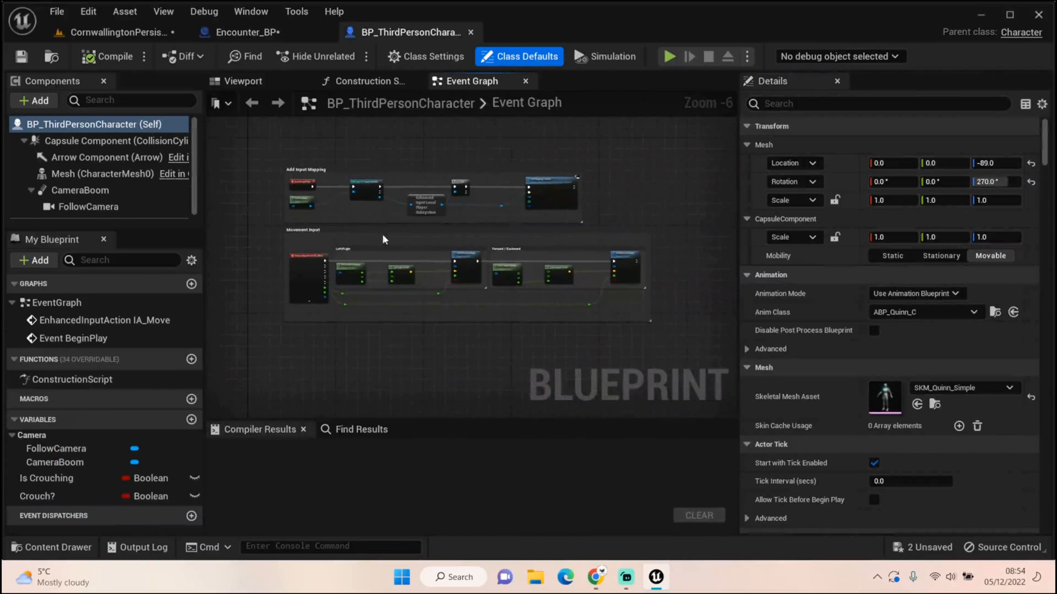
pyautogui.moveTo(192, 420)
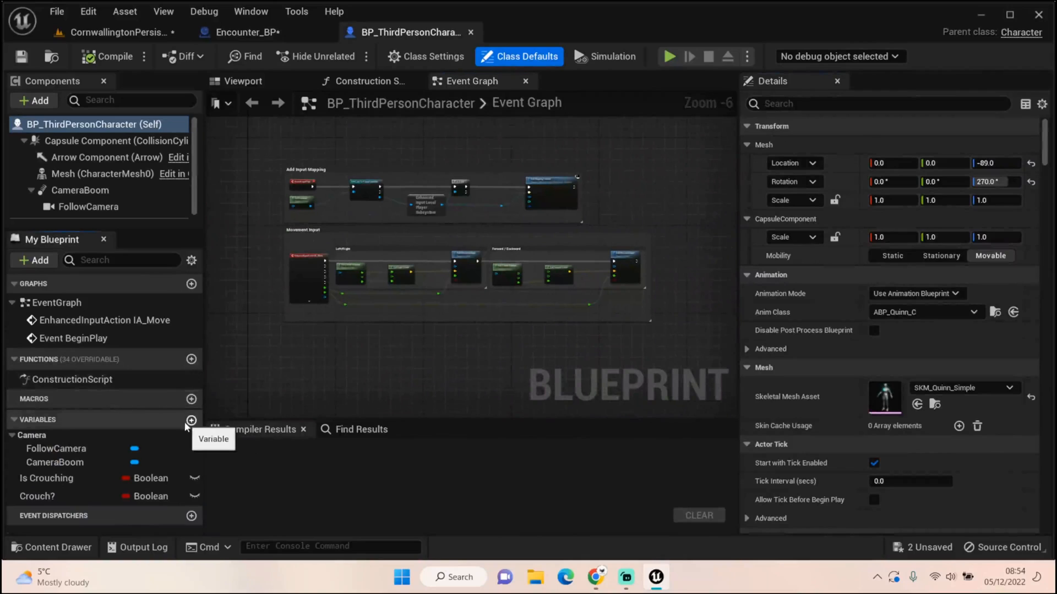
# Add Player Location (Vector) and Player Rotation (Rotator) variables and compile the character blueprint.
pyautogui.click(191, 419)
pyautogui.write('Player Location')
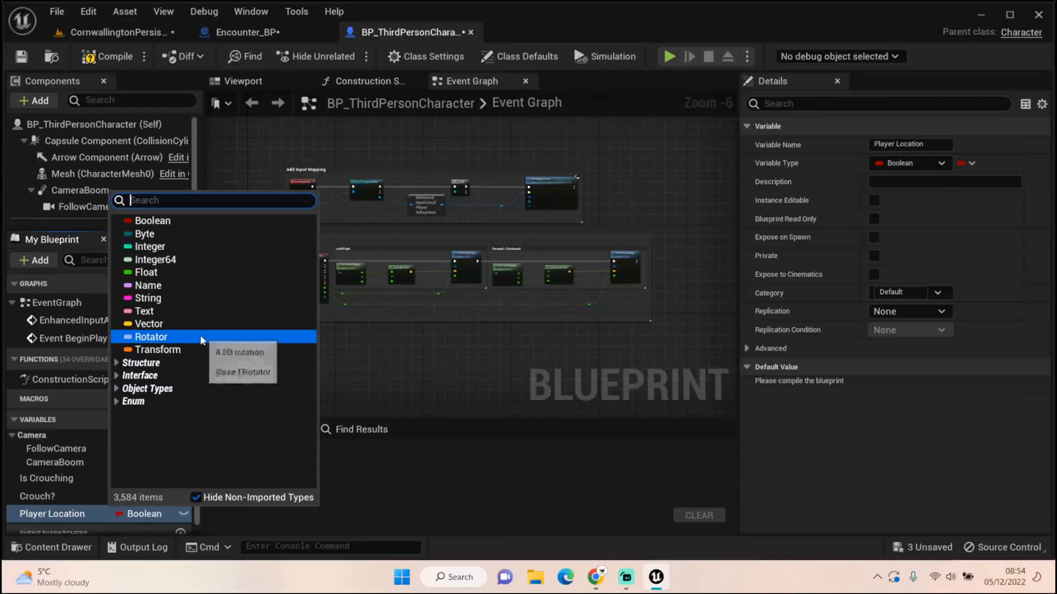
pyautogui.click(148, 323)
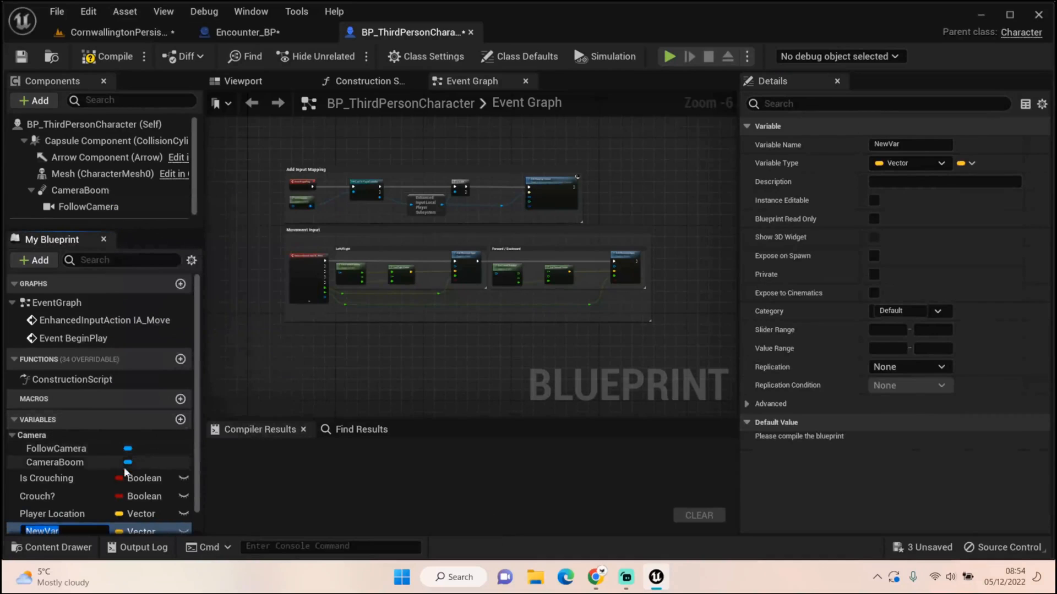
pyautogui.moveTo(137, 479)
pyautogui.write('Player Rotation')
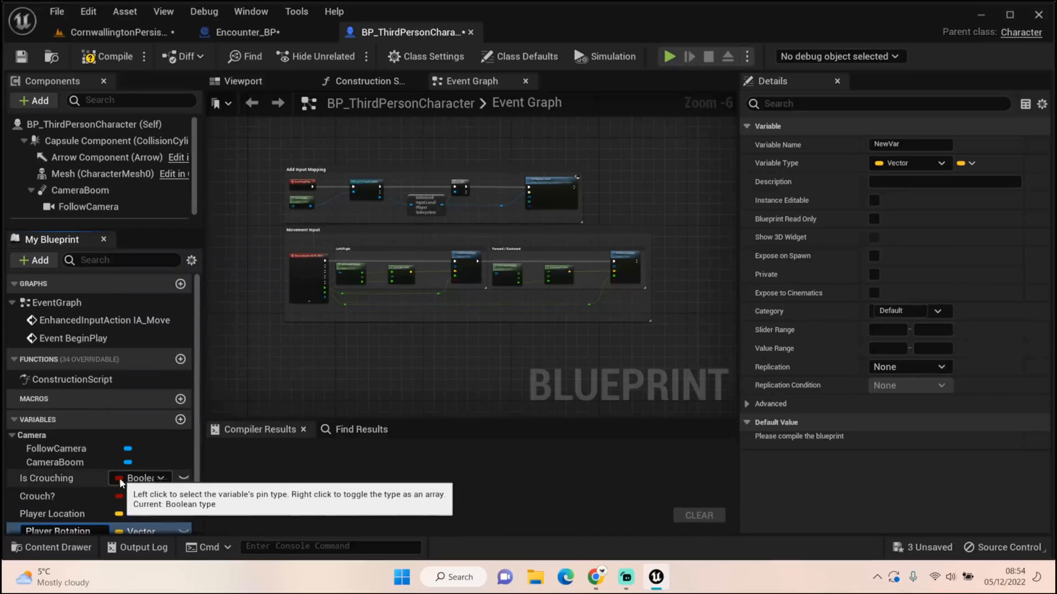
pyautogui.click(53, 531)
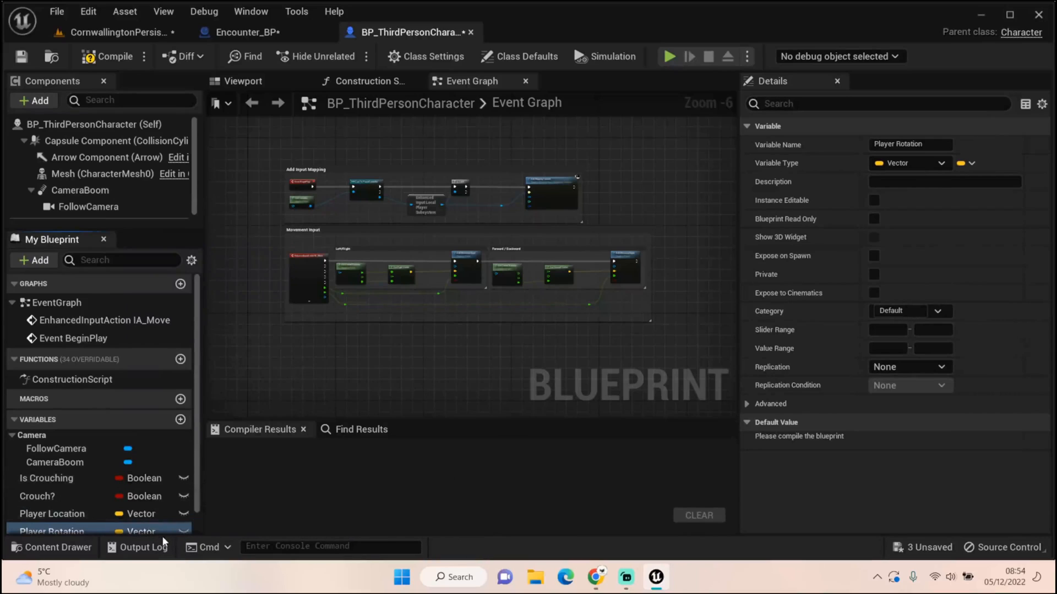
pyautogui.click(908, 163)
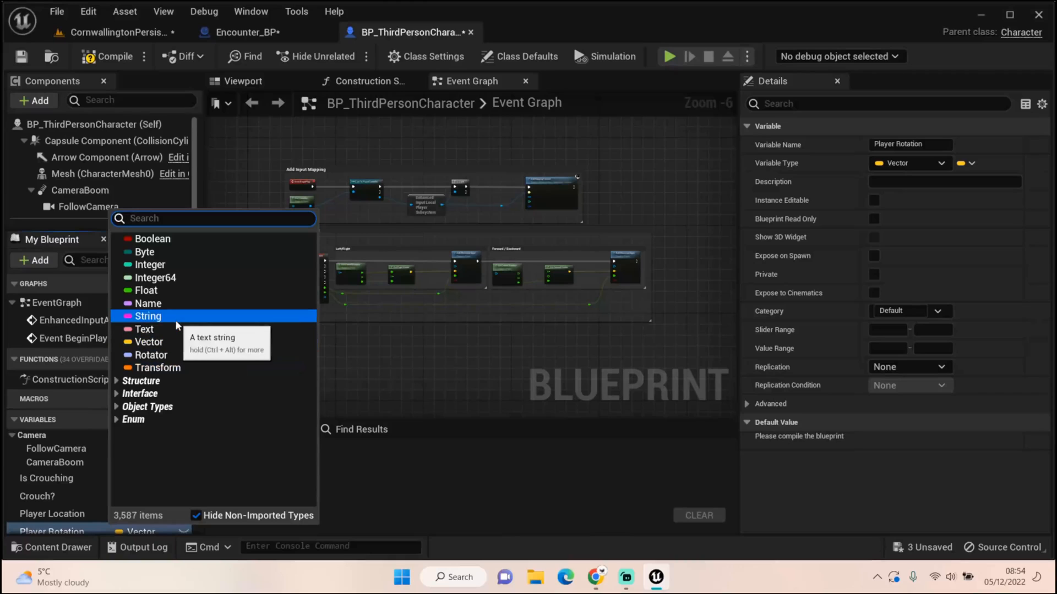
pyautogui.click(150, 356)
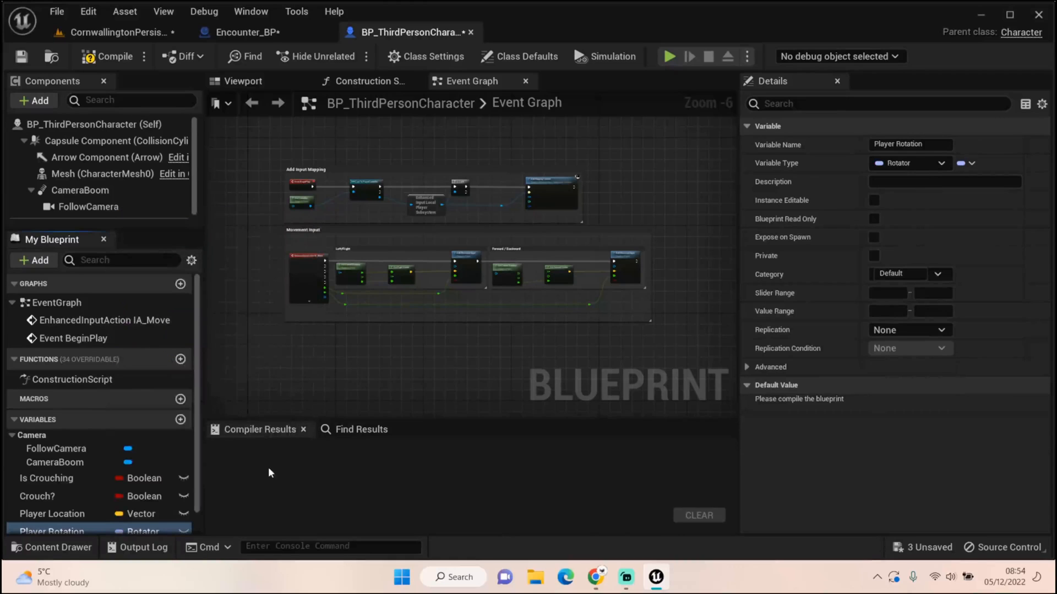
pyautogui.click(106, 56)
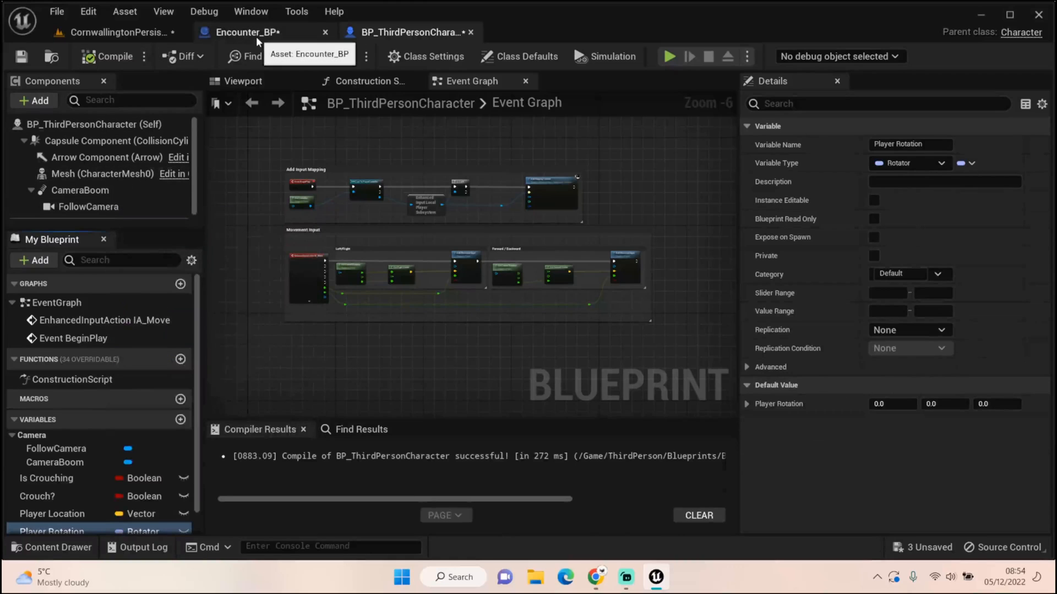
pyautogui.click(118, 32)
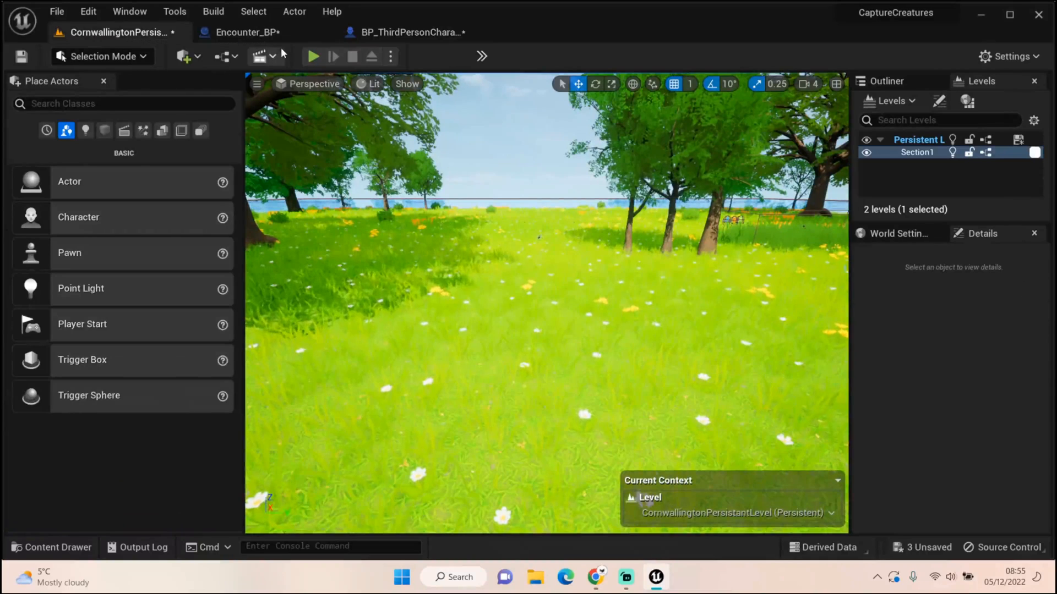
# Add Set Player Location and Set Player Rotation nodes after the BP_ThirdPersonCharacter cast.
pyautogui.click(248, 32)
pyautogui.write('Set Location')
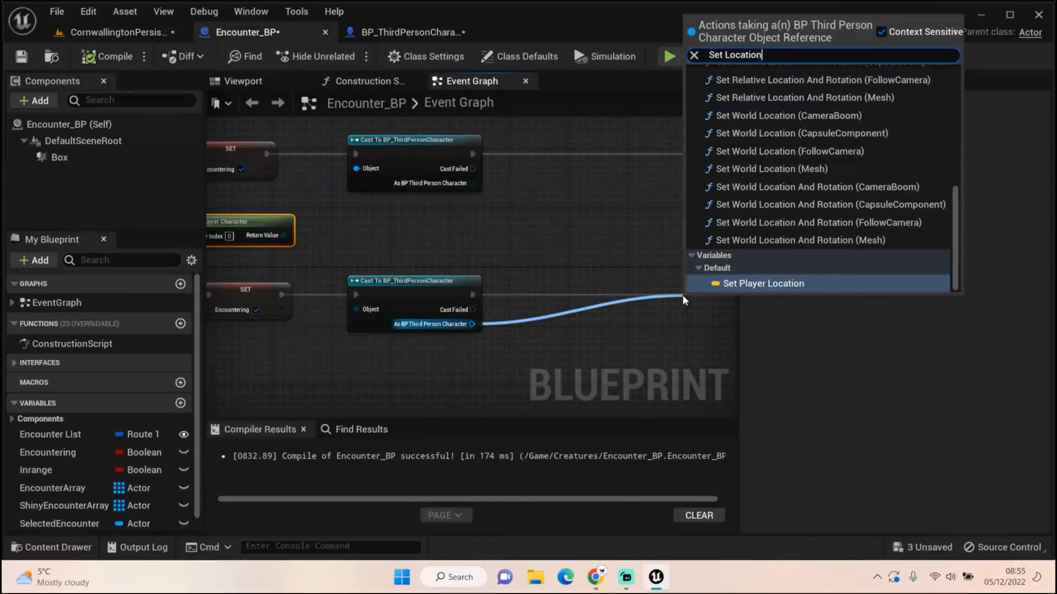
pyautogui.click(764, 283)
pyautogui.write('Set player rota')
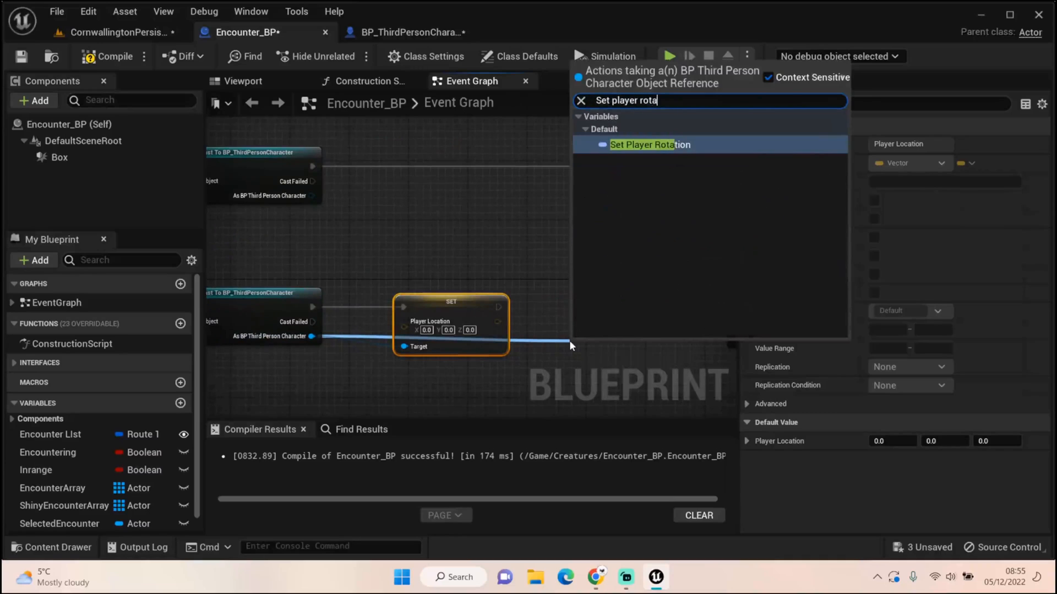
pyautogui.click(650, 144)
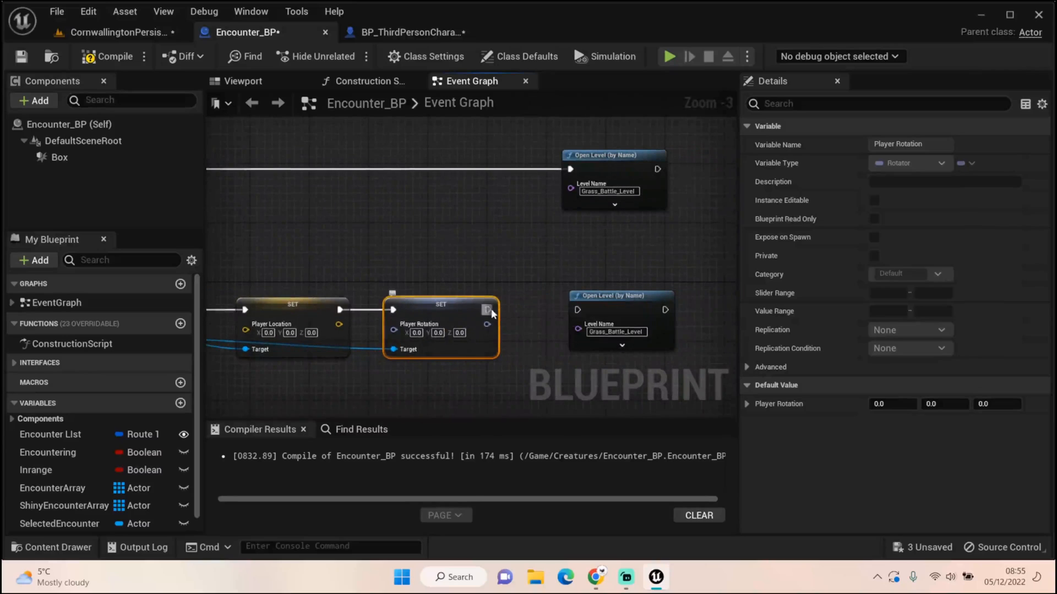
pyautogui.moveTo(476, 308)
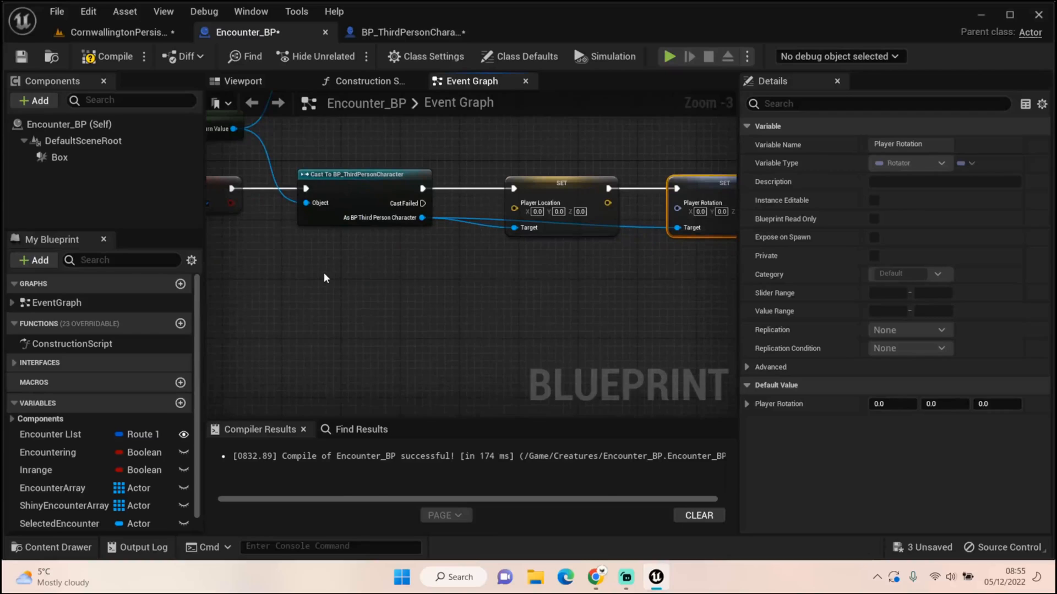
# Add a Get Actor Rotation node from the cast character via the node search.
pyautogui.rightClick(324, 278)
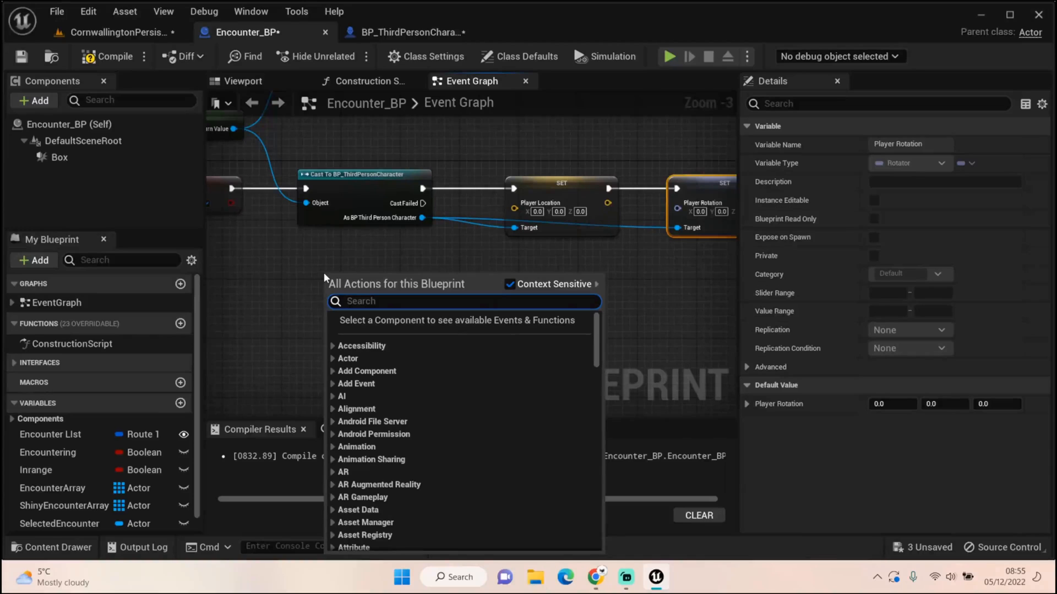
pyautogui.write('Get')
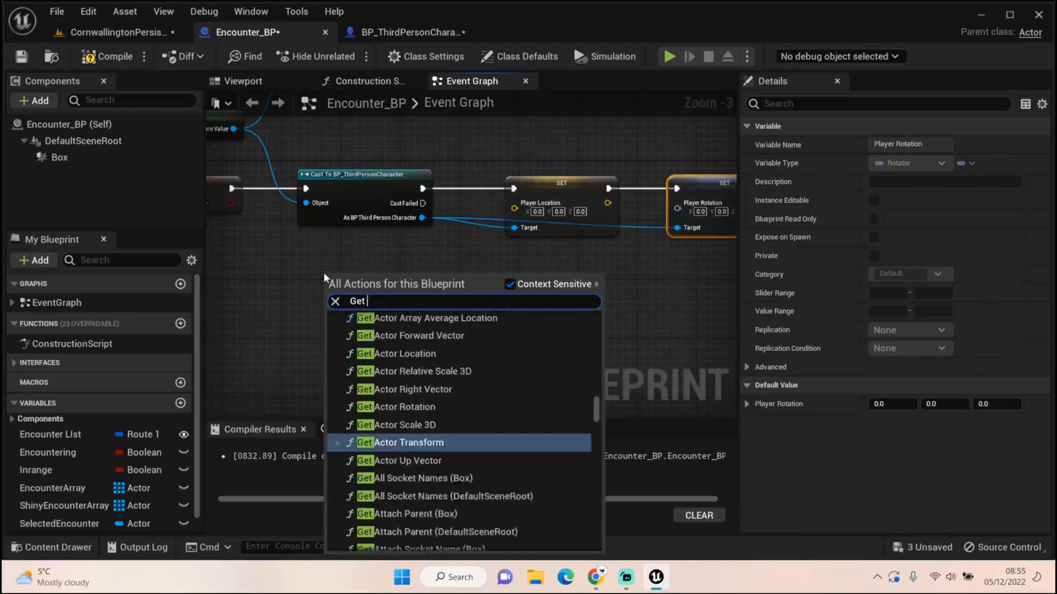
pyautogui.write('player')
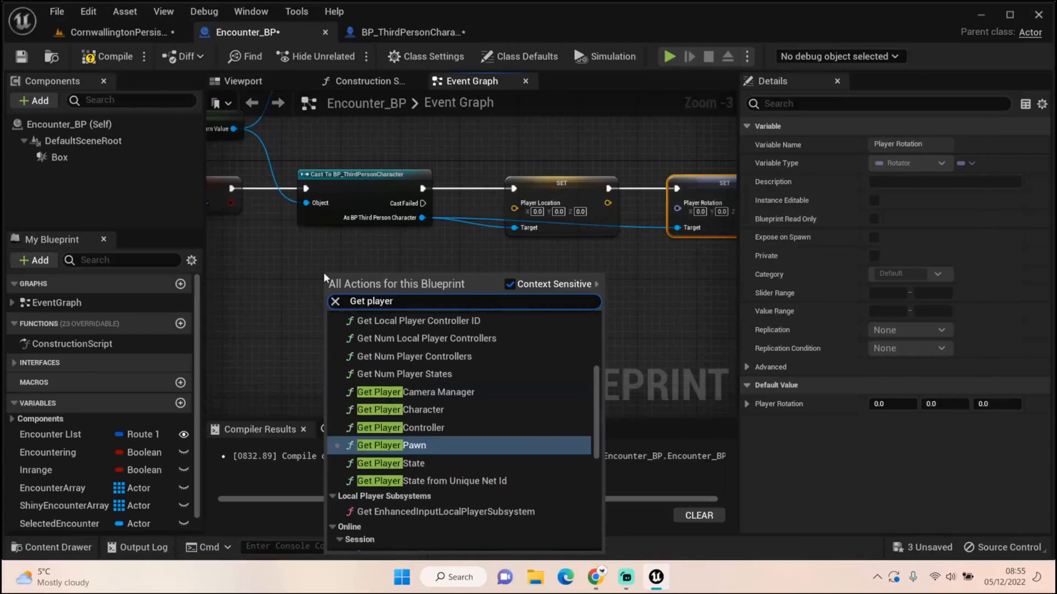
pyautogui.write('Locati')
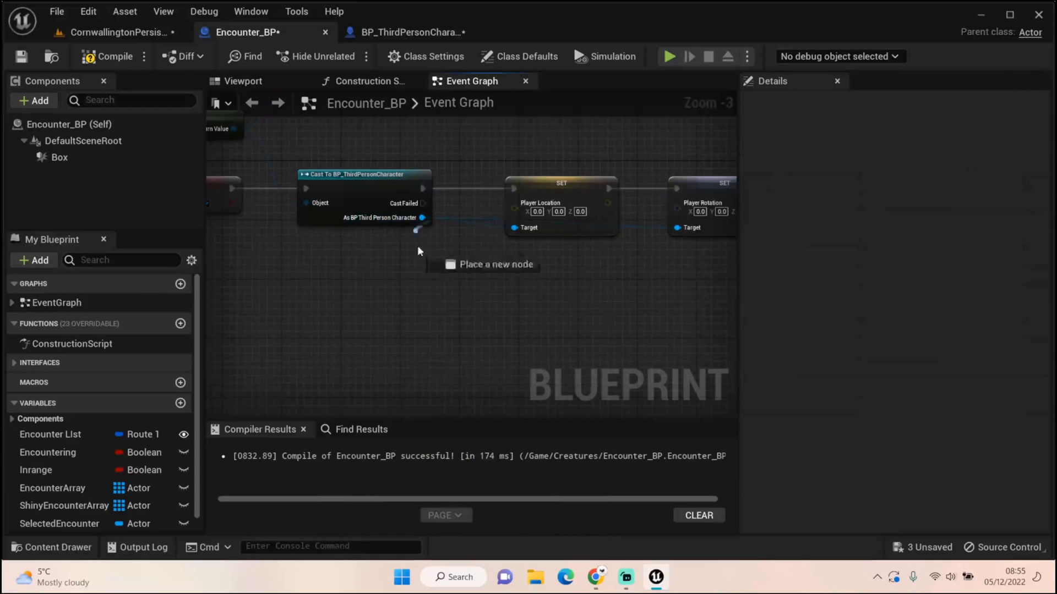
pyautogui.write('get player l')
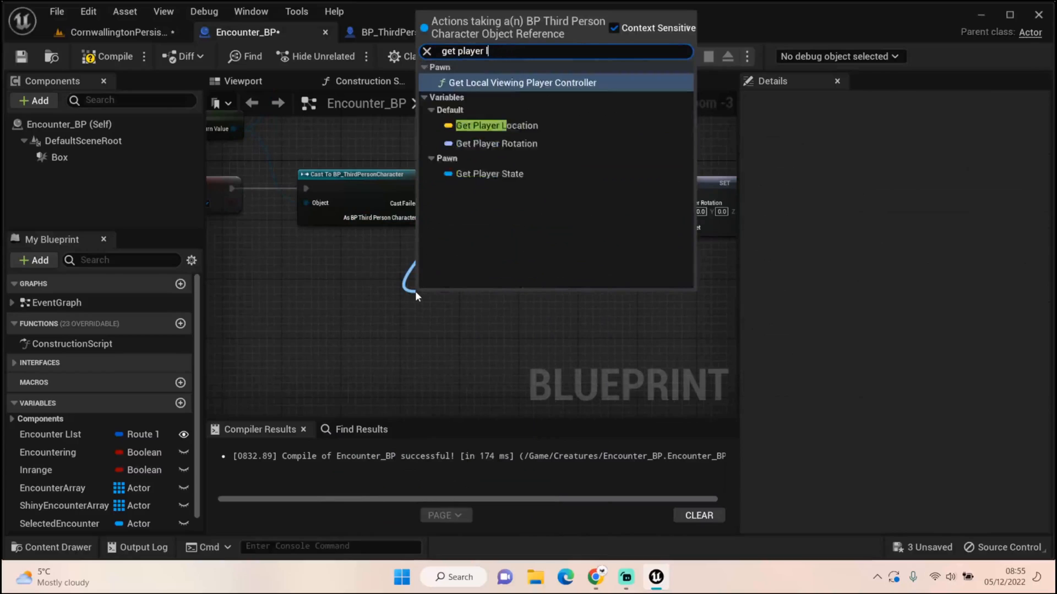
pyautogui.write('Get ac')
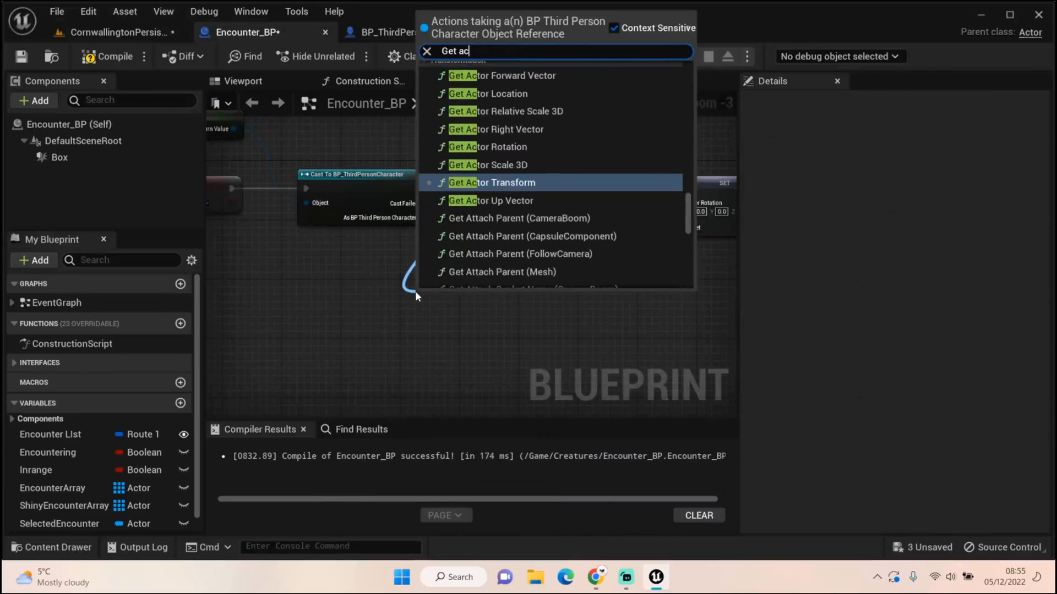
pyautogui.write('tor rotation')
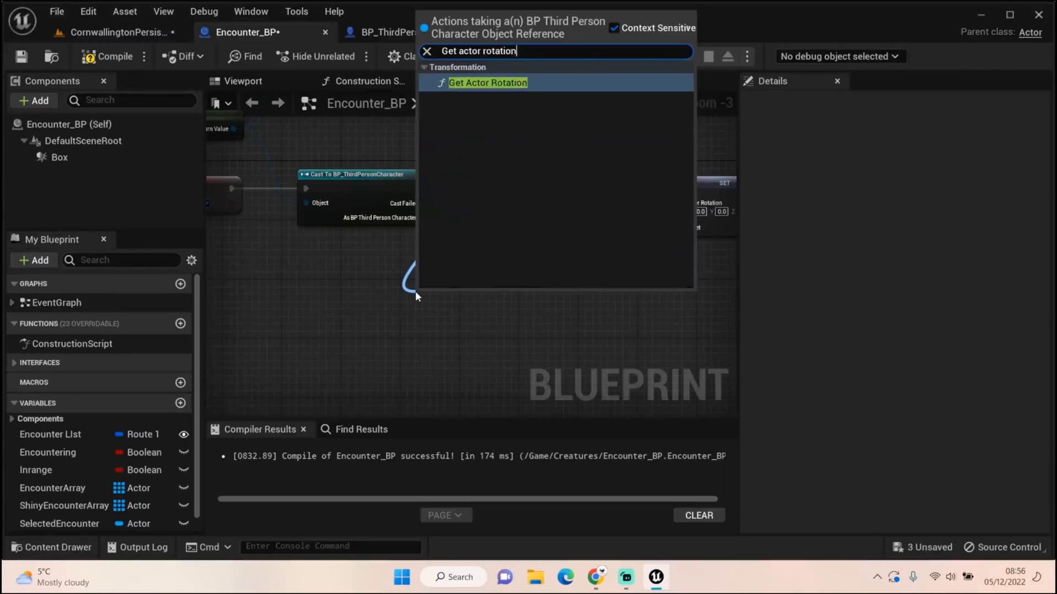
pyautogui.click(488, 82)
pyautogui.write('get actor loca')
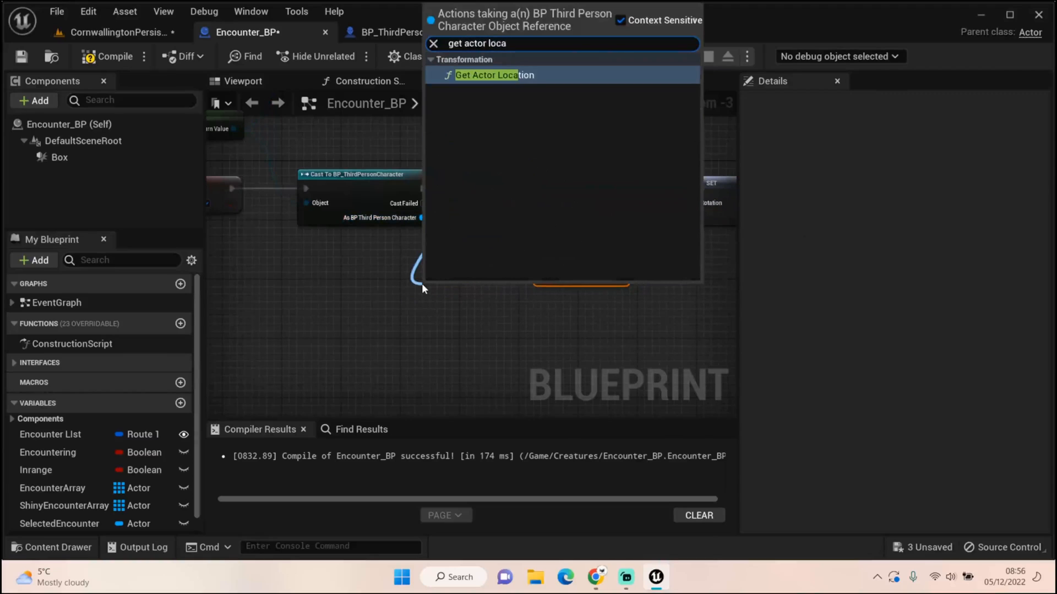
# Add Get Actor Location and wire both return values into the Set nodes.
pyautogui.click(494, 74)
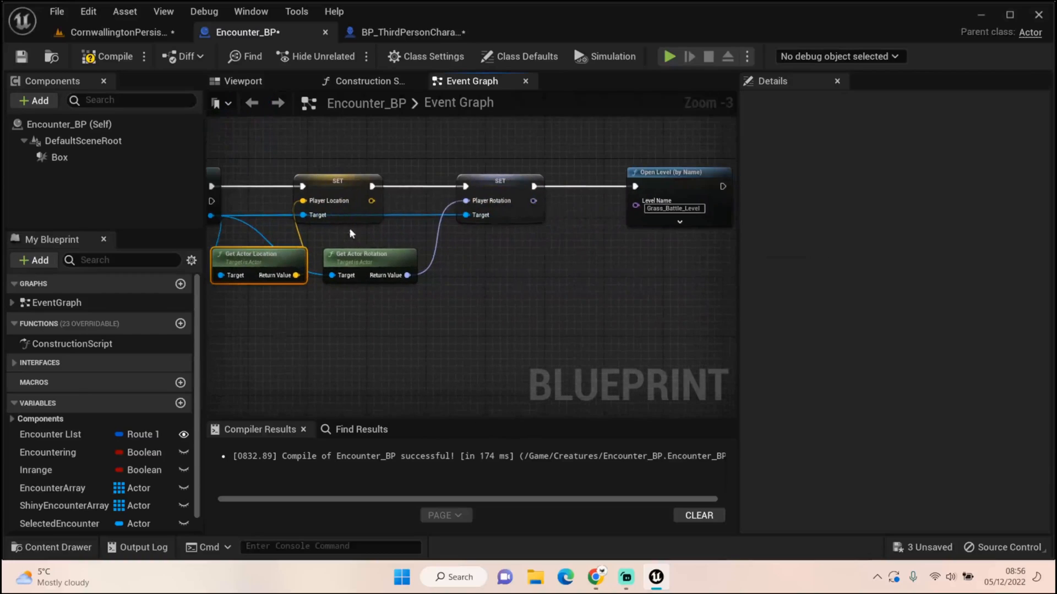
pyautogui.click(559, 181)
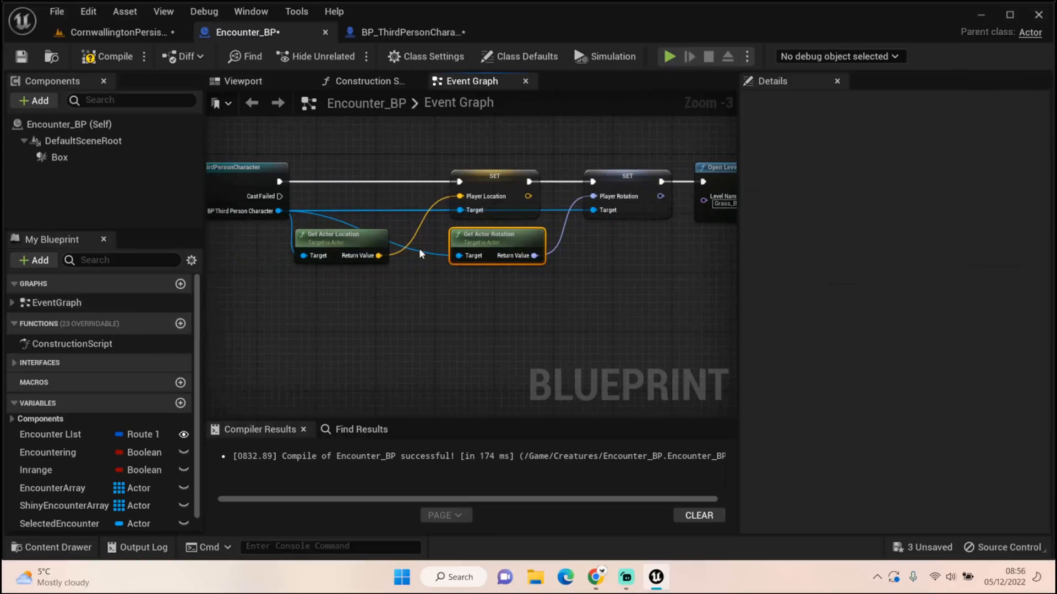
pyautogui.moveTo(456, 310)
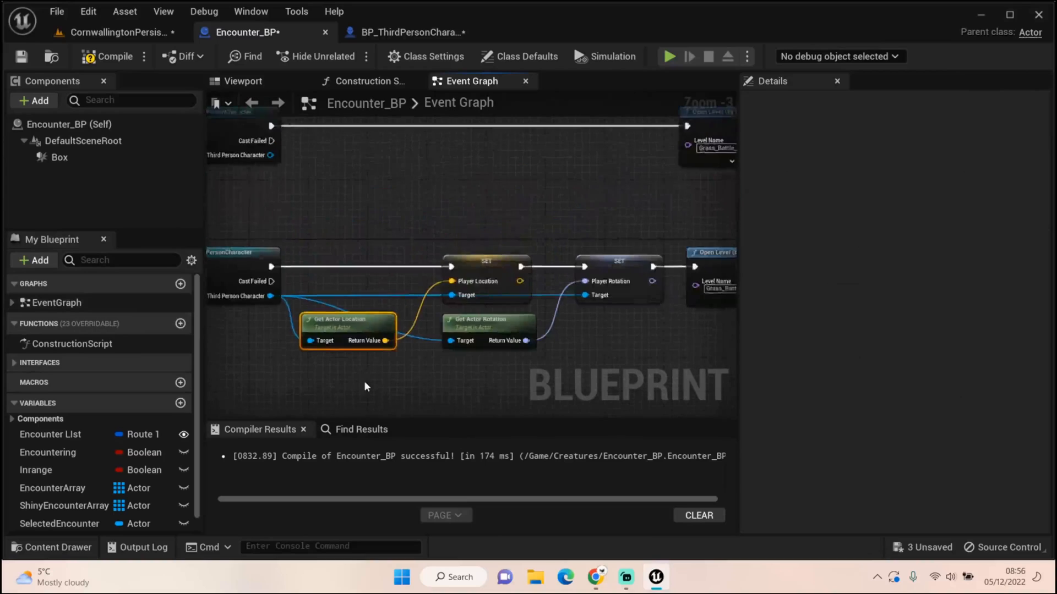
# Zoom the graph to reach the upper cast branch for copying the nodes.
pyautogui.scroll(-3)
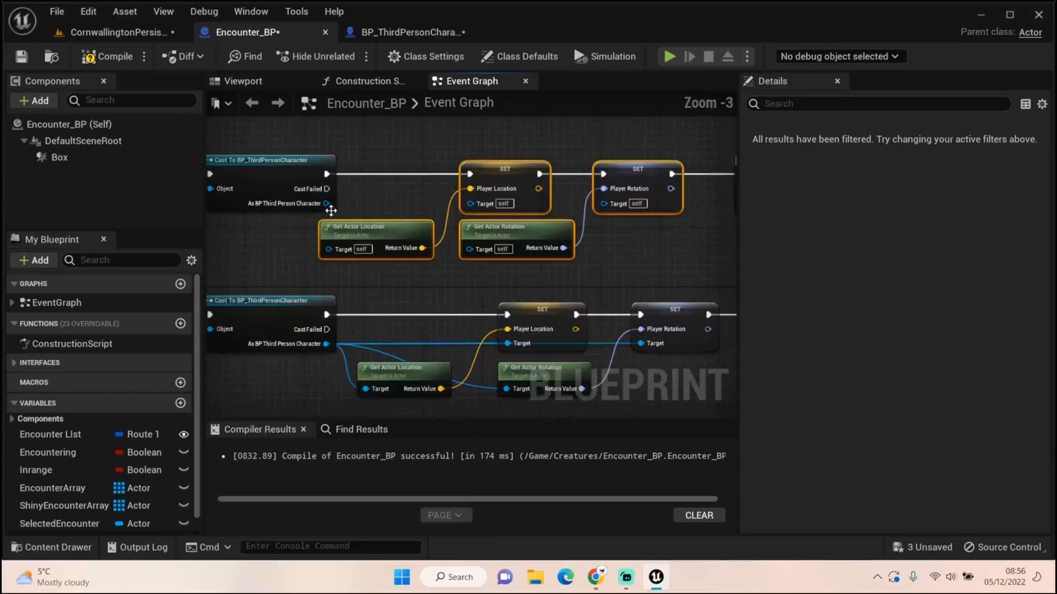
pyautogui.moveTo(329, 202)
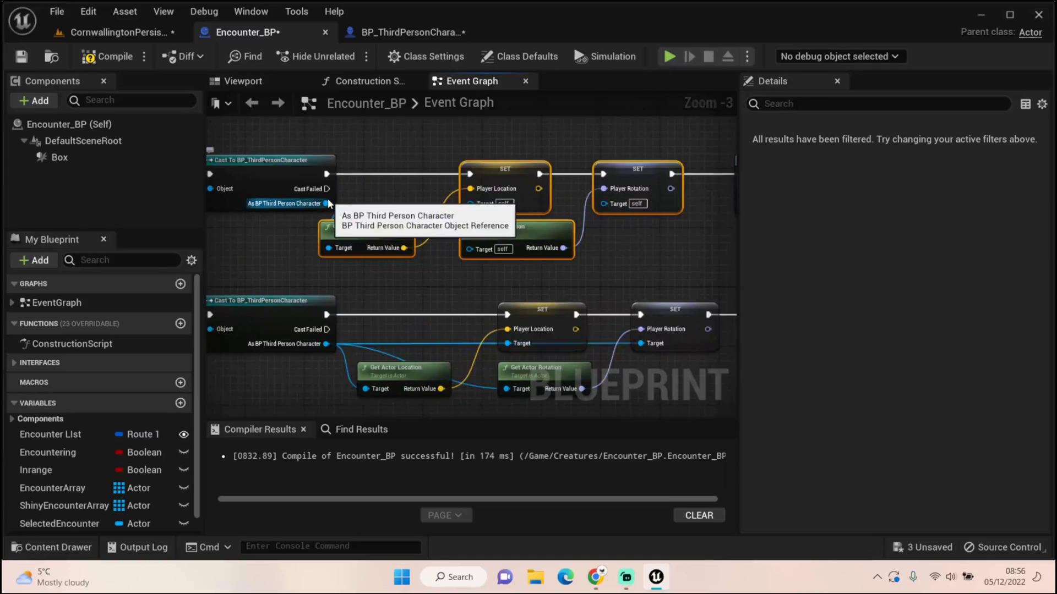
pyautogui.moveTo(319, 209)
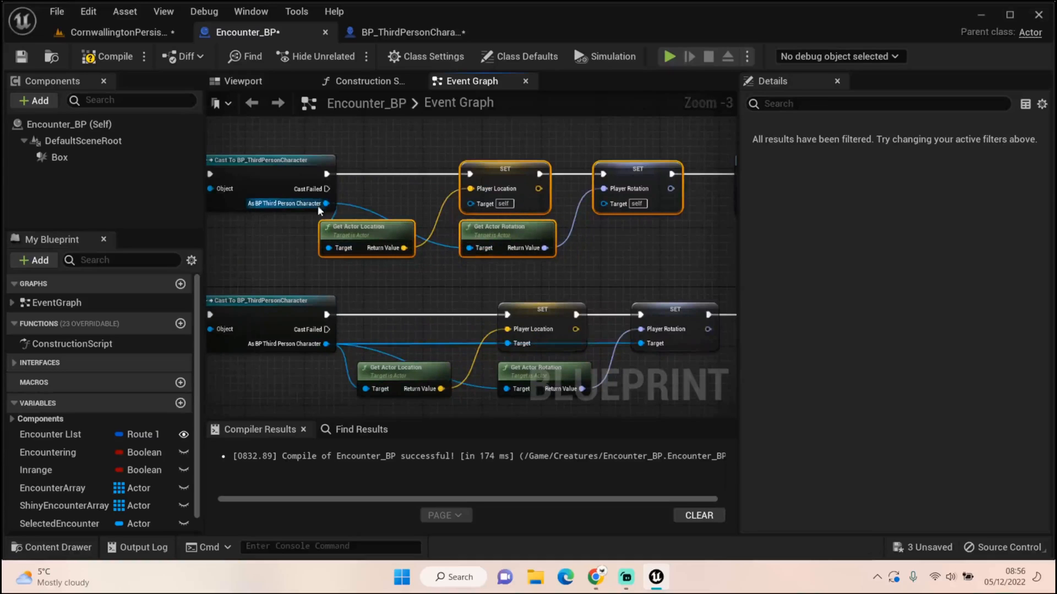
pyautogui.moveTo(323, 203)
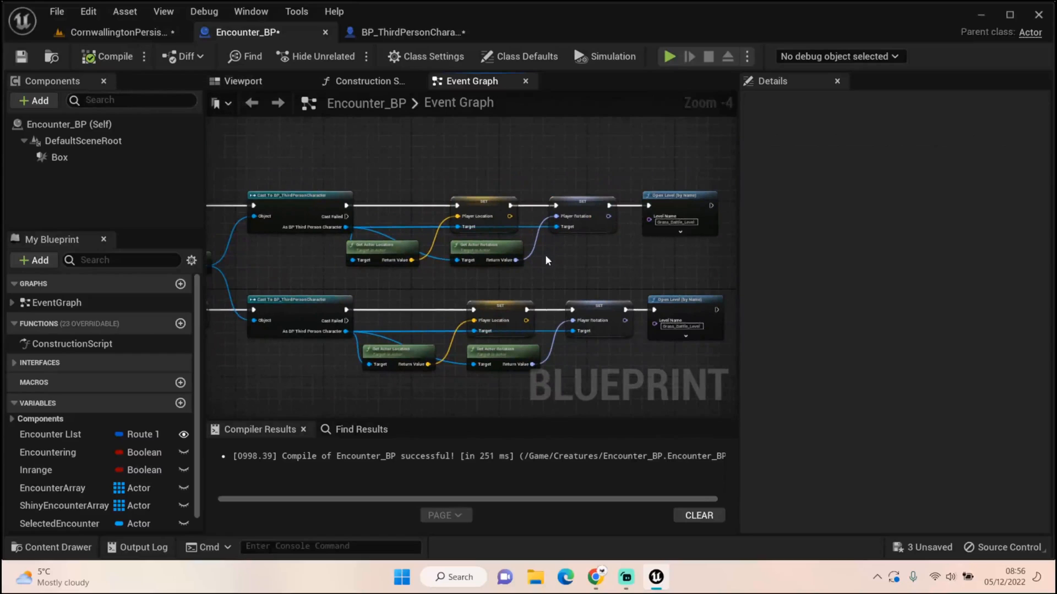
pyautogui.moveTo(370, 287)
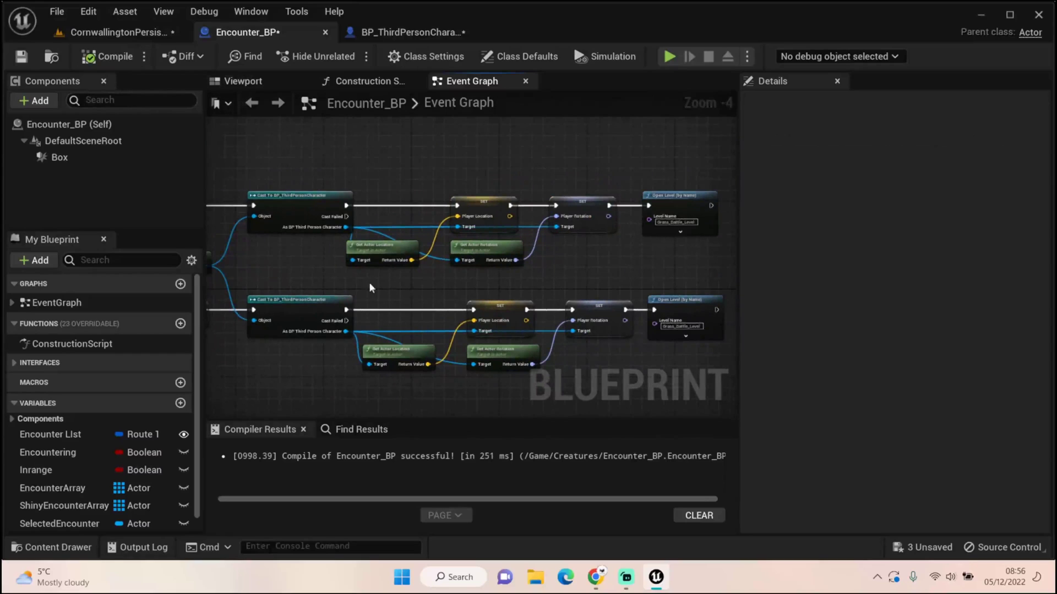
pyautogui.moveTo(777, 295)
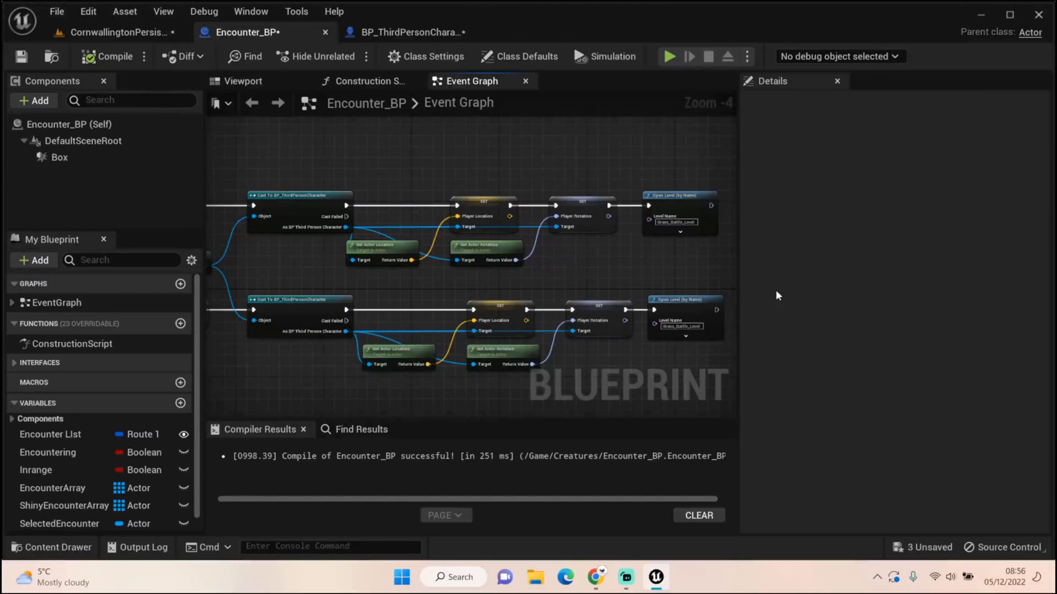
pyautogui.moveTo(403, 240)
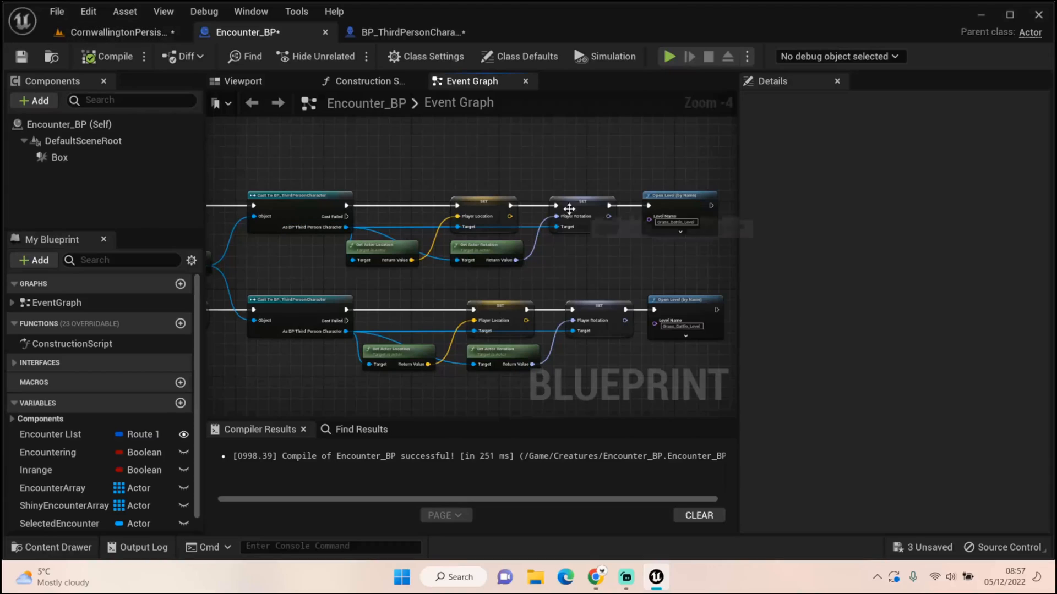
pyautogui.moveTo(118, 32)
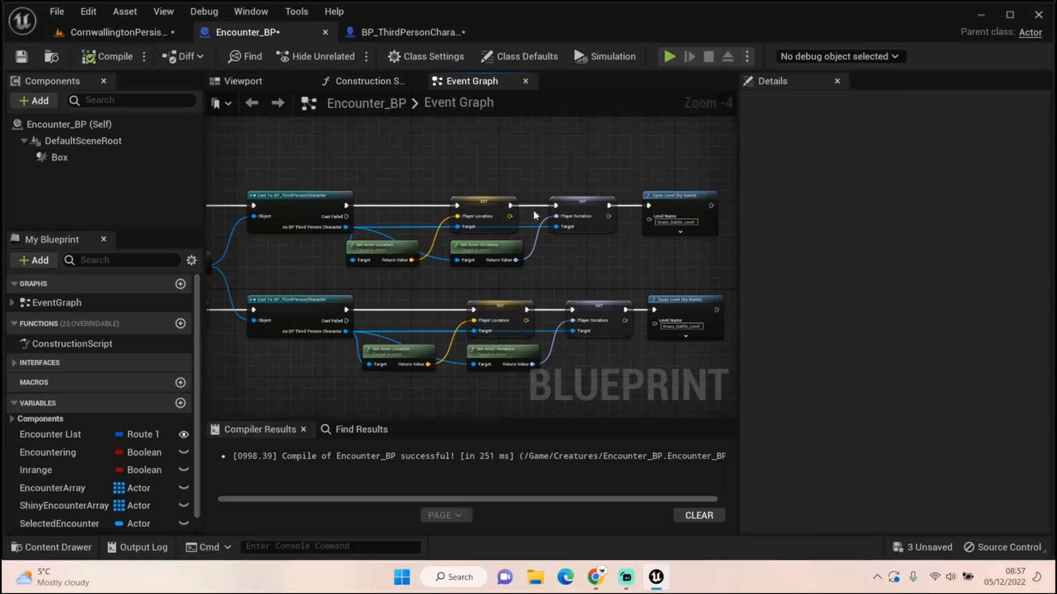
# Return to the CornwallingtonPersistentLevel map in the level editor.
pyautogui.scroll(-3)
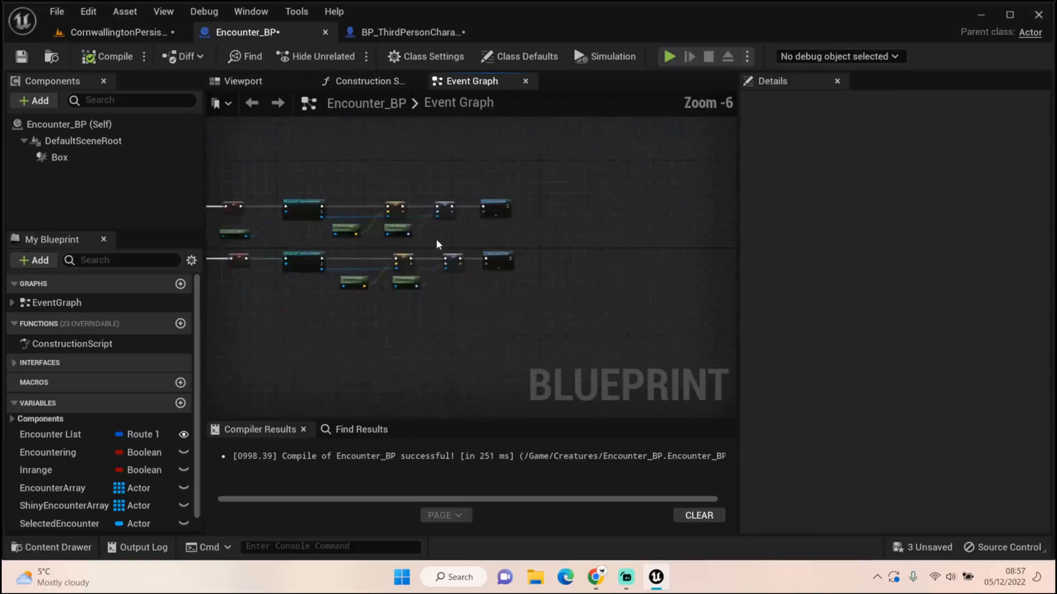
pyautogui.scroll(3)
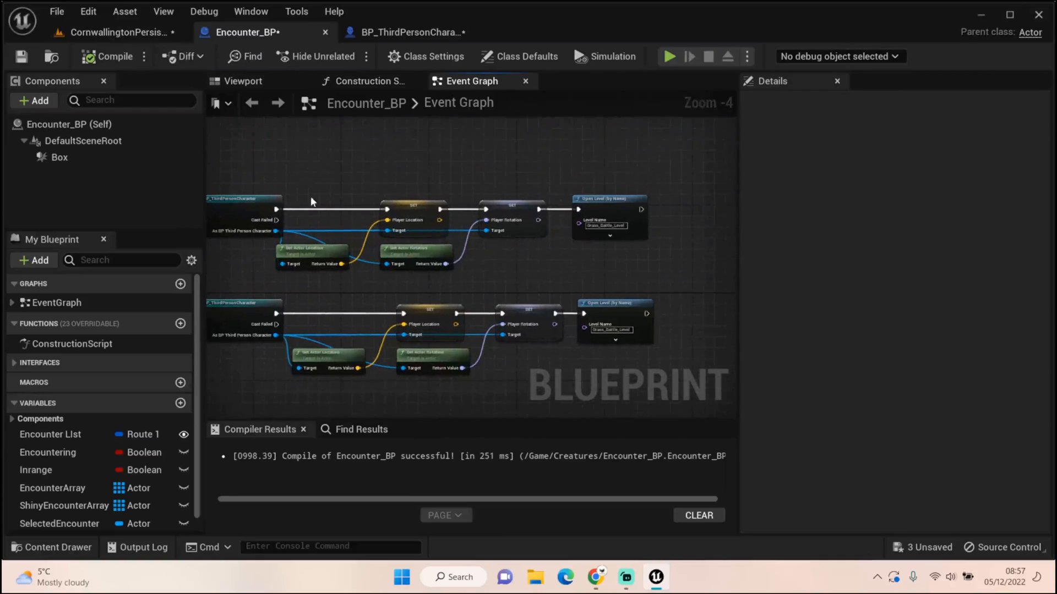
pyautogui.scroll(-3)
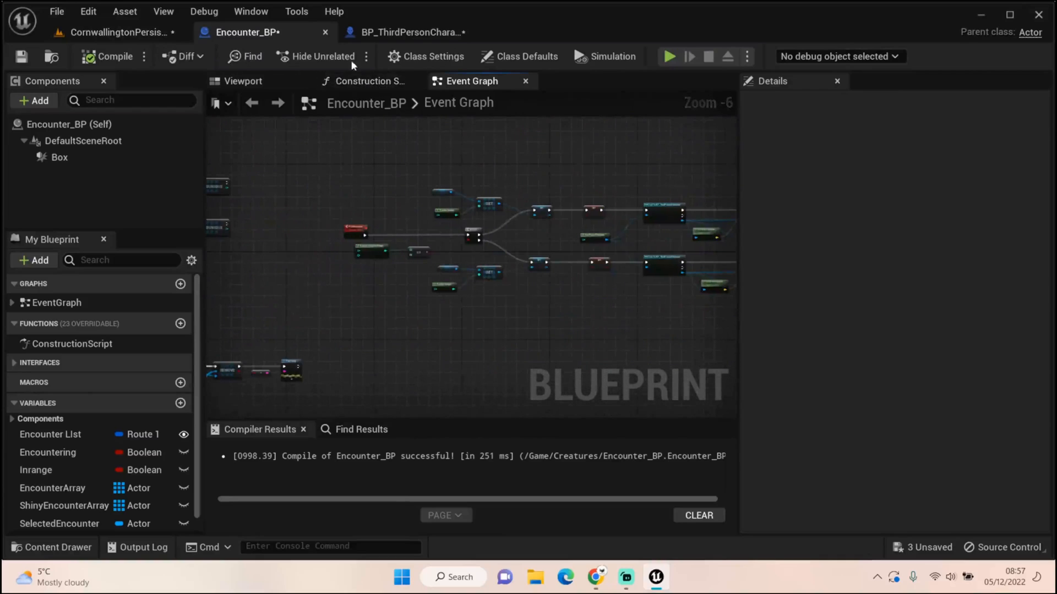
pyautogui.moveTo(263, 32)
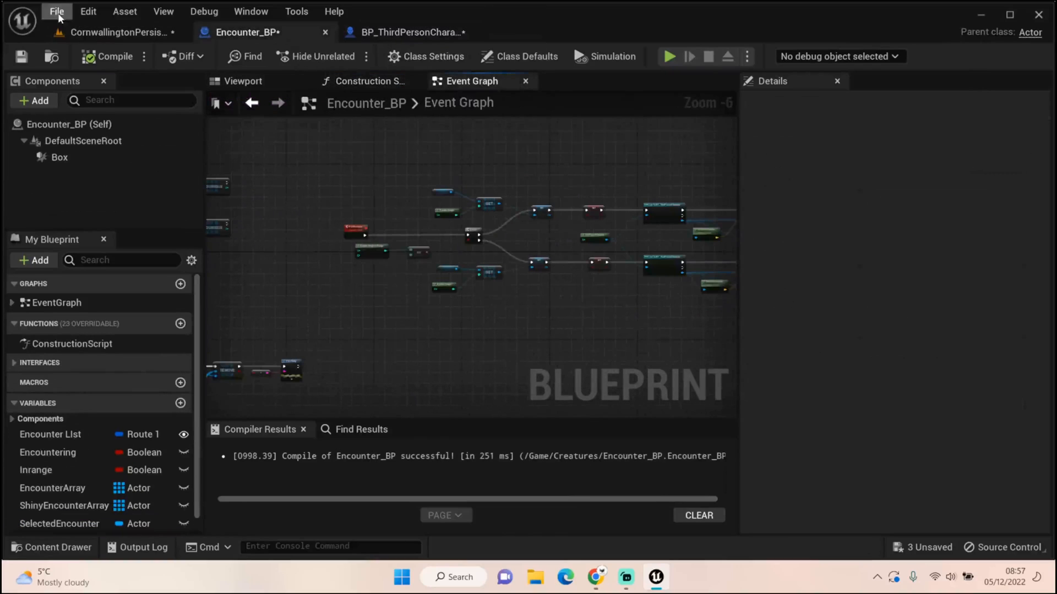
pyautogui.click(115, 32)
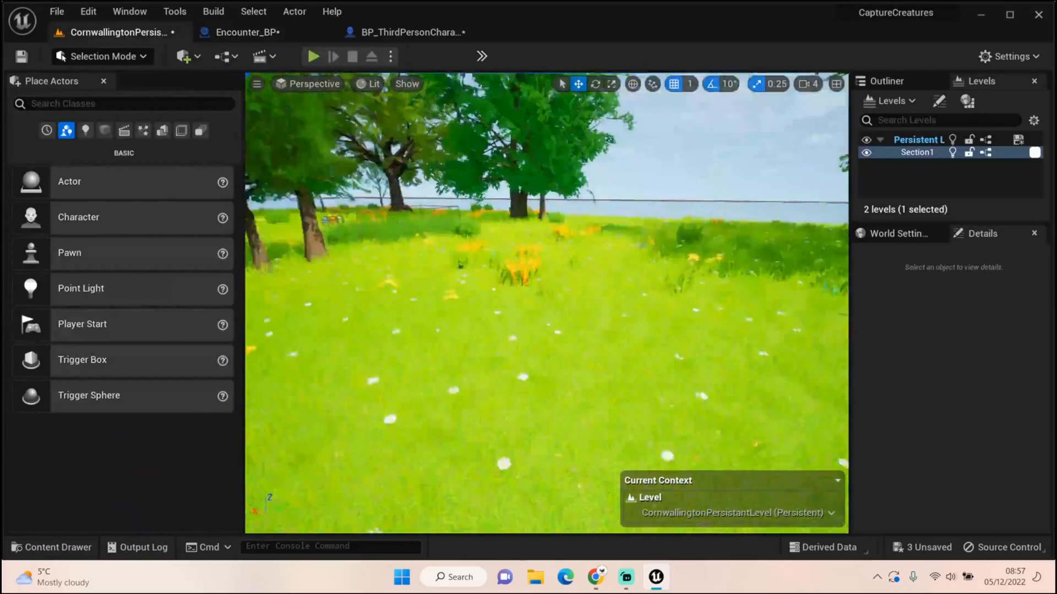